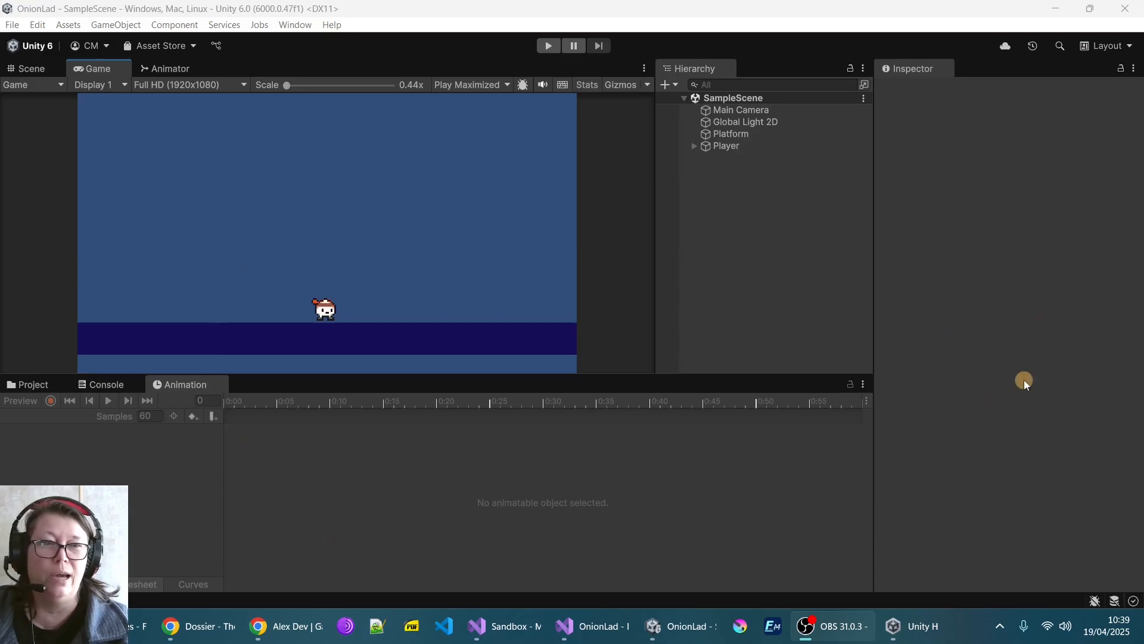
{"action": "mouse_move", "coordinate": [1010, 243]}
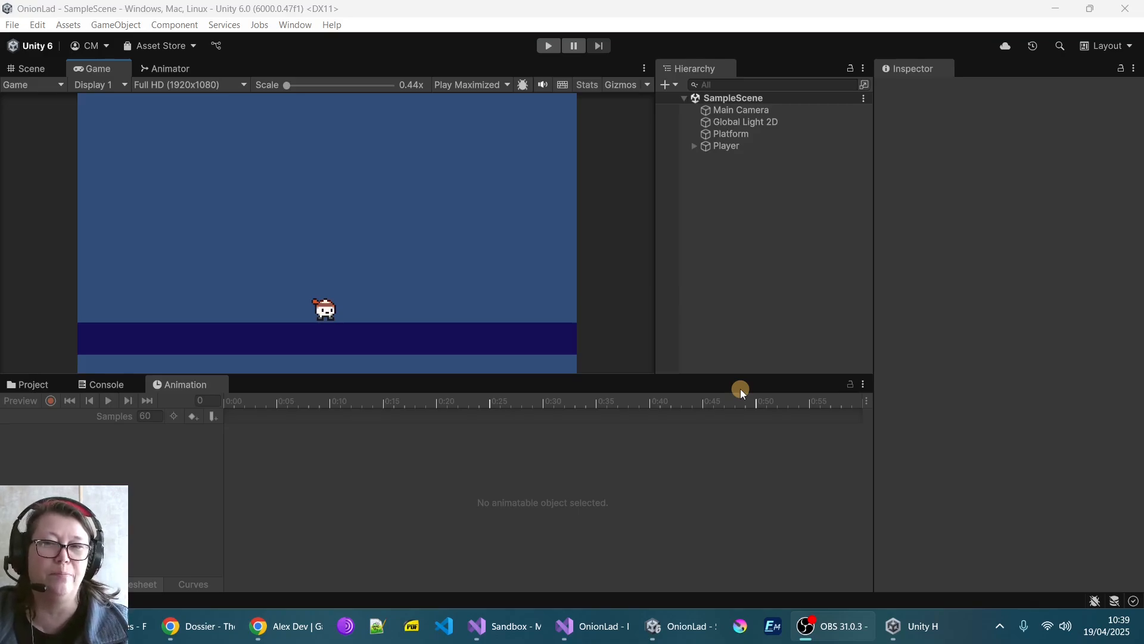
{"action": "mouse_move", "coordinate": [916, 295]}
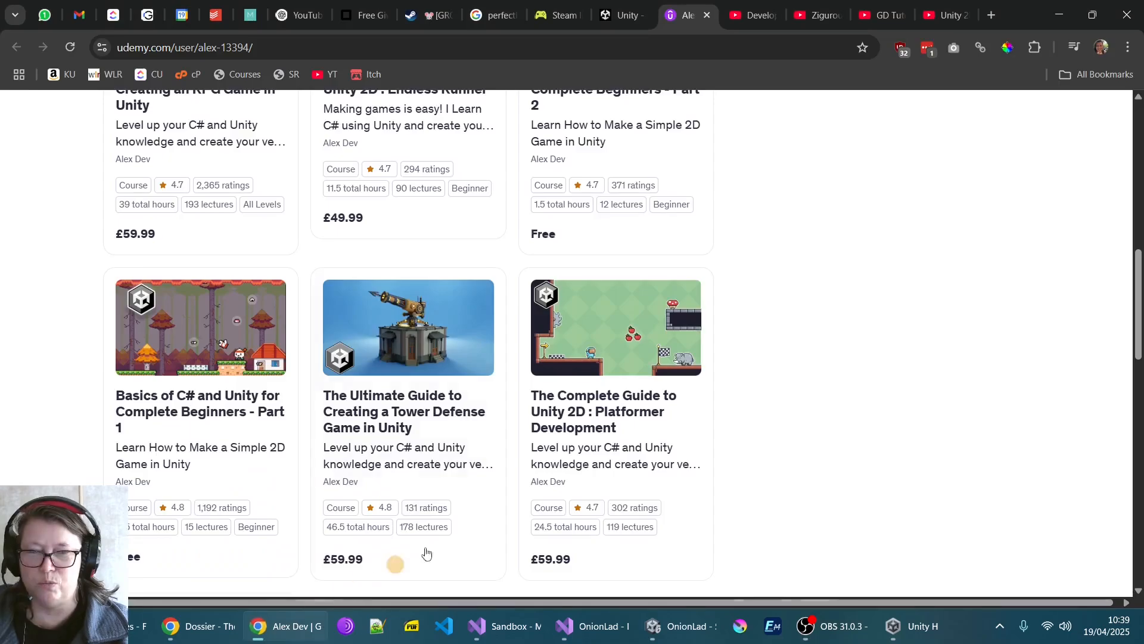
Scroll through Alex Dev's Udemy course list, then bring the OnionLad Unity project back to front.
{"action": "scroll", "scroll_direction": "down", "scroll_amount": 3}
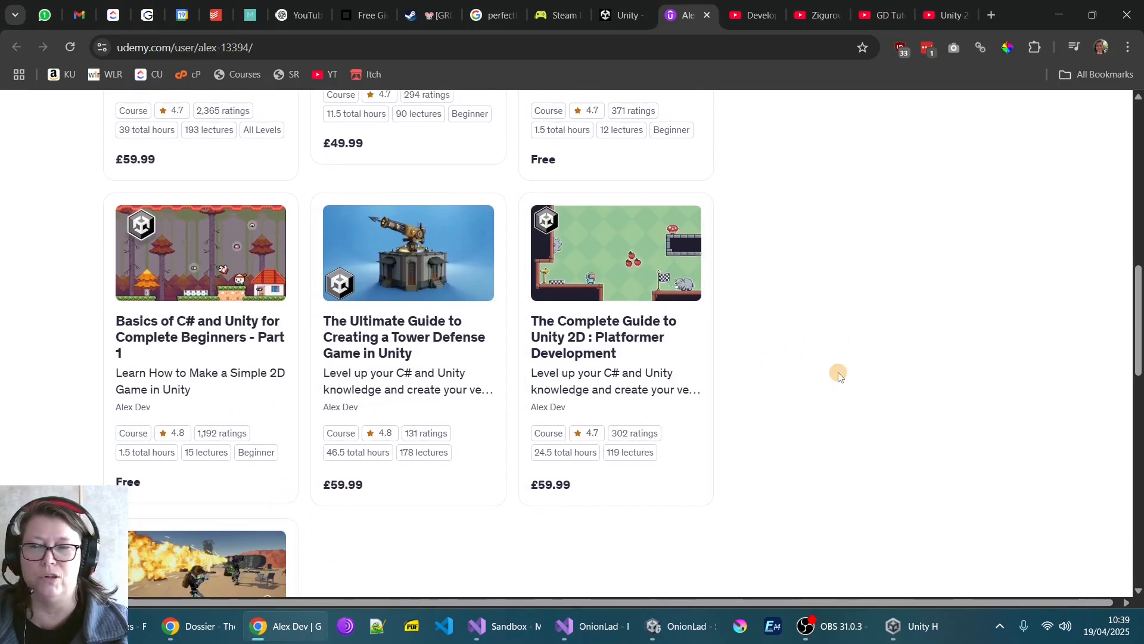
{"action": "scroll", "scroll_direction": "up", "scroll_amount": 3}
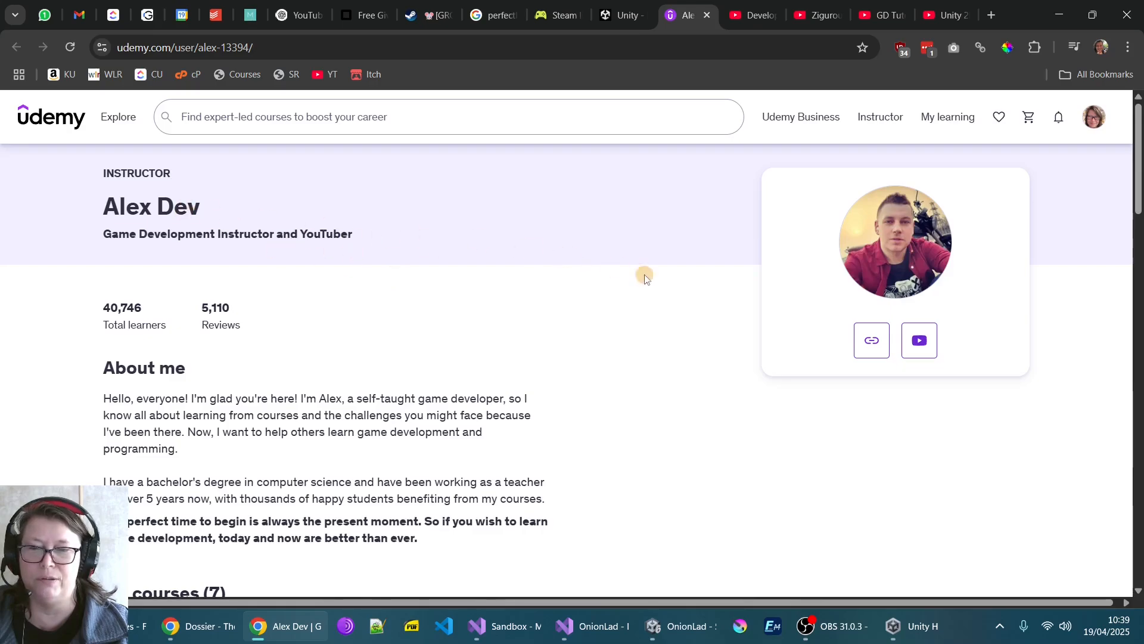
{"action": "scroll", "scroll_direction": "down", "scroll_amount": 3}
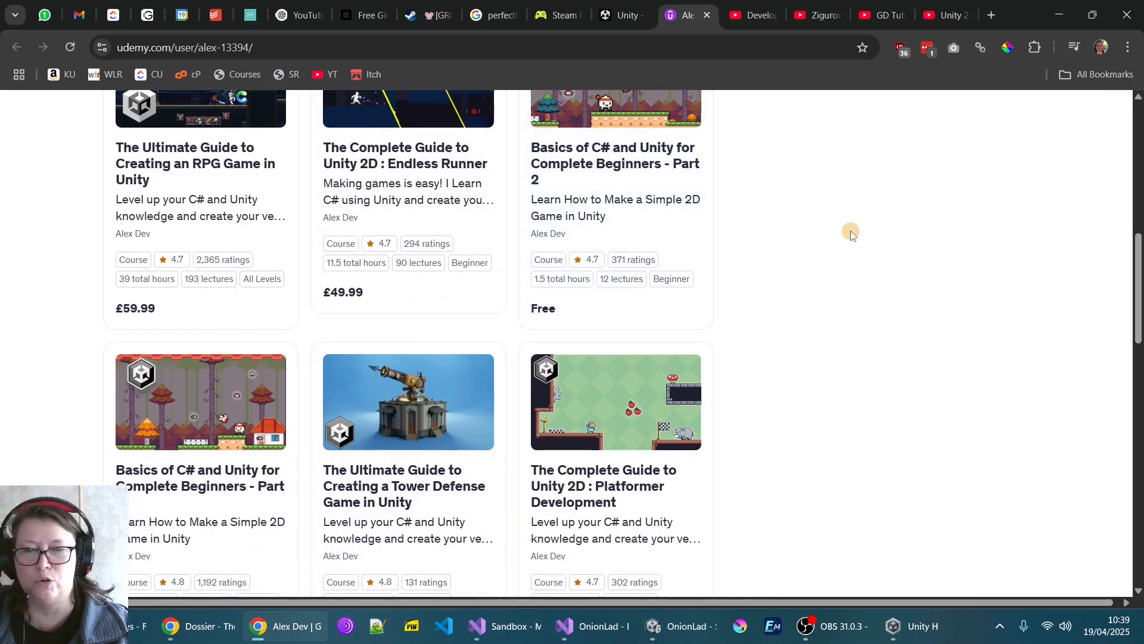
{"action": "scroll", "scroll_direction": "down", "scroll_amount": 3}
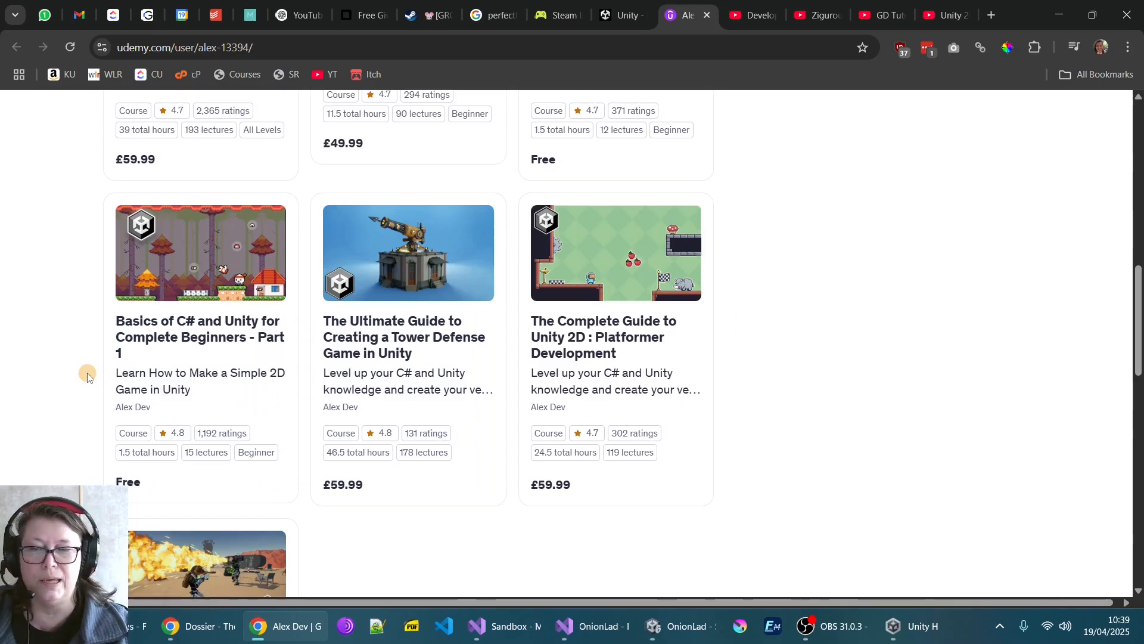
{"action": "mouse_move", "coordinate": [62, 400]}
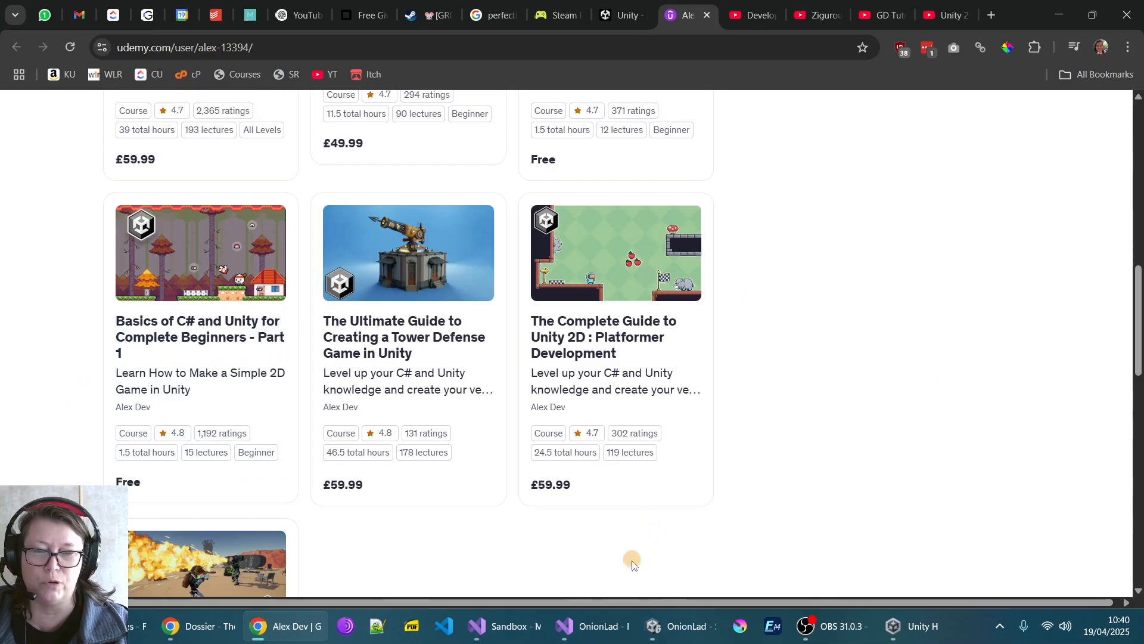
{"action": "left_click", "coordinate": [677, 626]}
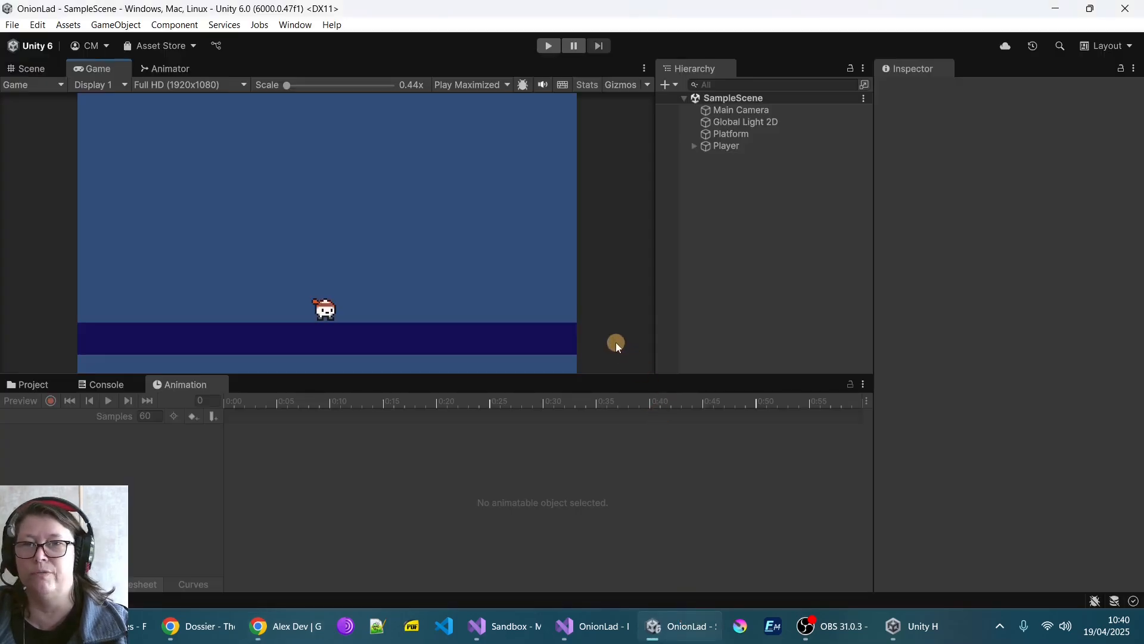
{"action": "left_click", "coordinate": [547, 45]}
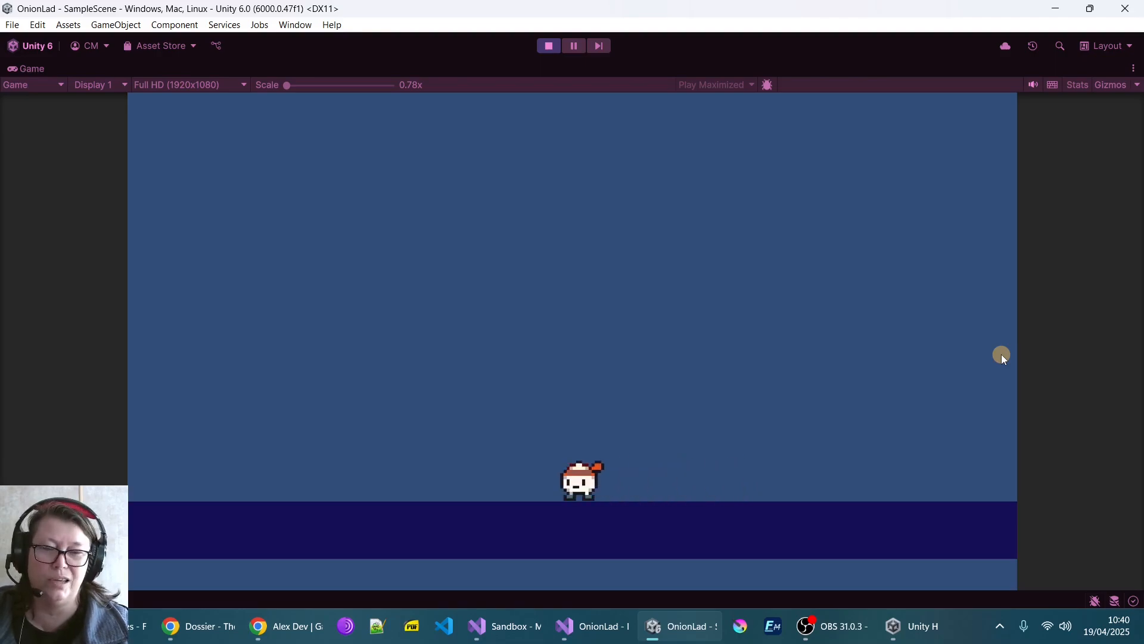
{"action": "mouse_move", "coordinate": [548, 493]}
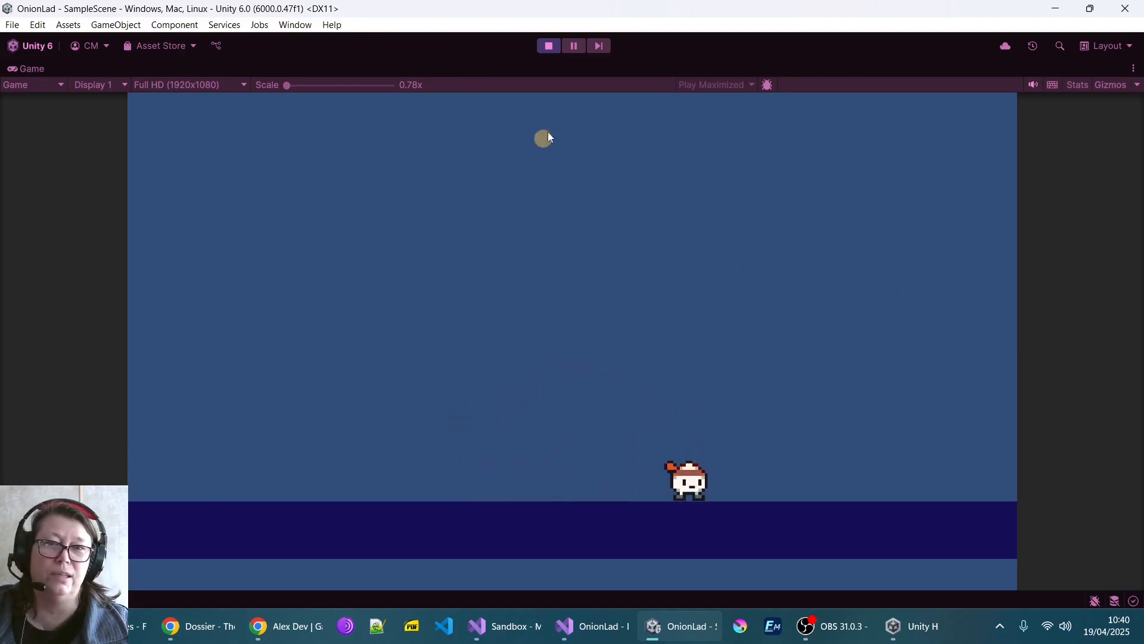
{"action": "left_click", "coordinate": [549, 46]}
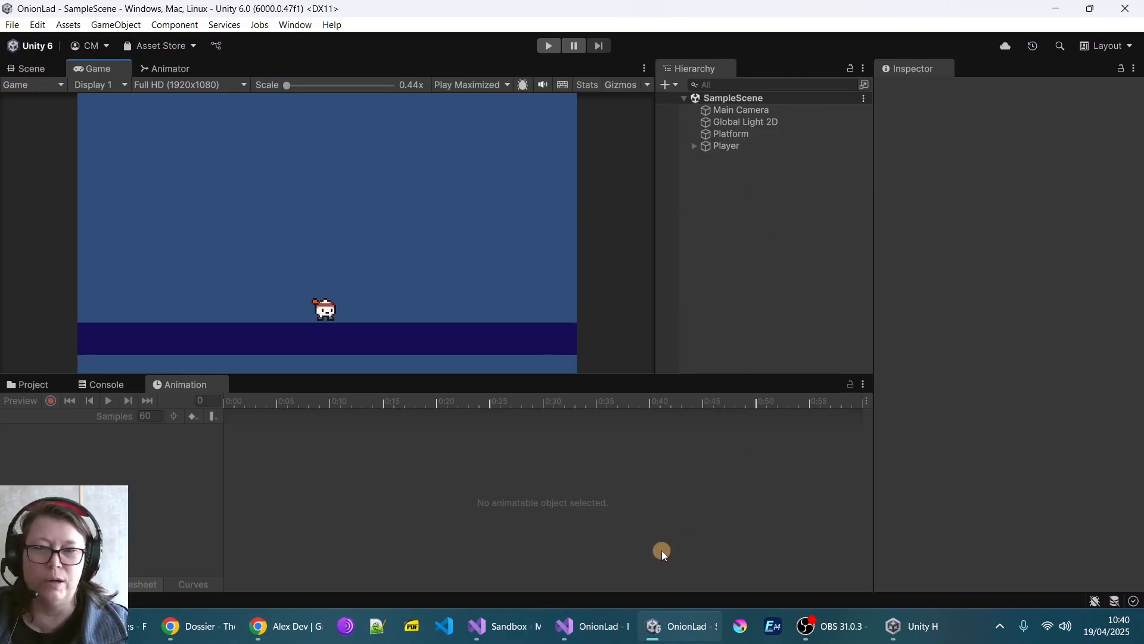
{"action": "mouse_move", "coordinate": [593, 626]}
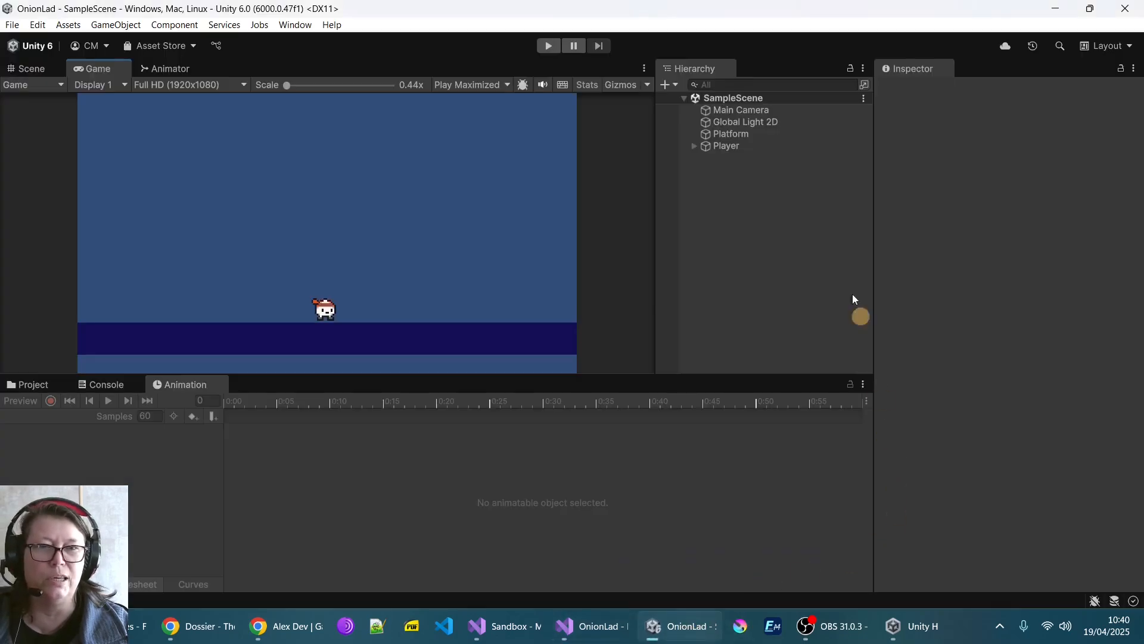
Select the Player in the Hierarchy to show its script, physics, collider and animator components.
{"action": "left_click", "coordinate": [726, 146]}
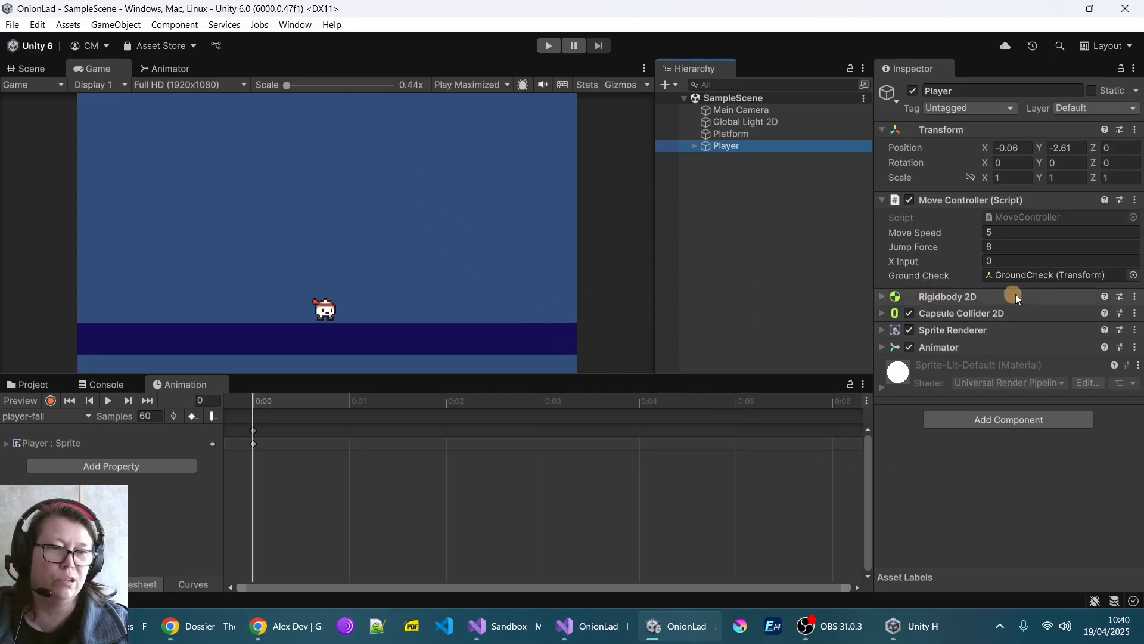
{"action": "mouse_move", "coordinate": [976, 331]}
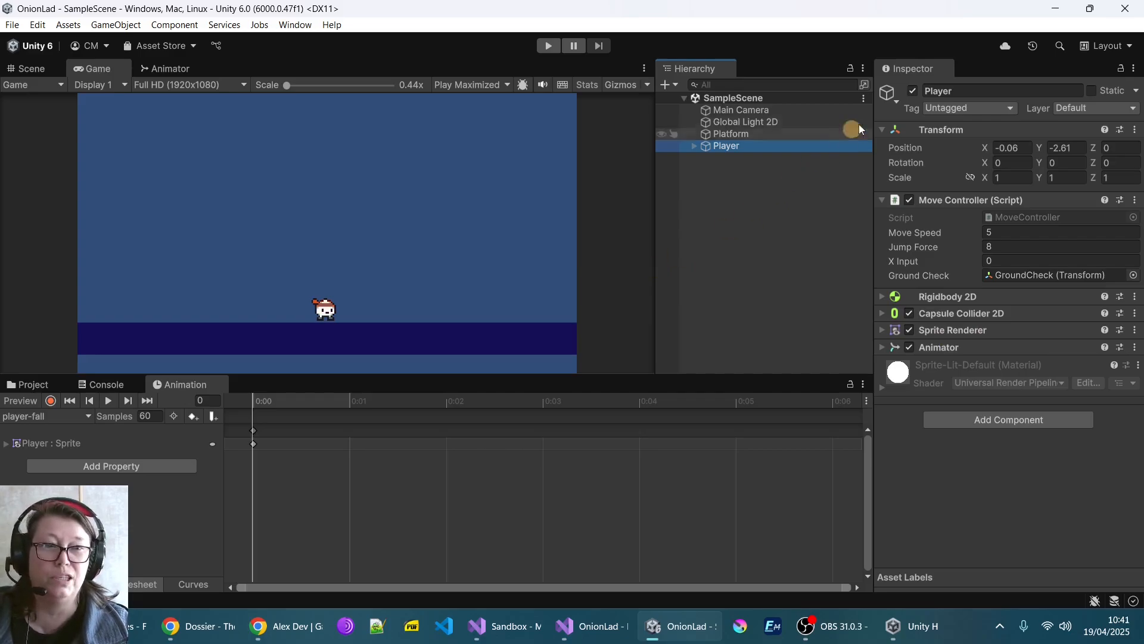
{"action": "mouse_move", "coordinate": [917, 163]}
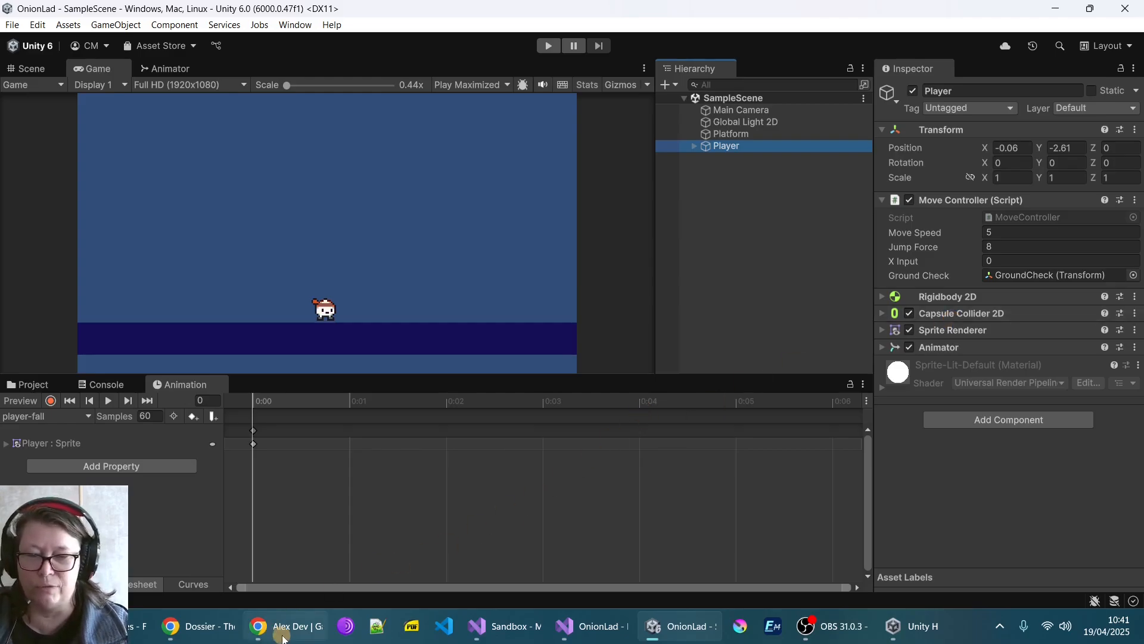
{"action": "left_click", "coordinate": [285, 626]}
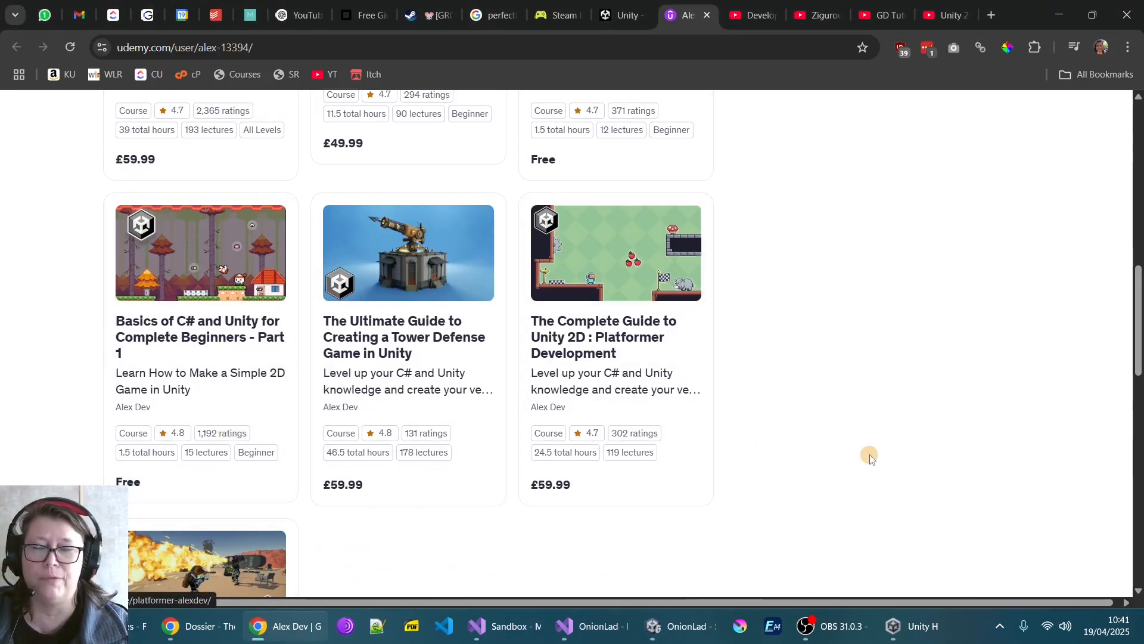
{"action": "scroll", "scroll_direction": "down", "scroll_amount": 3}
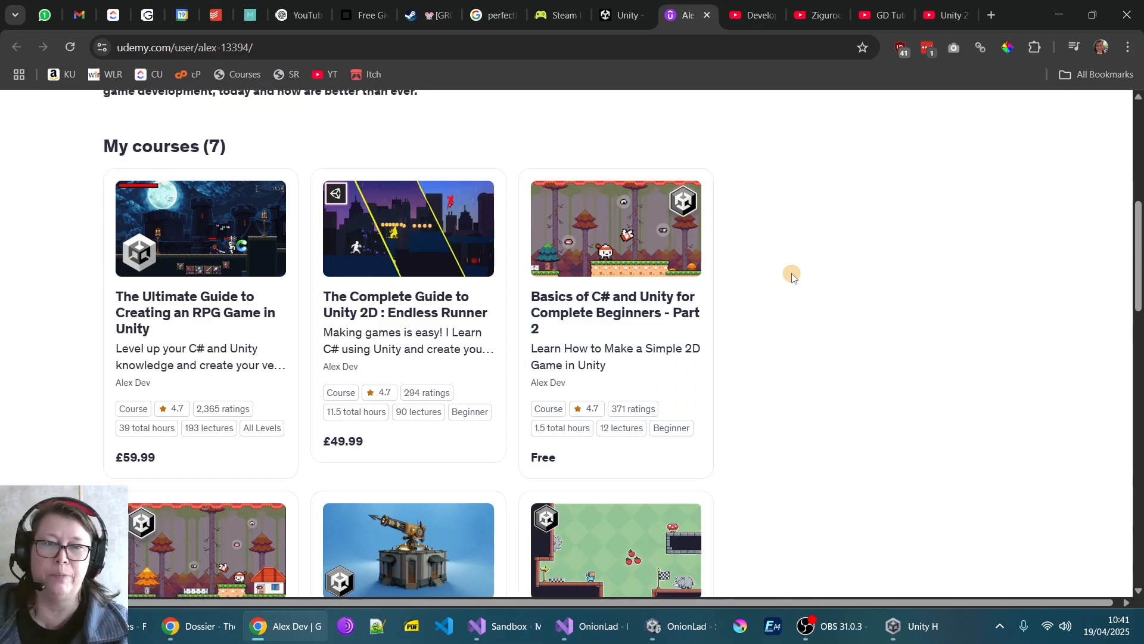
{"action": "mouse_move", "coordinate": [674, 265]}
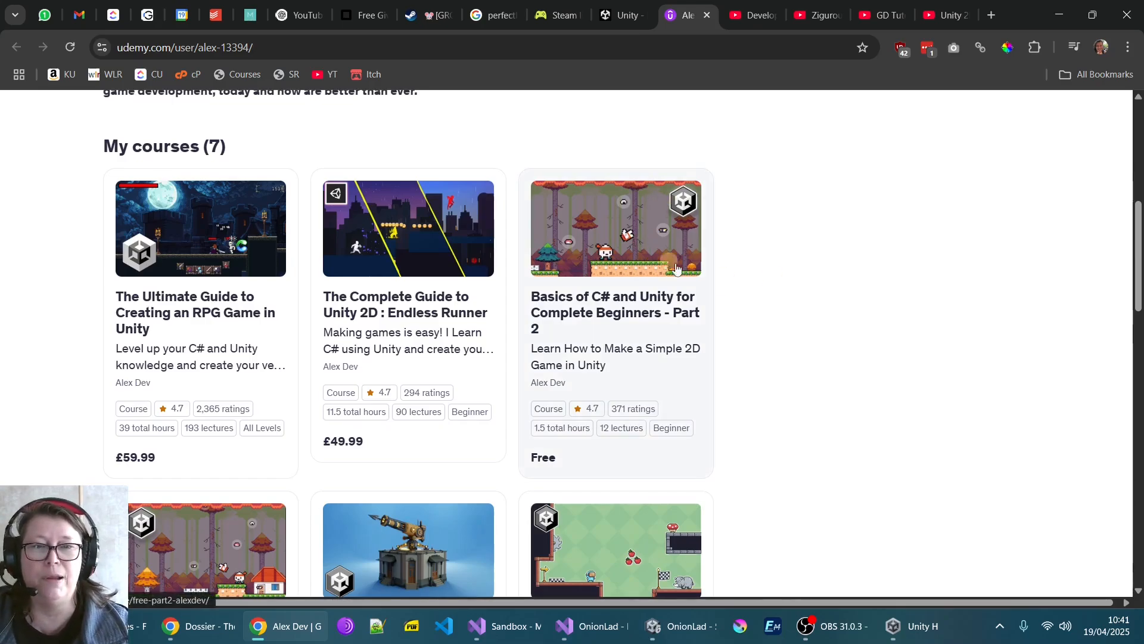
{"action": "mouse_move", "coordinate": [896, 286]}
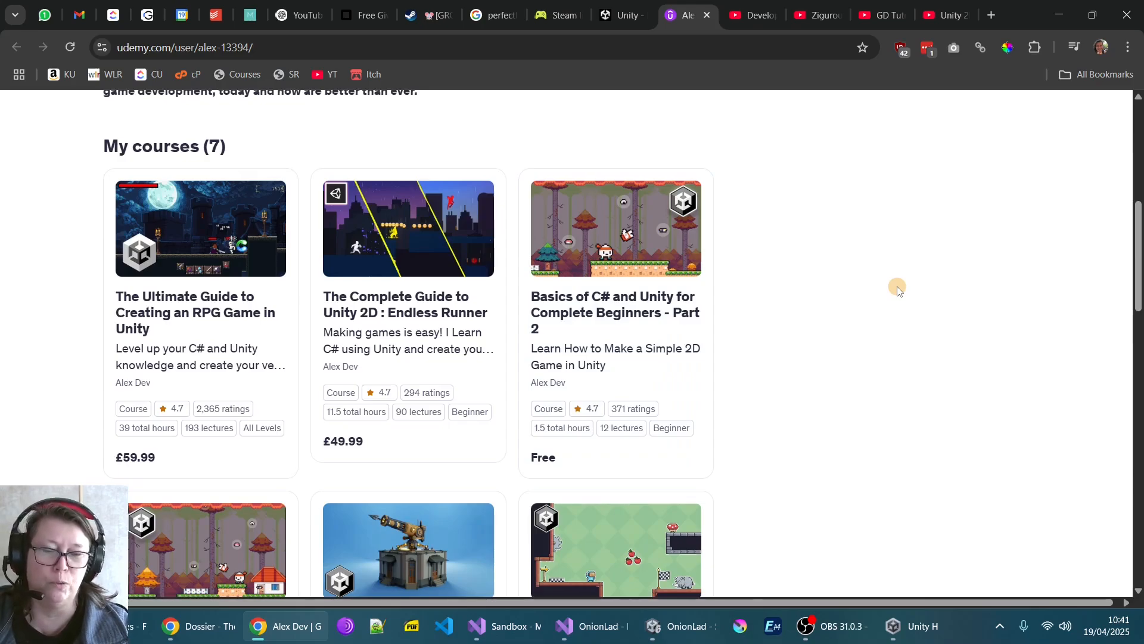
Switch to the Game Maker's Toolkit Developing playlist tab on YouTube.
{"action": "left_click", "coordinate": [749, 14]}
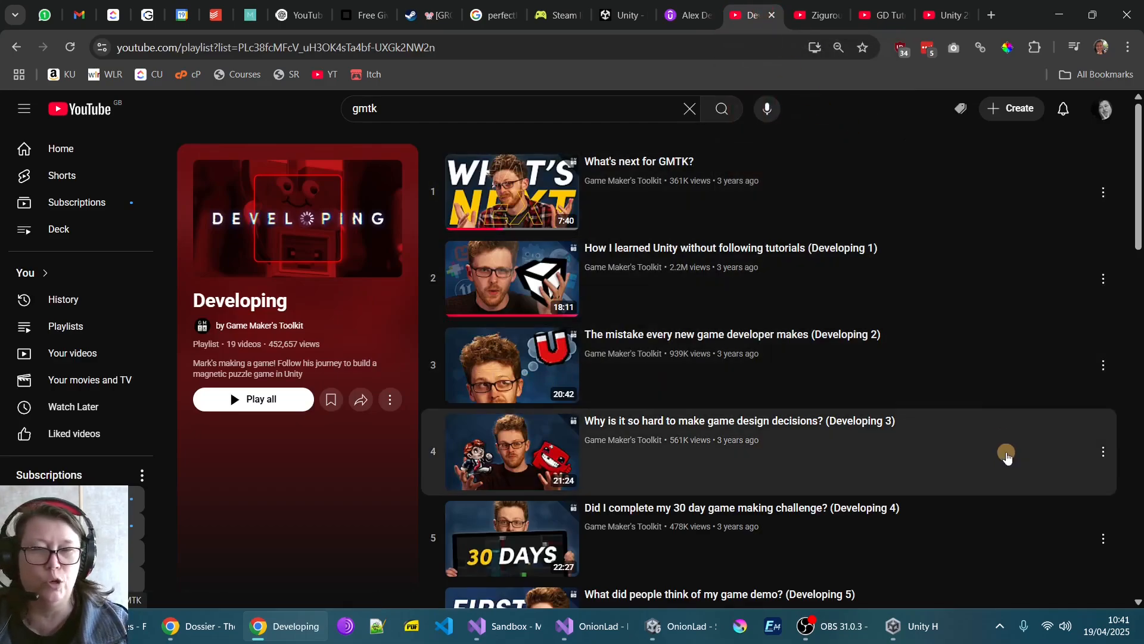
{"action": "mouse_move", "coordinate": [795, 302]}
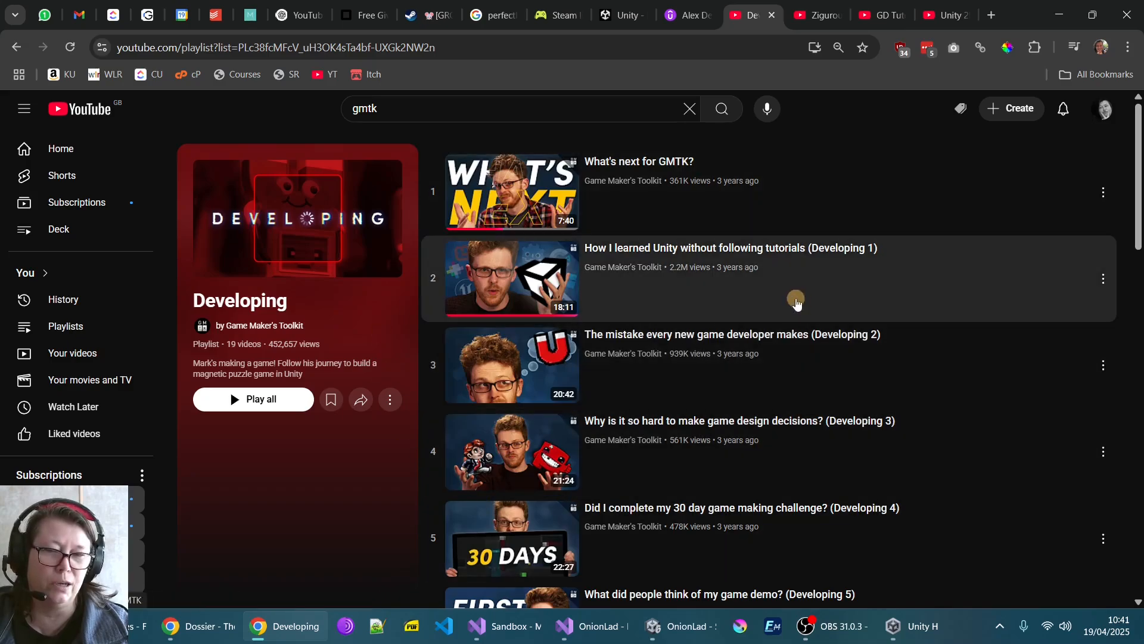
{"action": "mouse_move", "coordinate": [335, 490]}
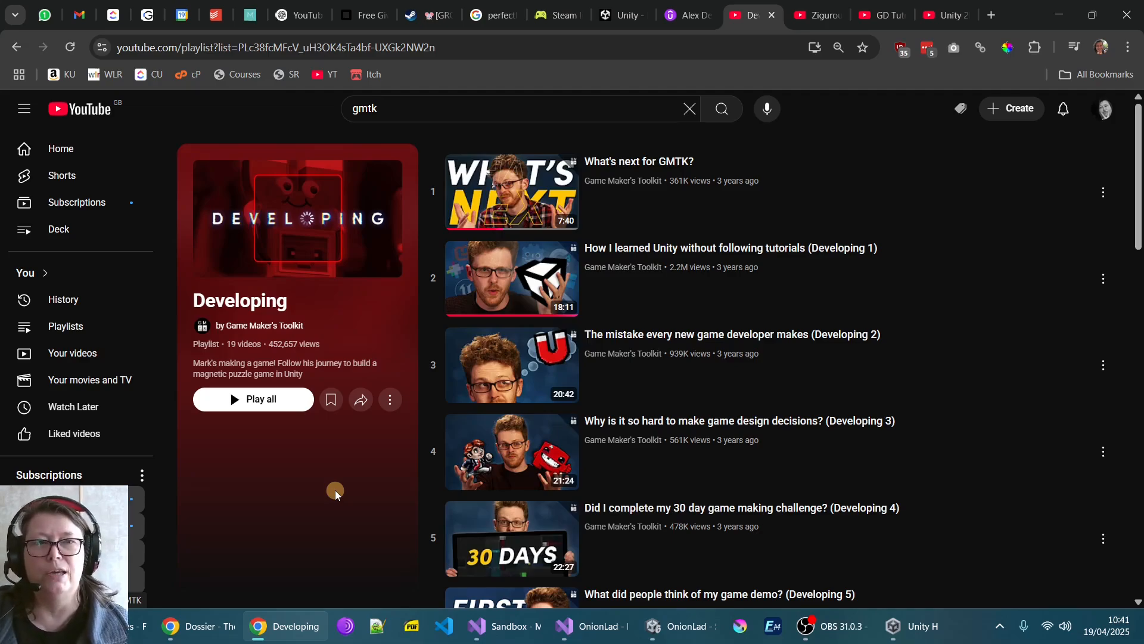
Expand the Player's Rigidbody 2D settings in Unity, then bring the MoveController script up in Visual Studio.
{"action": "left_click", "coordinate": [678, 626]}
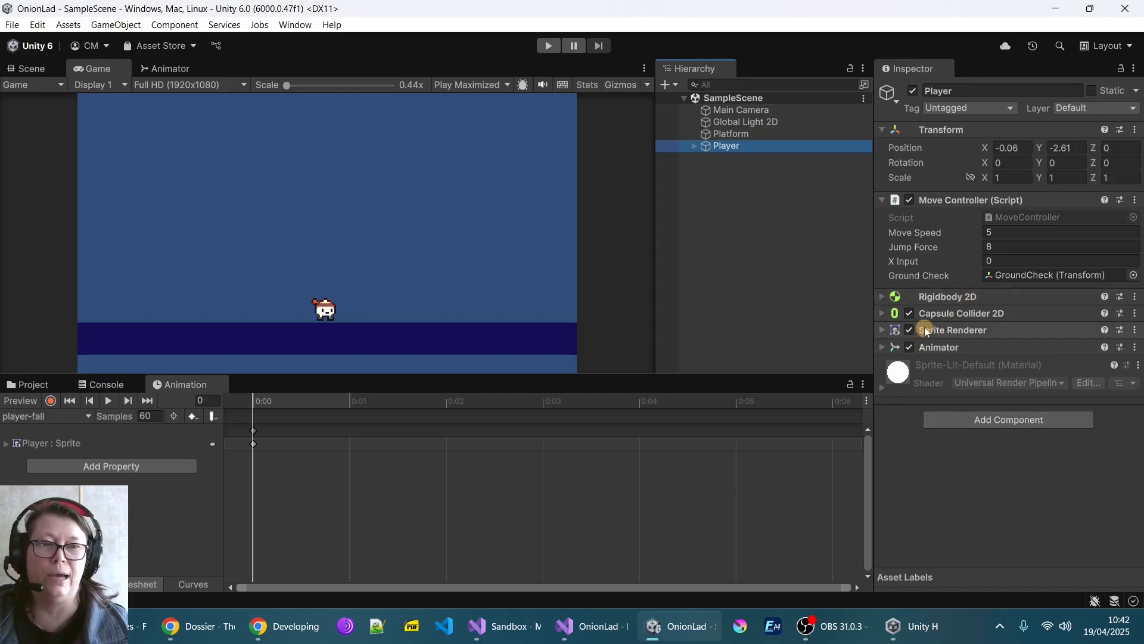
{"action": "left_click", "coordinate": [882, 296]}
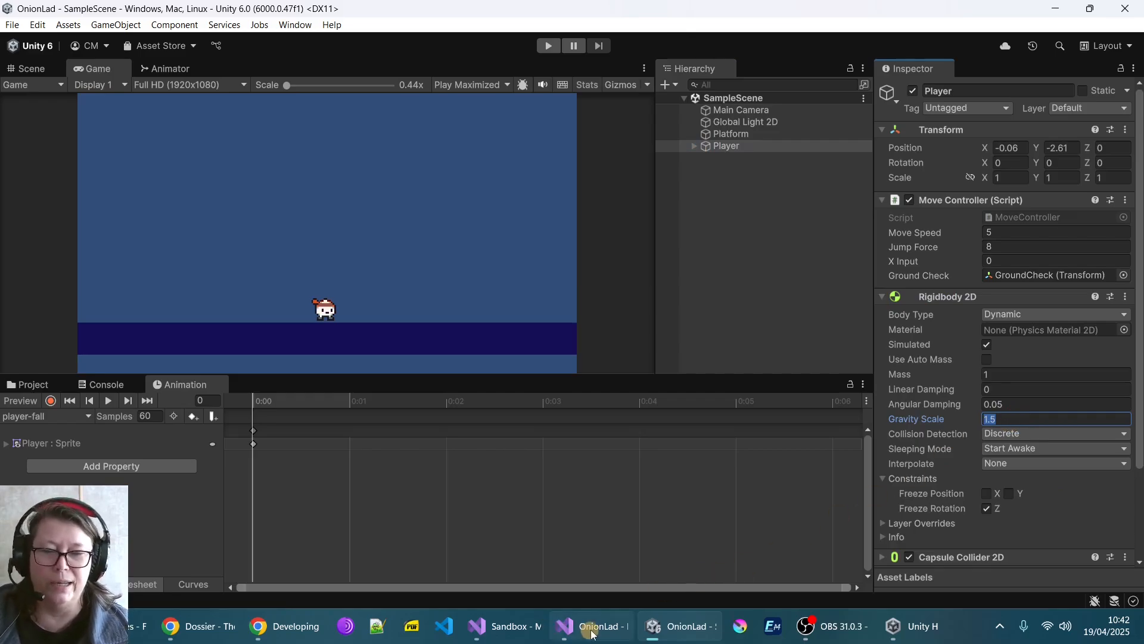
{"action": "left_click", "coordinate": [598, 626]}
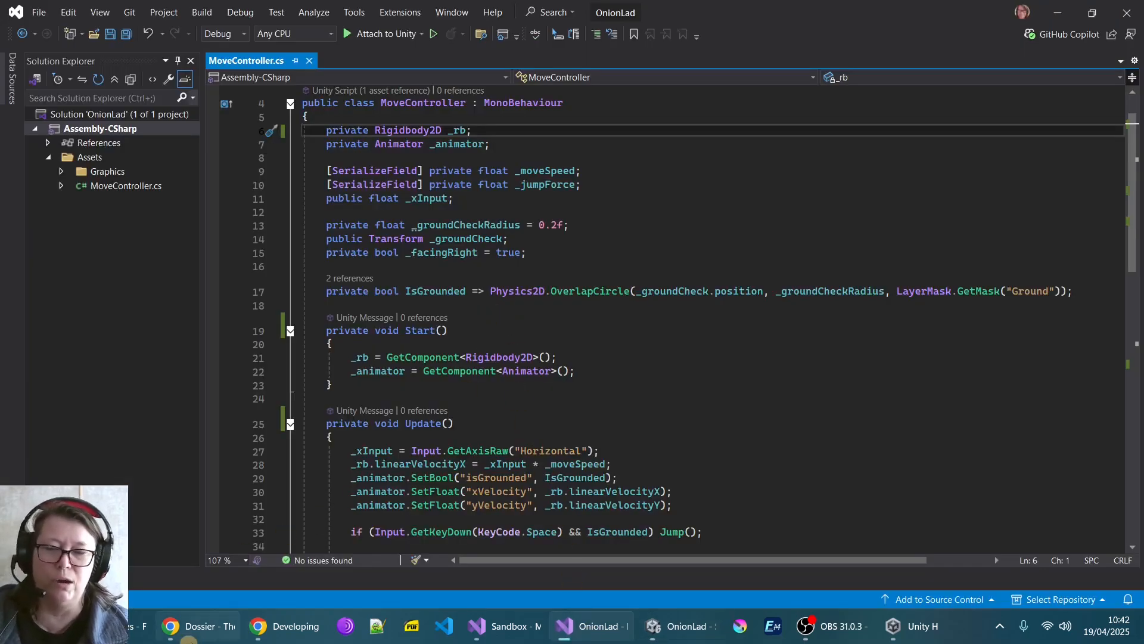
Switch back to Chrome showing the YouTube Developing playlist.
{"action": "left_click", "coordinate": [285, 626]}
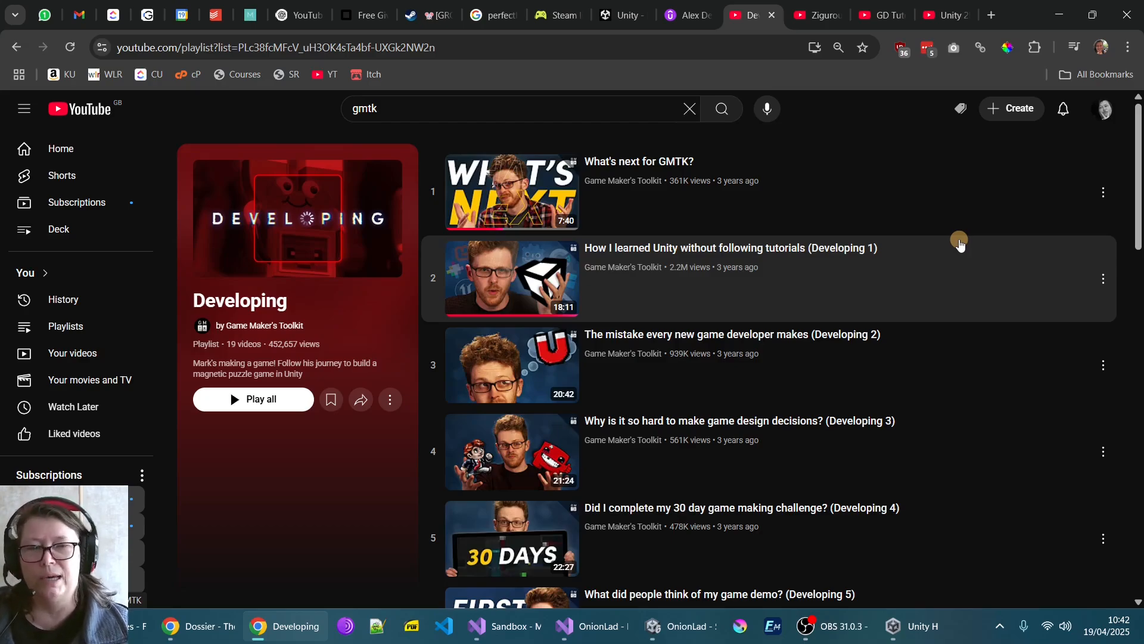
{"action": "mouse_move", "coordinate": [1028, 278]}
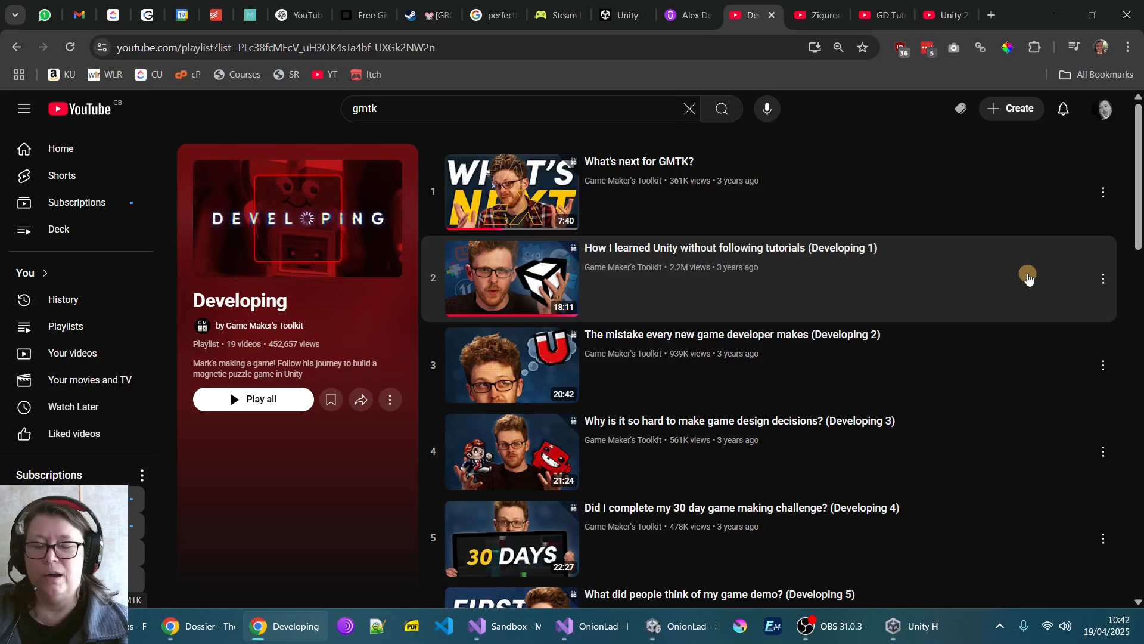
{"action": "mouse_move", "coordinate": [836, 42]}
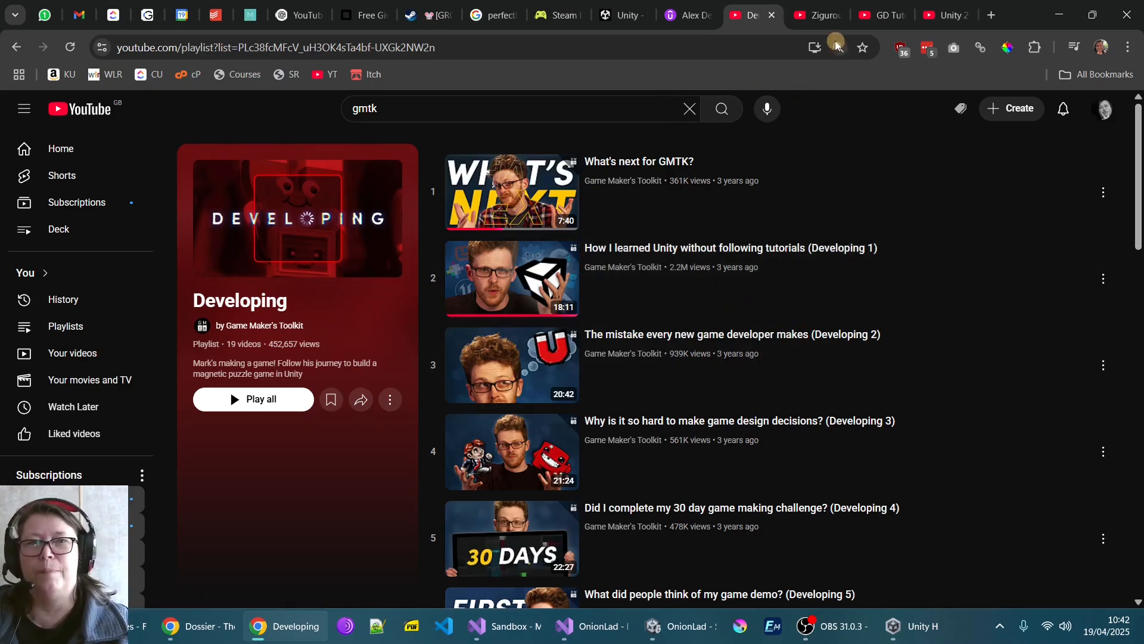
{"action": "left_click", "coordinate": [815, 15]}
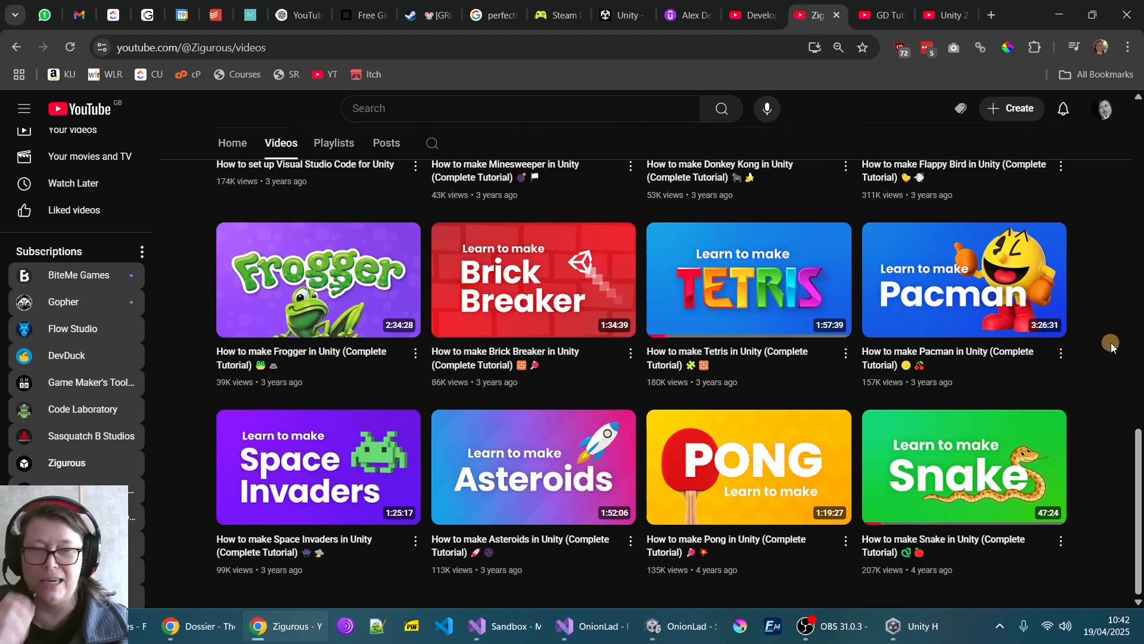
{"action": "scroll", "scroll_direction": "down", "scroll_amount": 3}
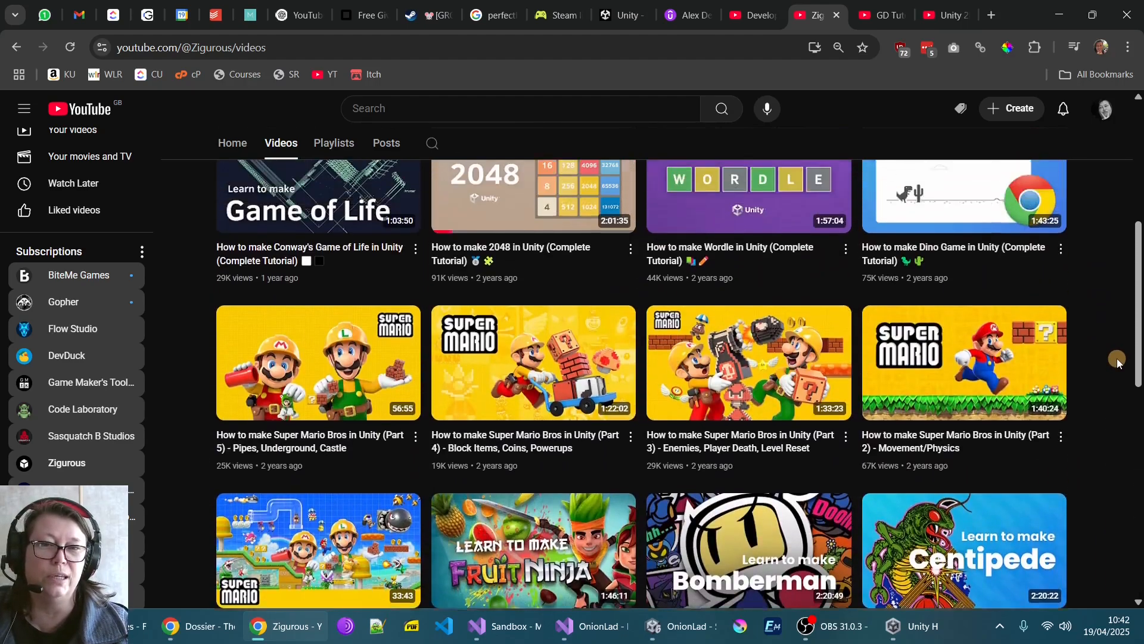
{"action": "scroll", "scroll_direction": "down", "scroll_amount": 3}
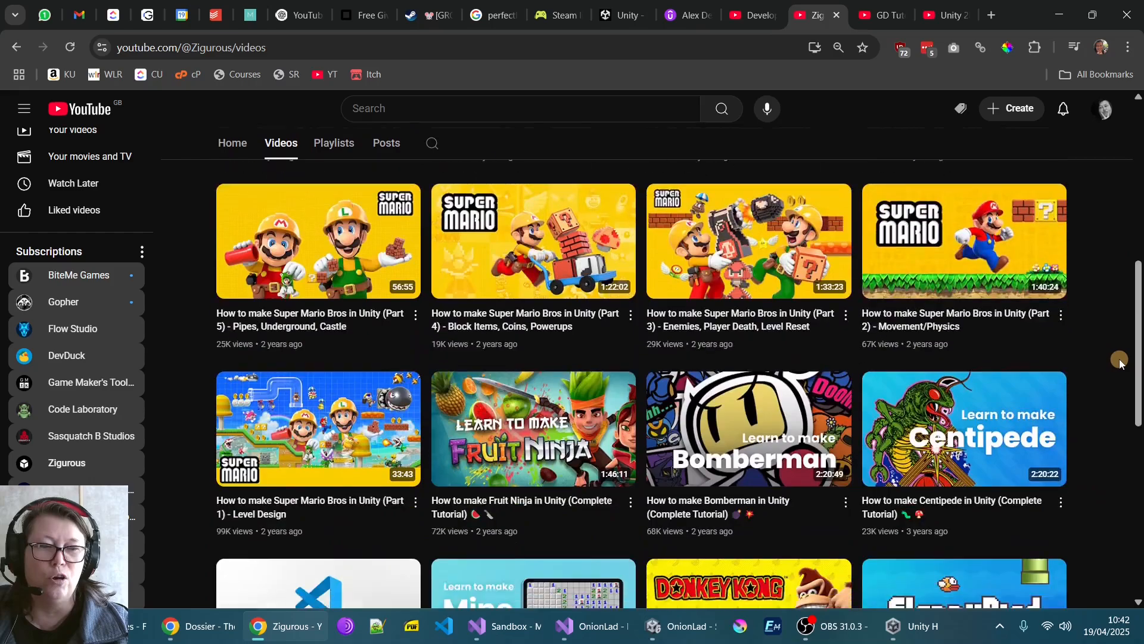
{"action": "scroll", "scroll_direction": "down", "scroll_amount": 3}
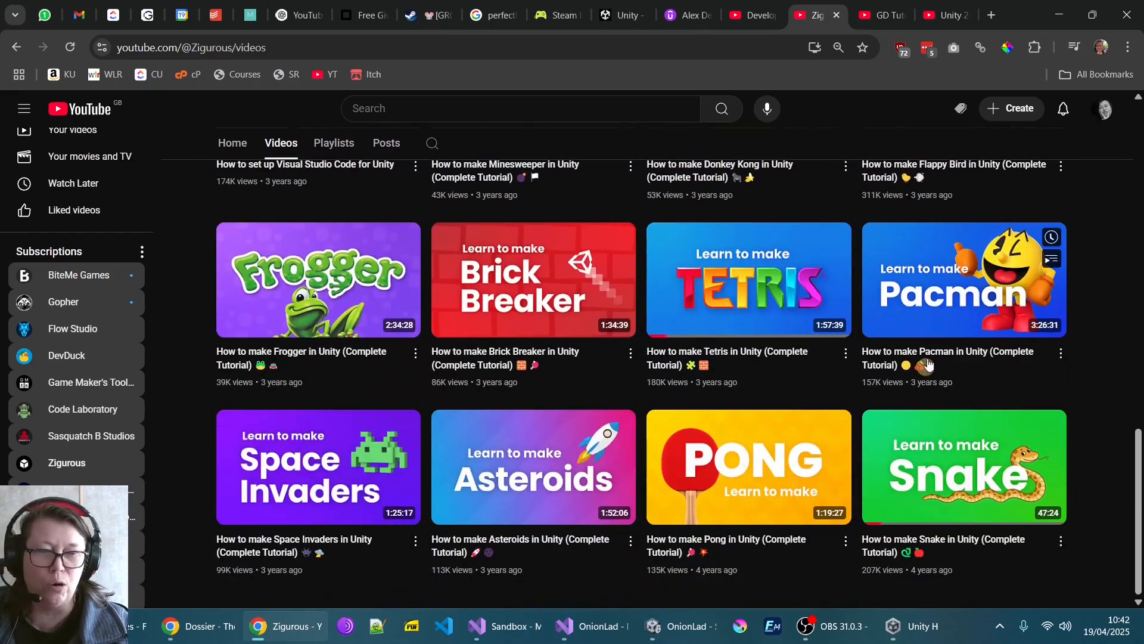
{"action": "mouse_move", "coordinate": [1107, 178]}
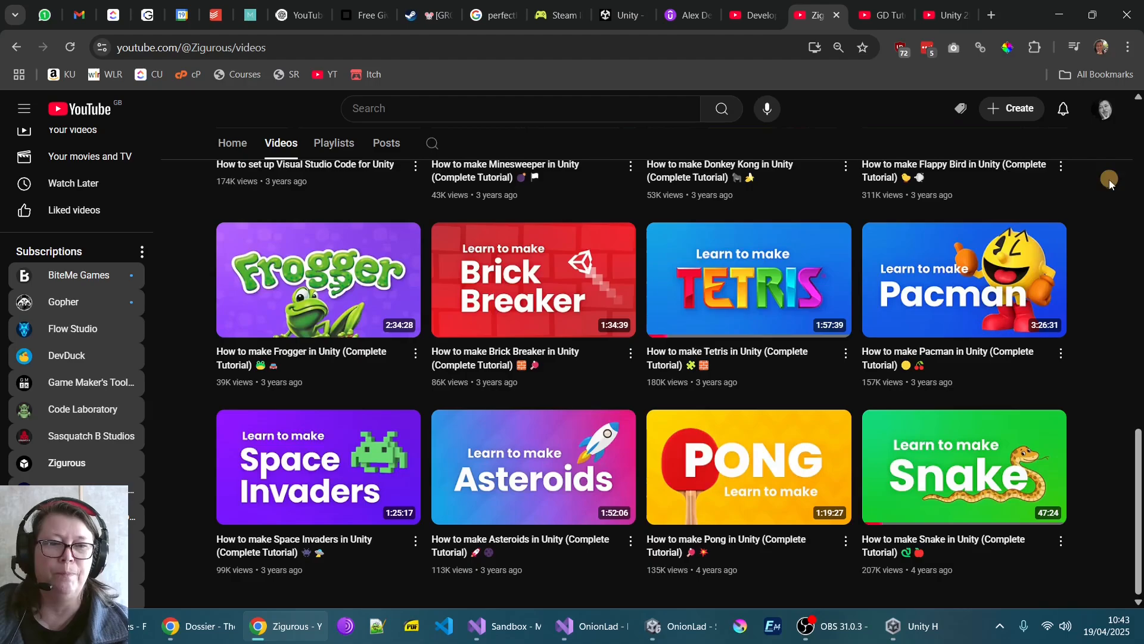
{"action": "mouse_move", "coordinate": [1128, 192]}
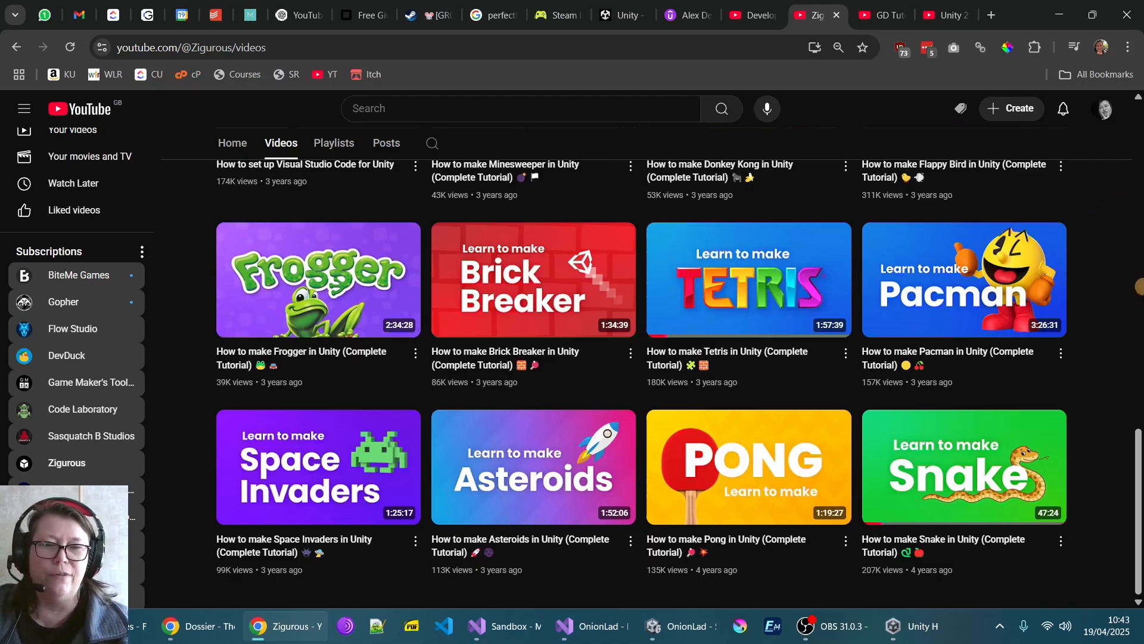
{"action": "mouse_move", "coordinate": [1126, 231]}
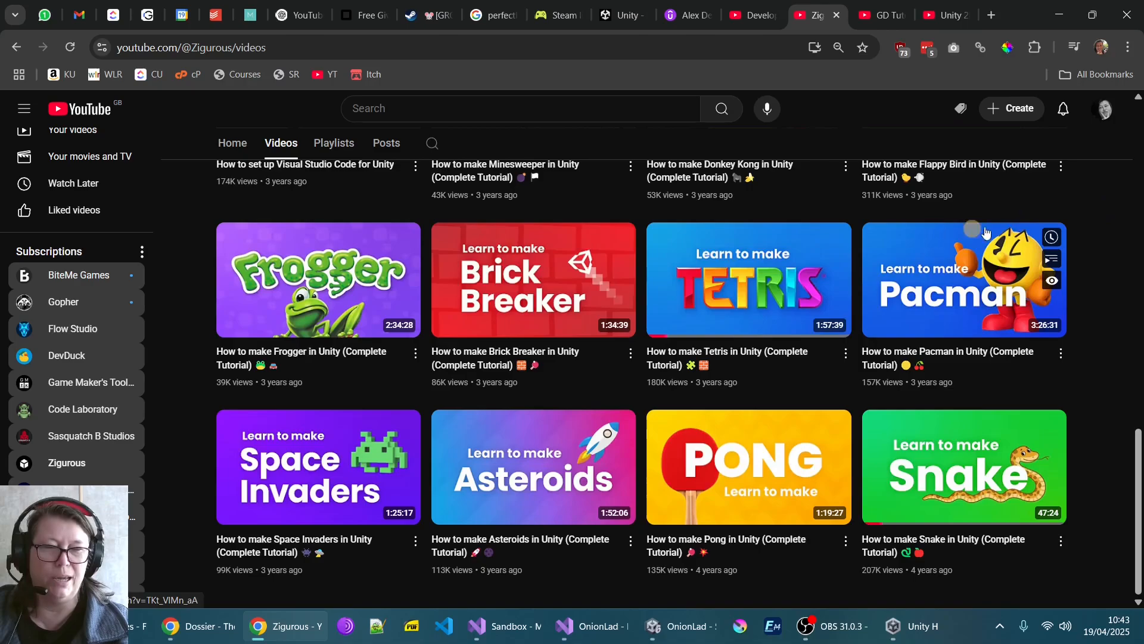
{"action": "mouse_move", "coordinate": [1095, 212]}
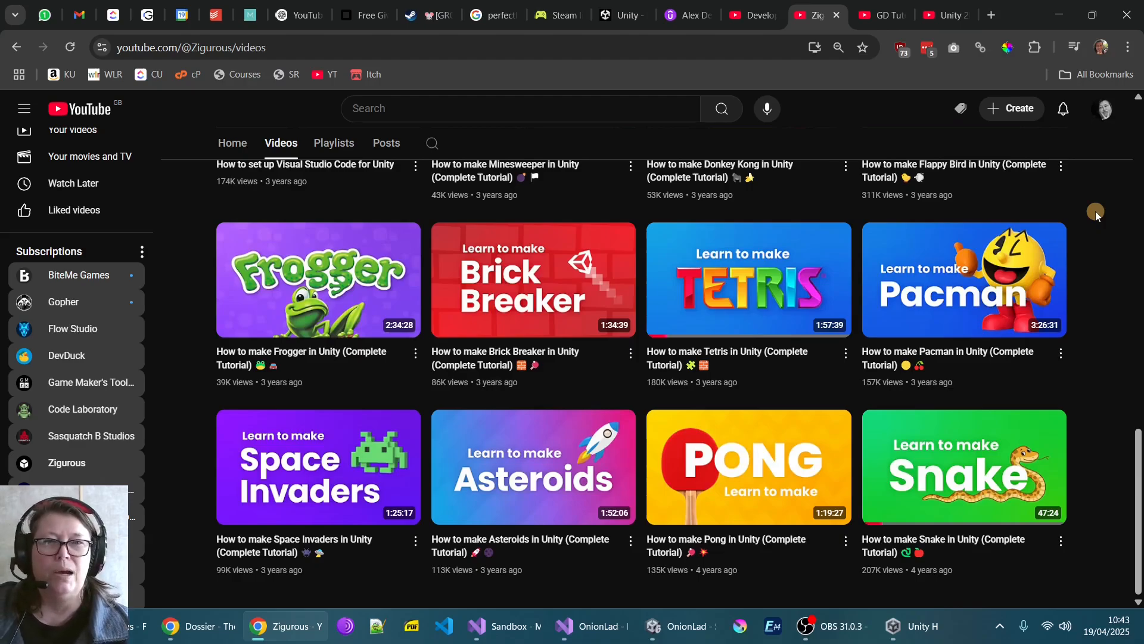
{"action": "mouse_move", "coordinate": [1114, 242]}
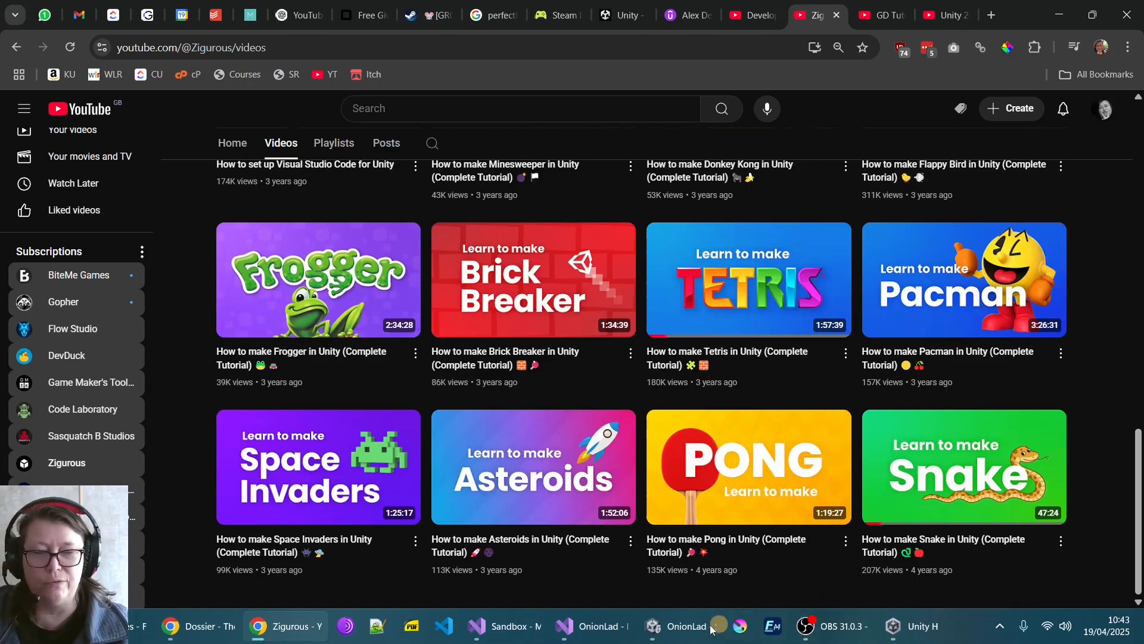
Return to Unity, collapse Rigidbody 2D and show the Player animator's Idle/Move and Jump/Fall states.
{"action": "left_click", "coordinate": [678, 625]}
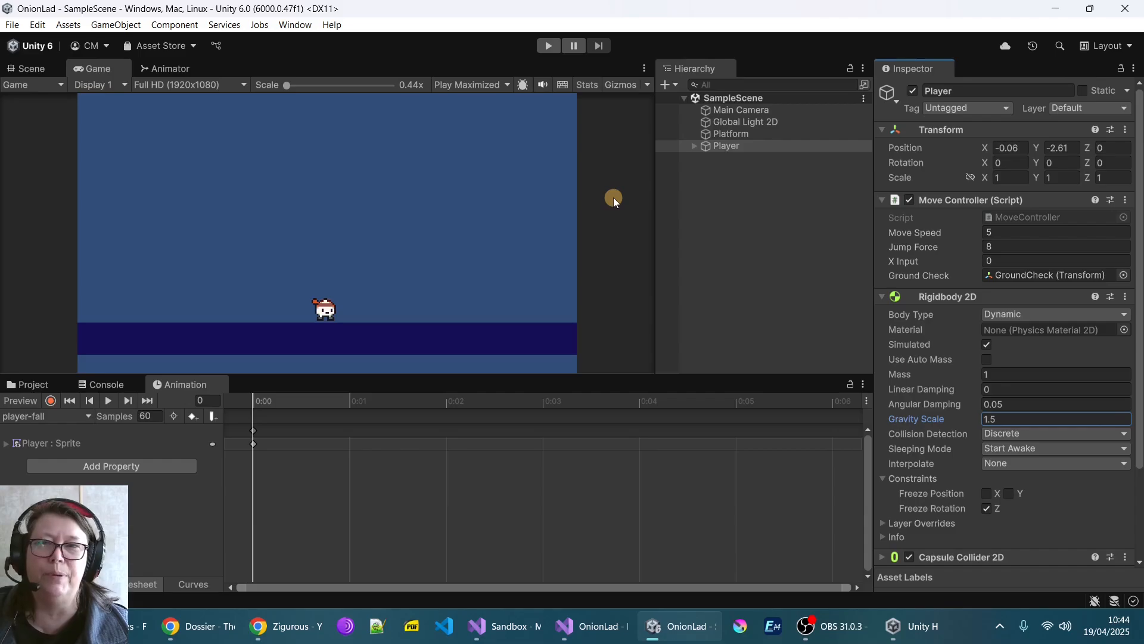
{"action": "mouse_move", "coordinate": [773, 405]}
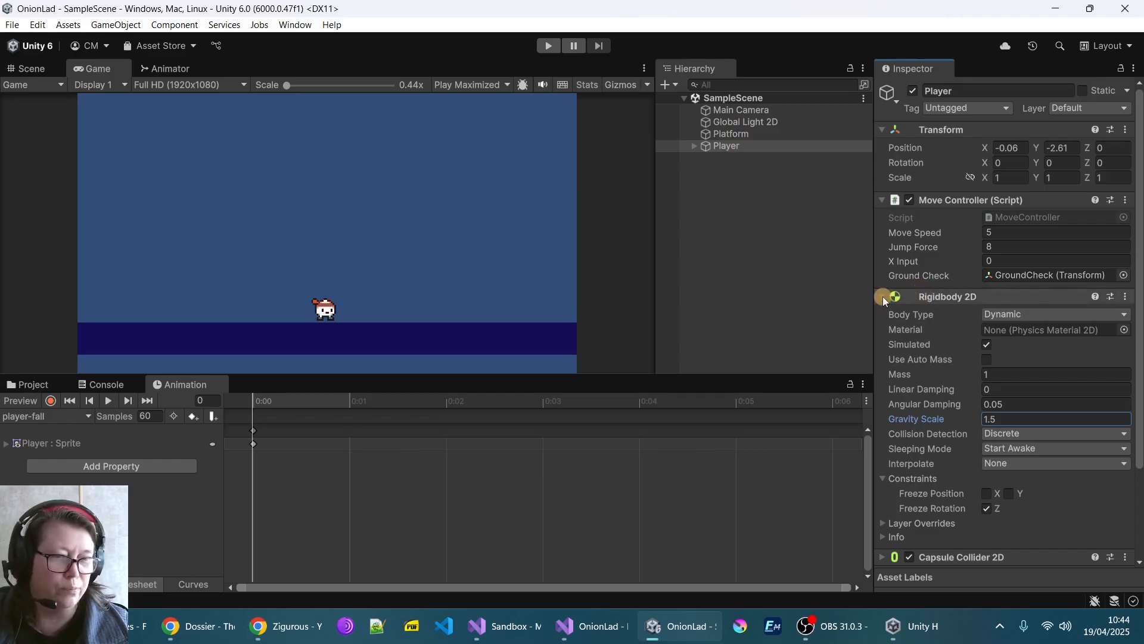
{"action": "left_click", "coordinate": [883, 297]}
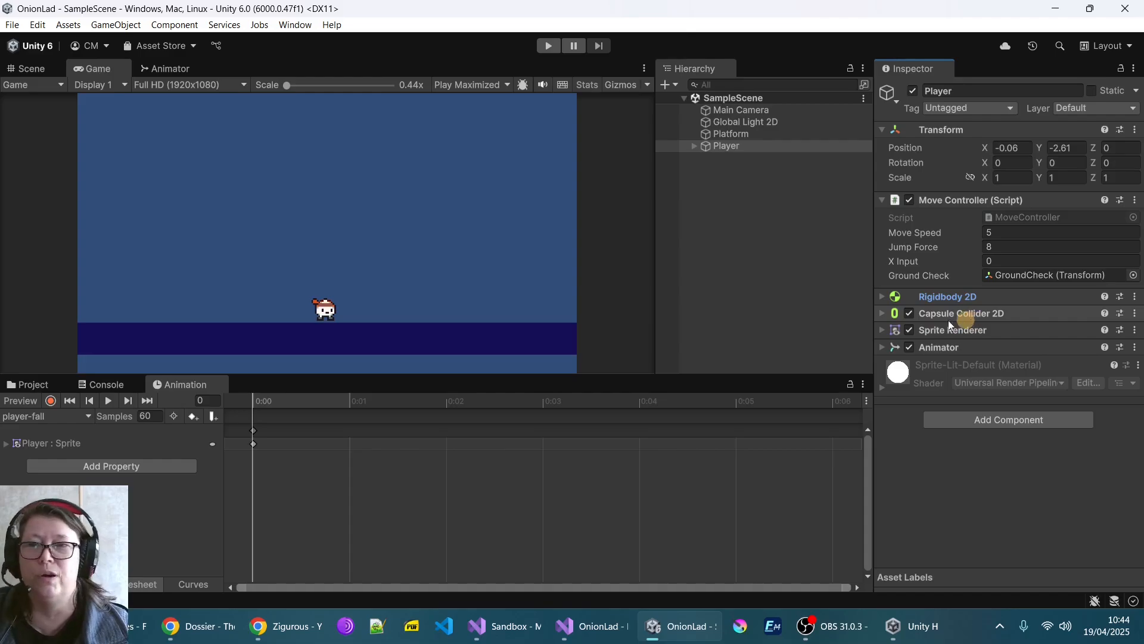
{"action": "left_click", "coordinate": [170, 68]}
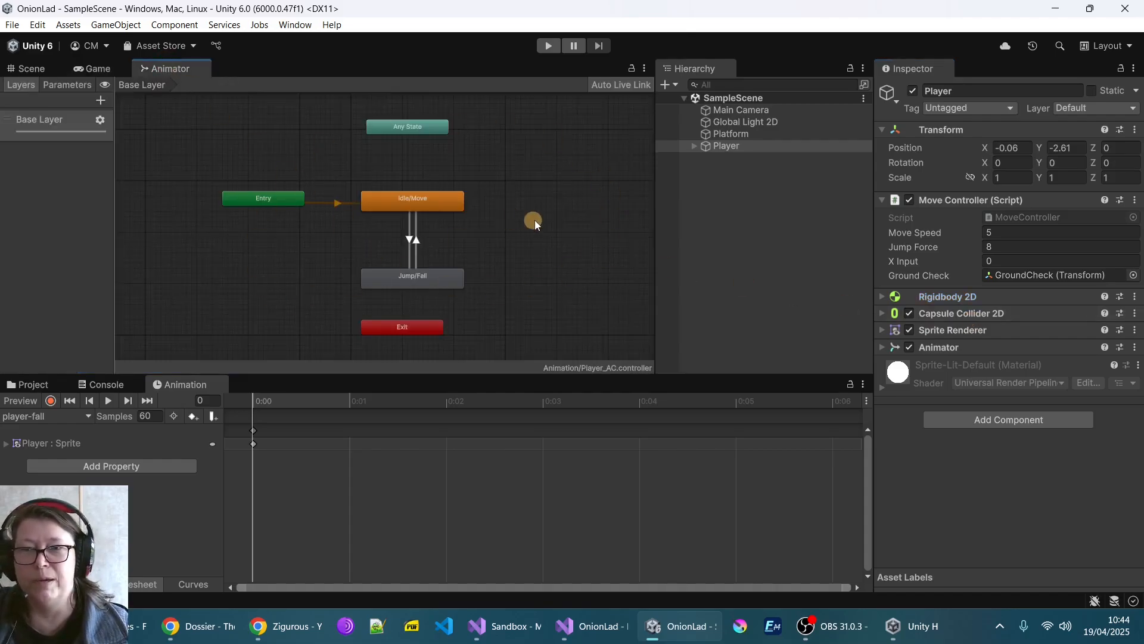
{"action": "mouse_move", "coordinate": [464, 262]}
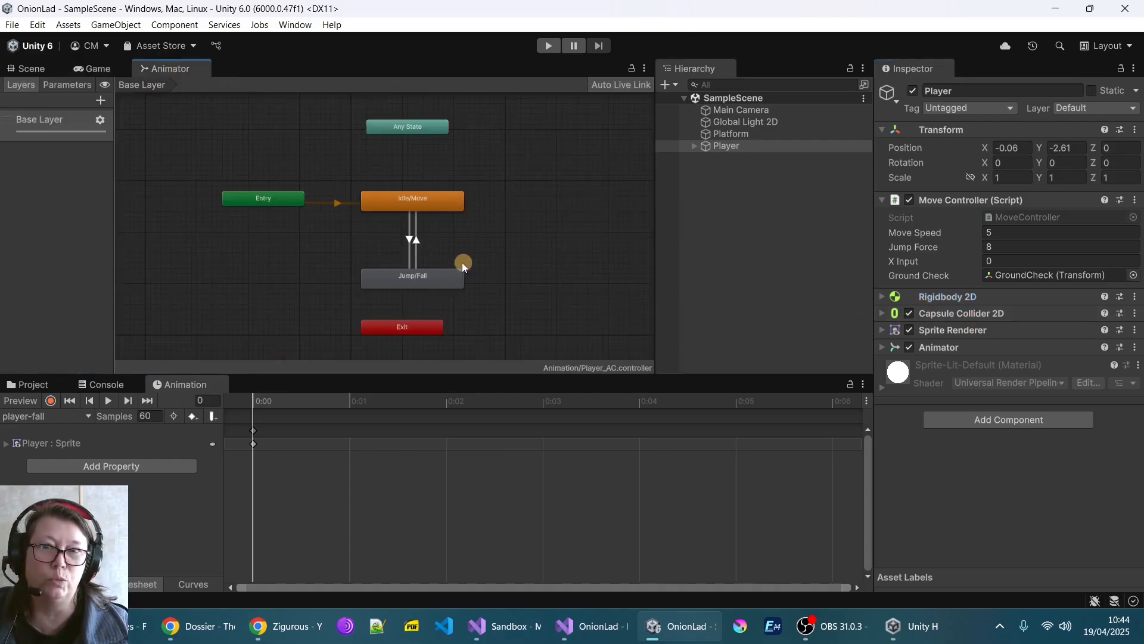
{"action": "mouse_move", "coordinate": [519, 258]}
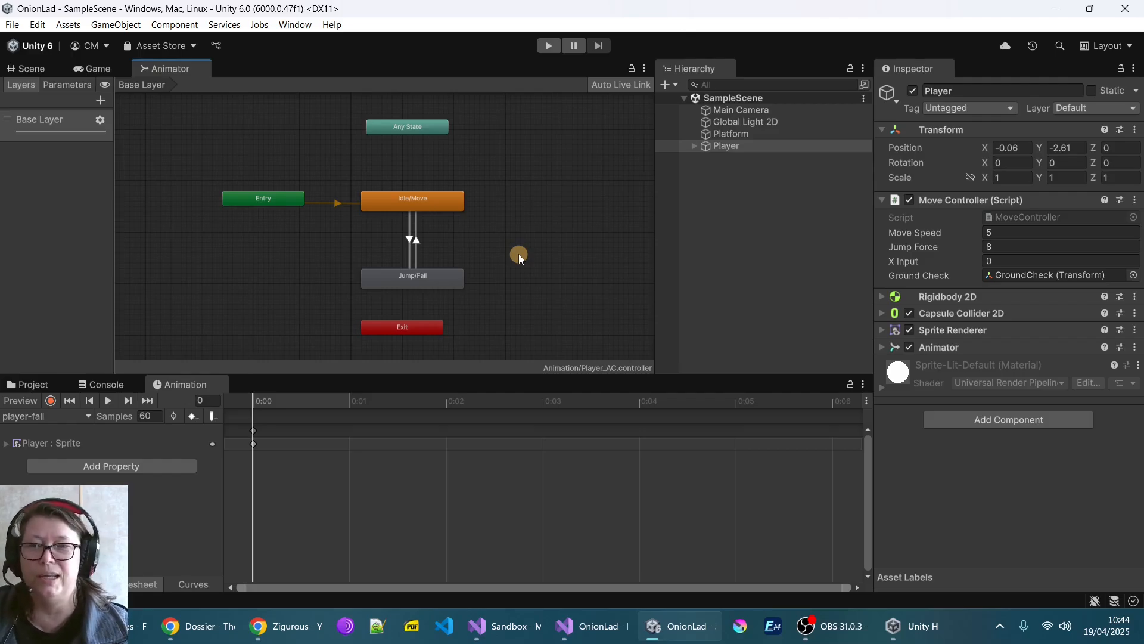
{"action": "mouse_move", "coordinate": [595, 193]}
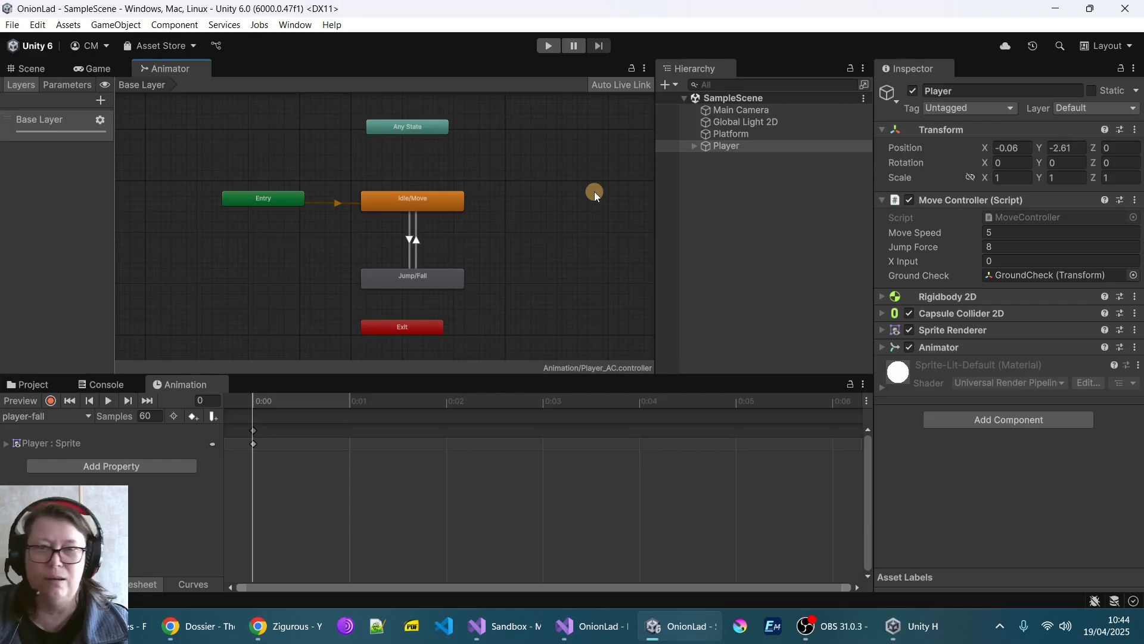
{"action": "mouse_move", "coordinate": [413, 255]}
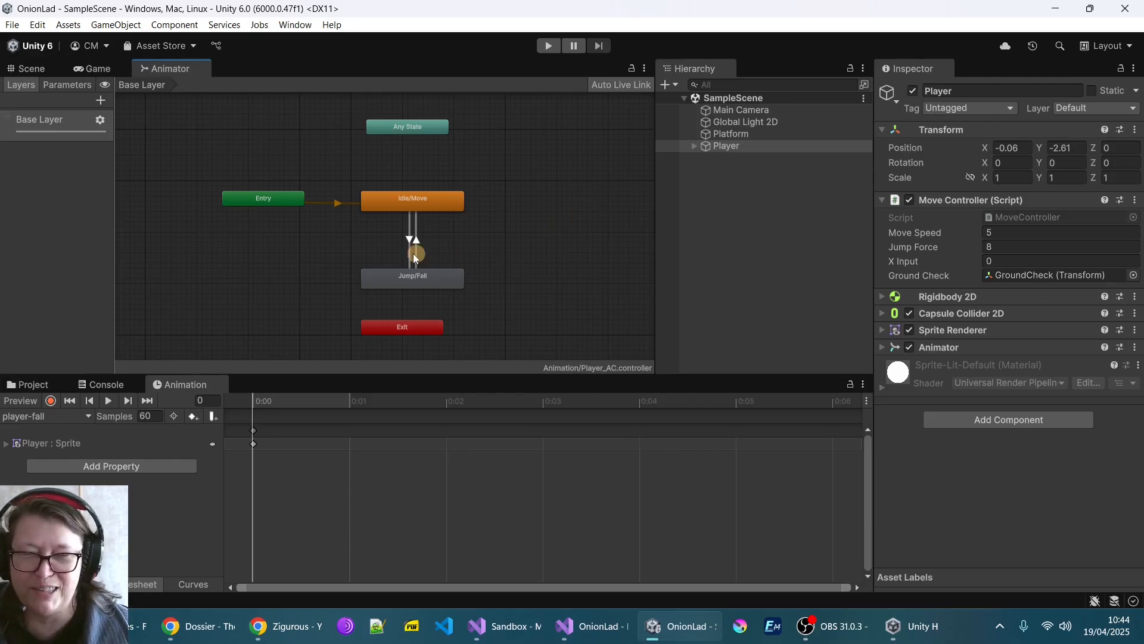
{"action": "mouse_move", "coordinate": [653, 216]}
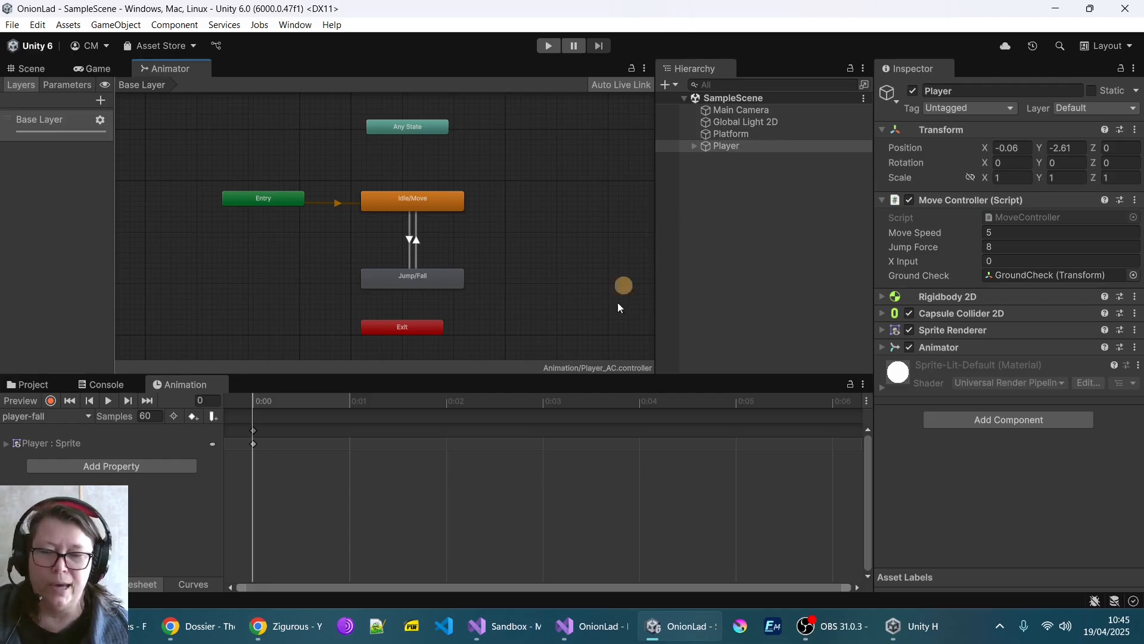
Switch back to the Zigurous channel's Unity tutorial videos page in Chrome.
{"action": "left_click", "coordinate": [286, 626]}
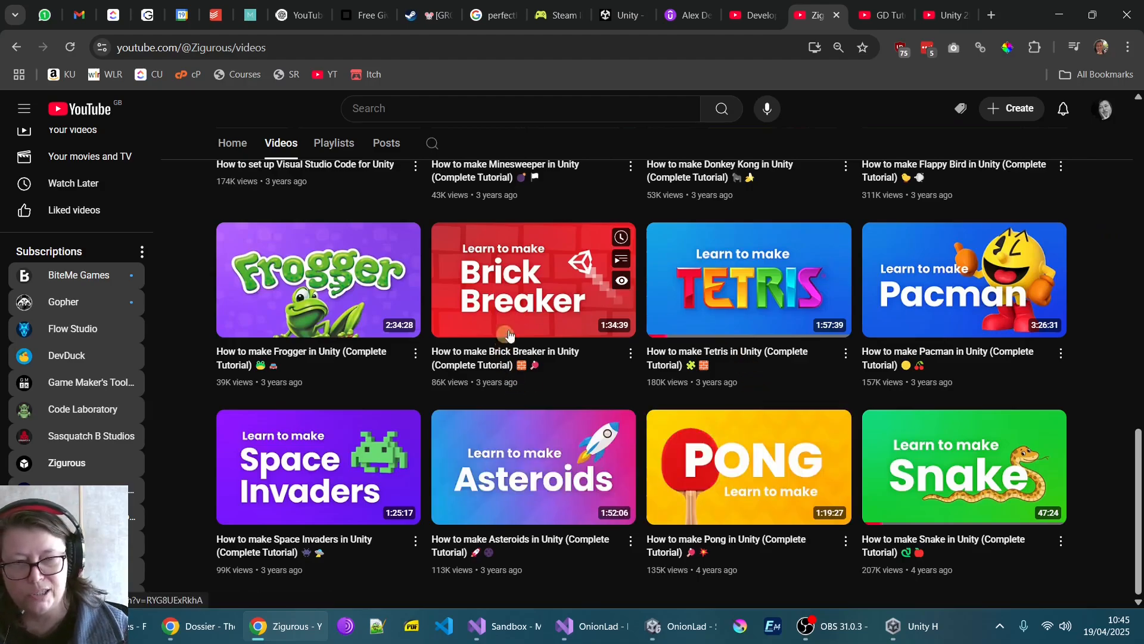
{"action": "mouse_move", "coordinate": [1102, 242]}
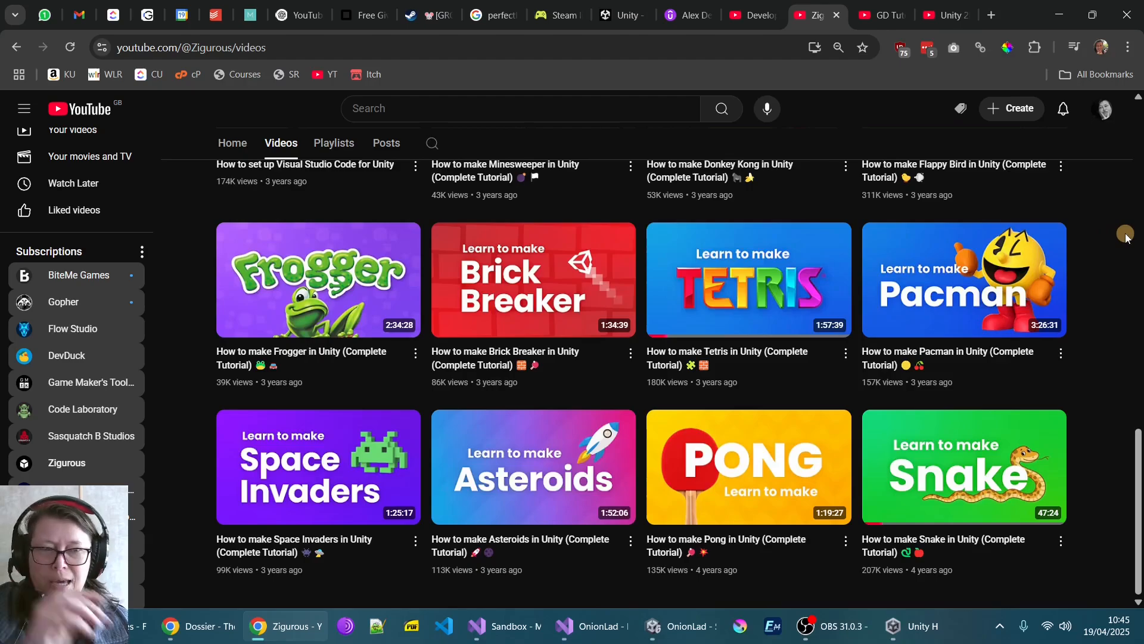
{"action": "mouse_move", "coordinate": [248, 285]}
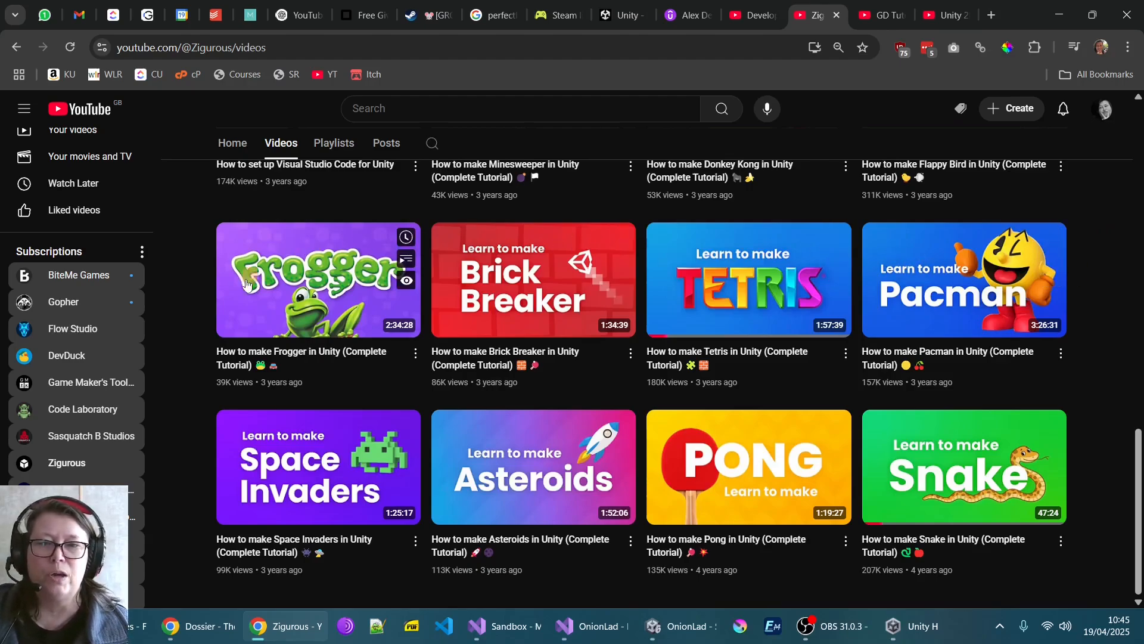
{"action": "mouse_move", "coordinate": [1098, 284]}
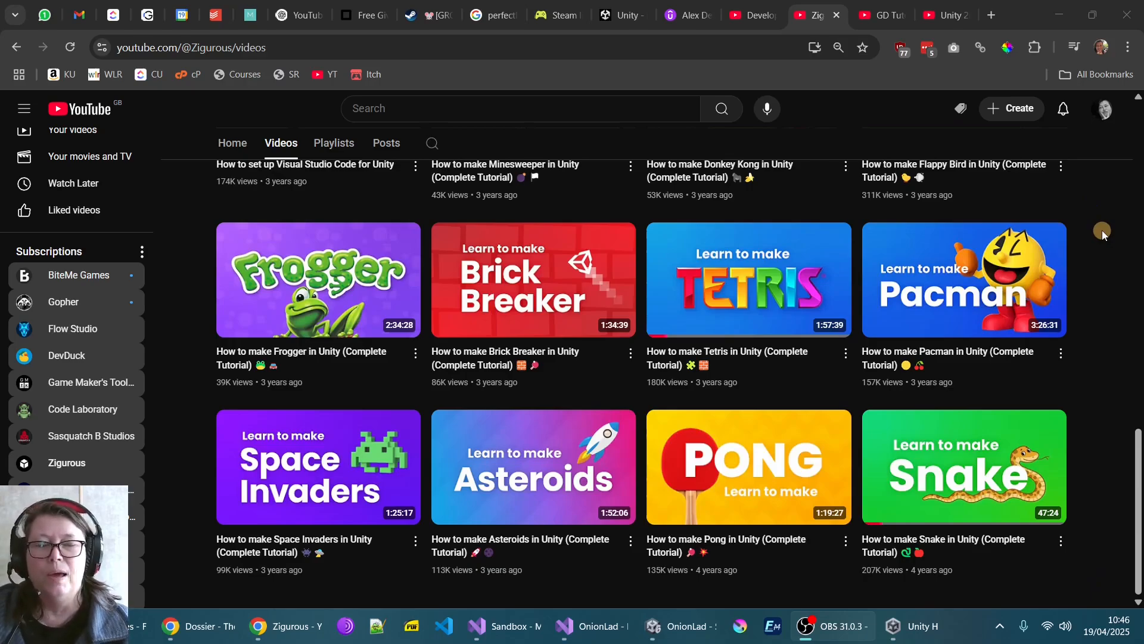
{"action": "mouse_move", "coordinate": [611, 285]}
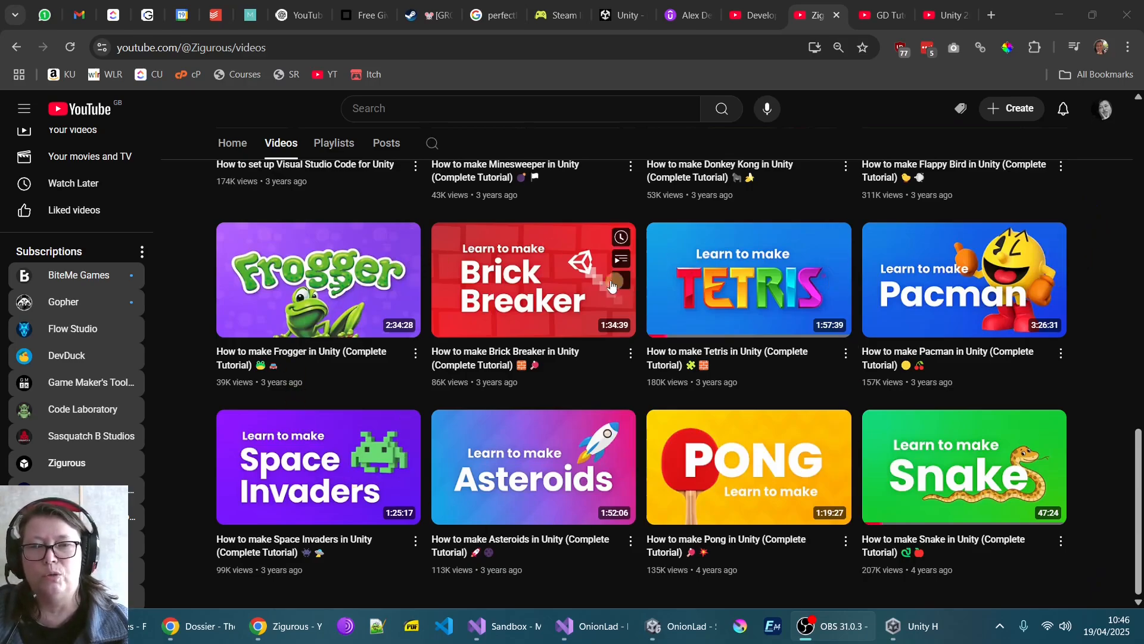
{"action": "mouse_move", "coordinate": [656, 314]}
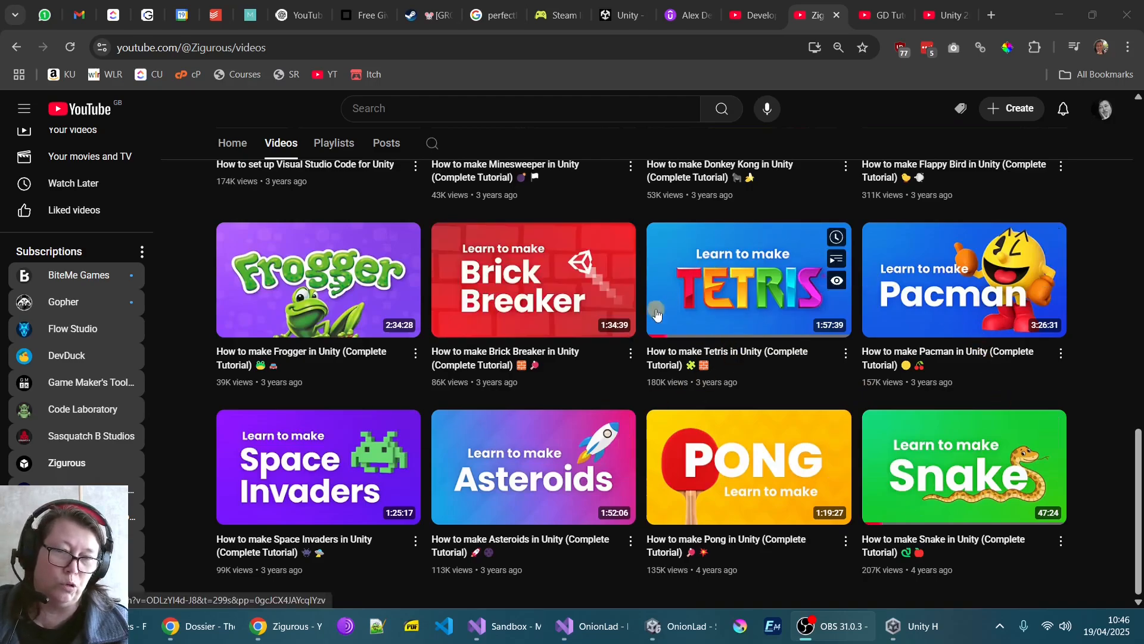
{"action": "mouse_move", "coordinate": [1093, 243]}
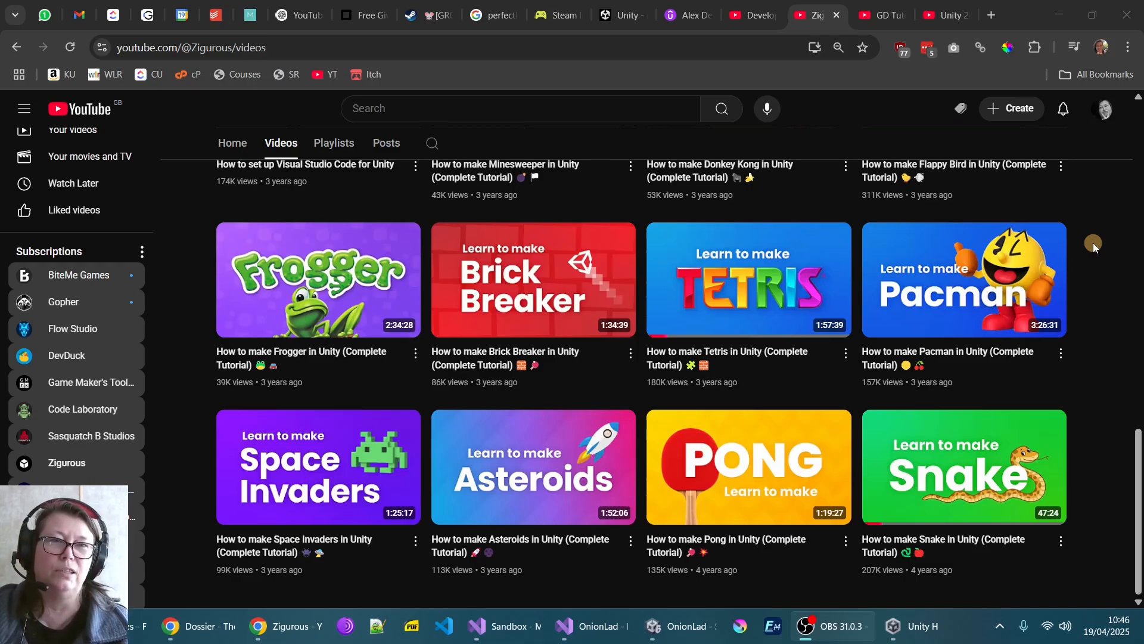
Scroll through the private GD Tutorials playlist, then switch to Alex Dev's Udemy course list.
{"action": "left_click", "coordinate": [880, 15]}
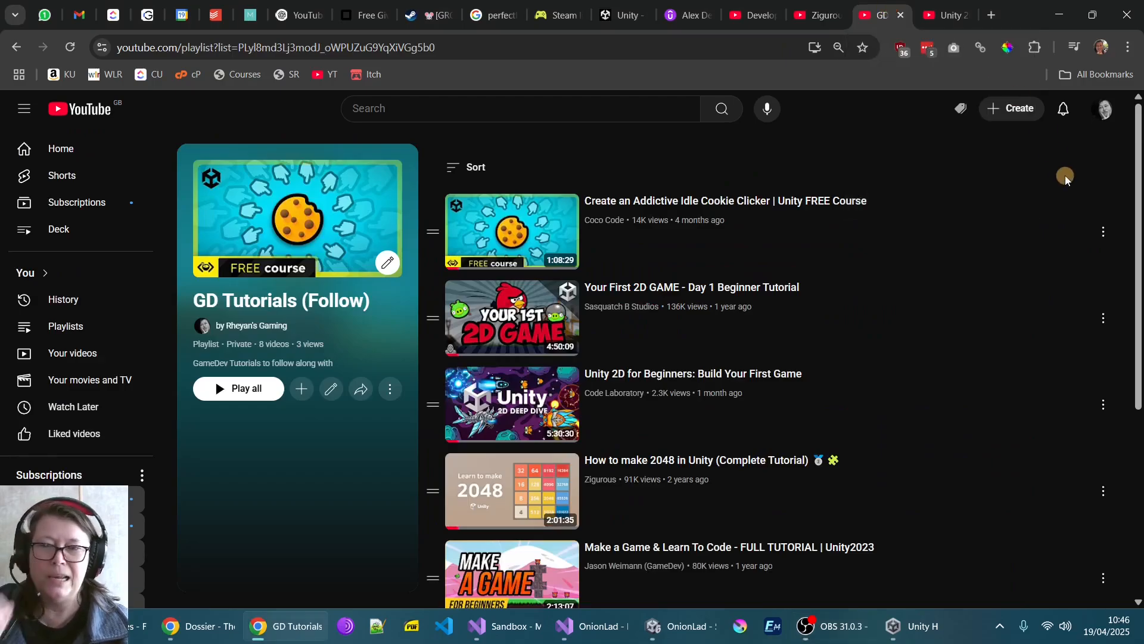
{"action": "mouse_move", "coordinate": [991, 202]}
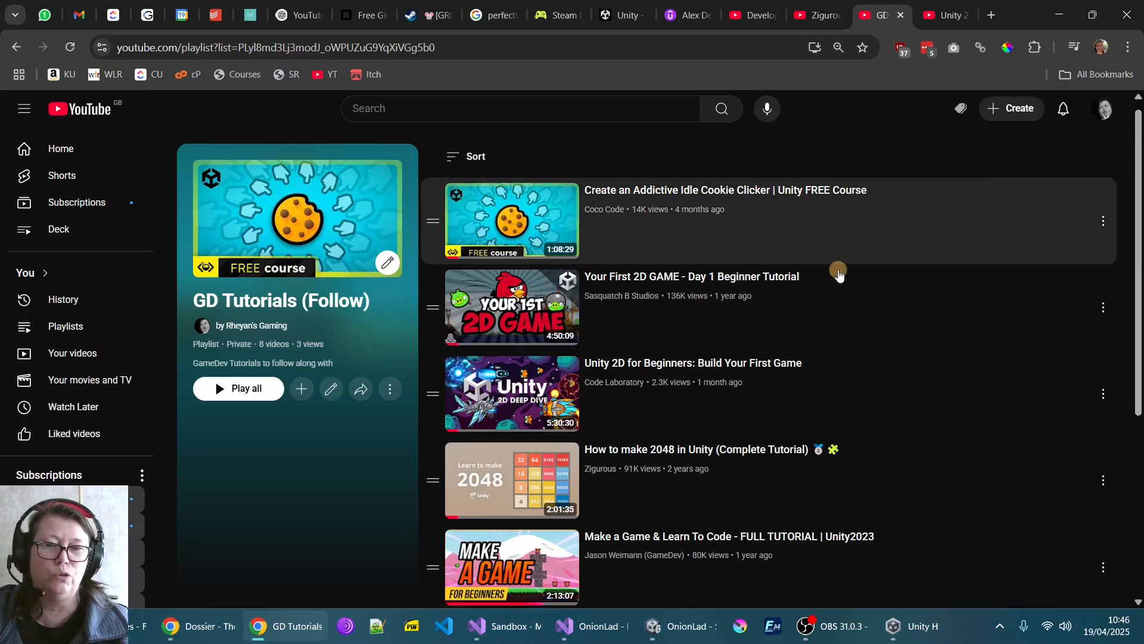
{"action": "scroll", "scroll_direction": "down", "scroll_amount": 3}
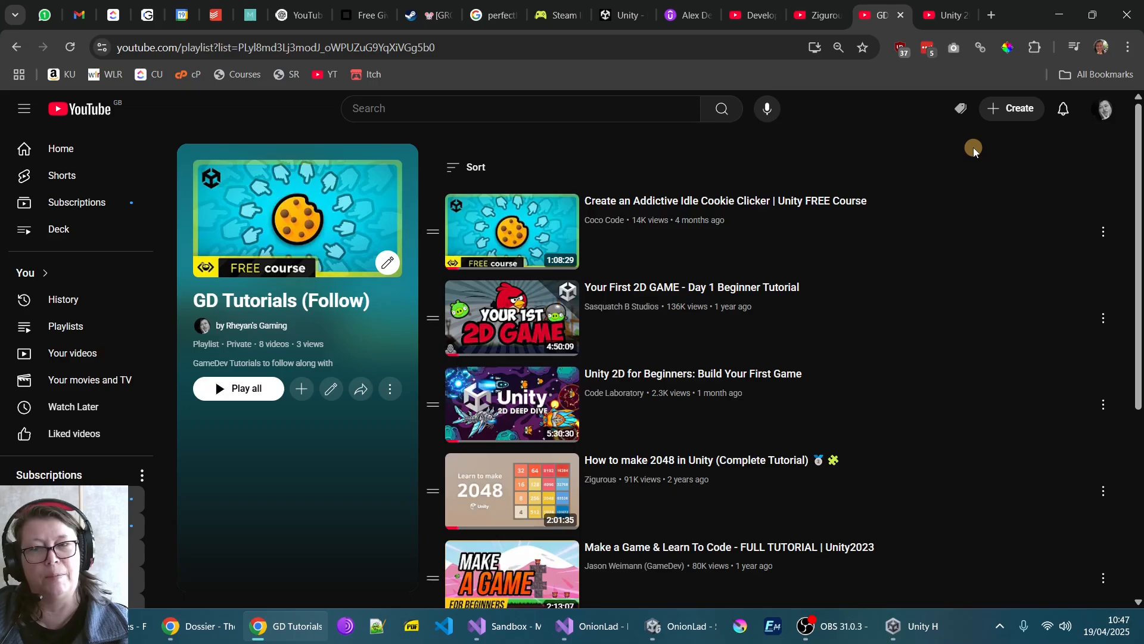
{"action": "mouse_move", "coordinate": [700, 310]}
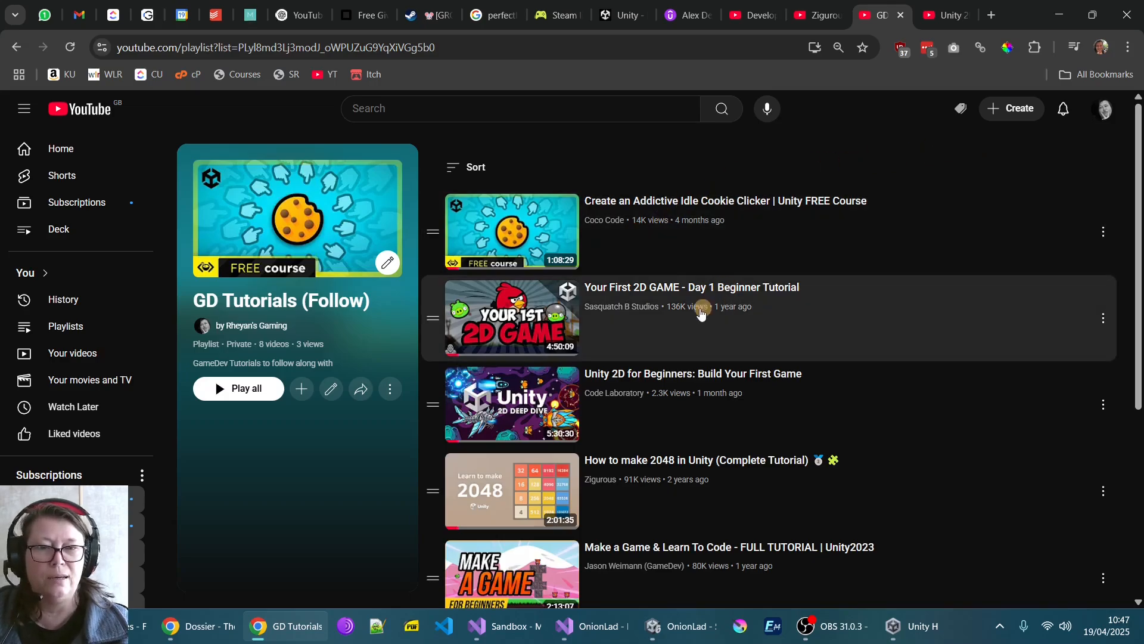
{"action": "scroll", "scroll_direction": "down", "scroll_amount": 3}
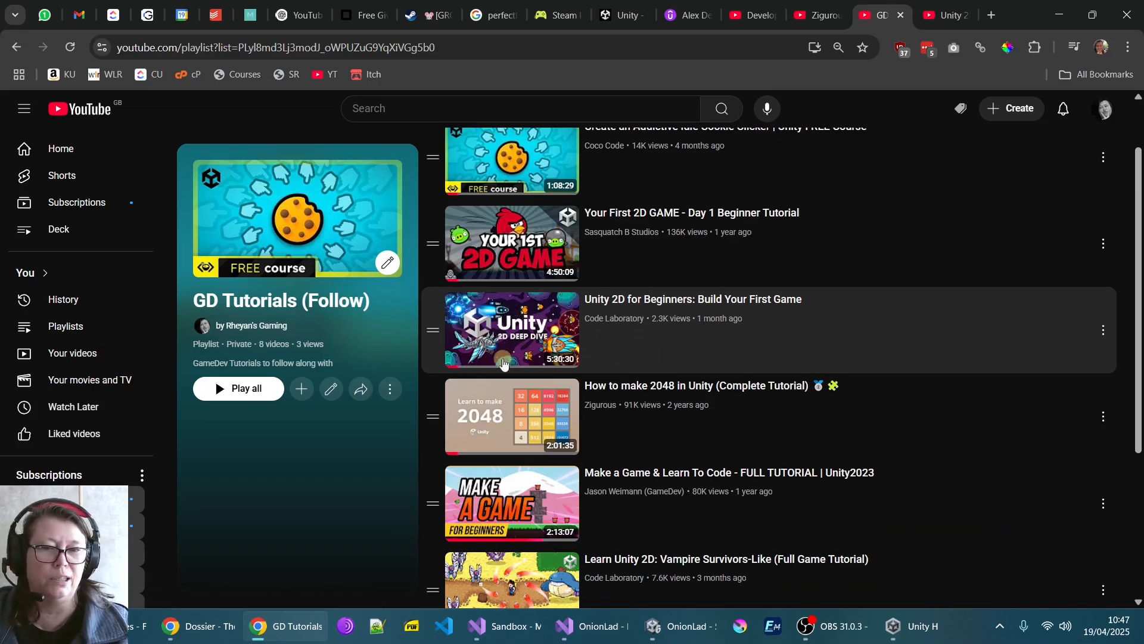
{"action": "scroll", "scroll_direction": "down", "scroll_amount": 3}
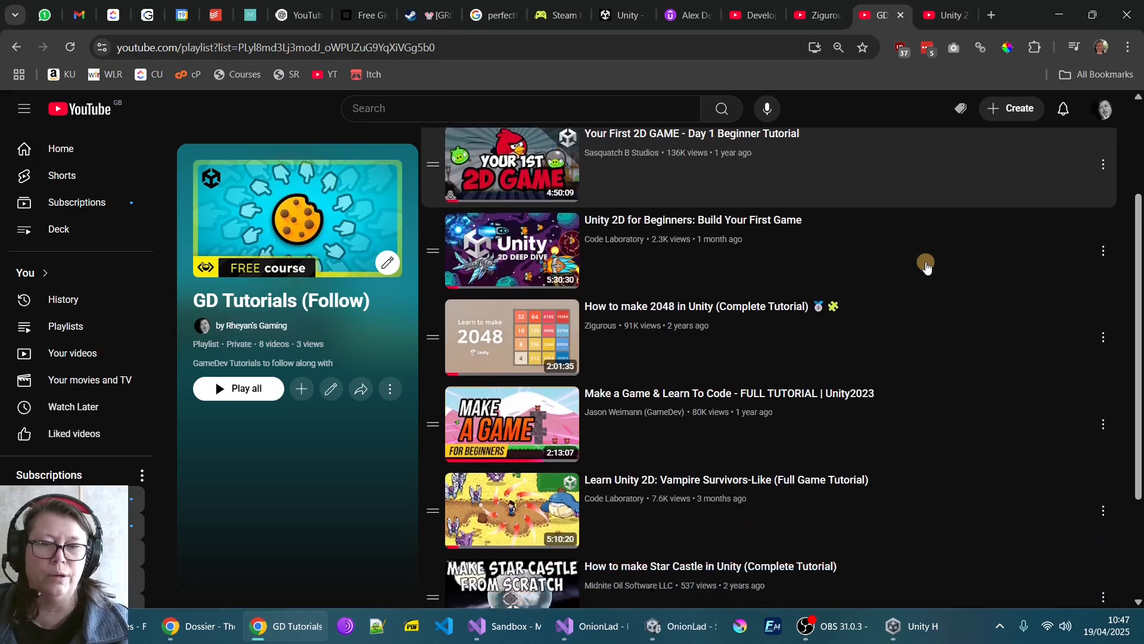
{"action": "scroll", "scroll_direction": "down", "scroll_amount": 3}
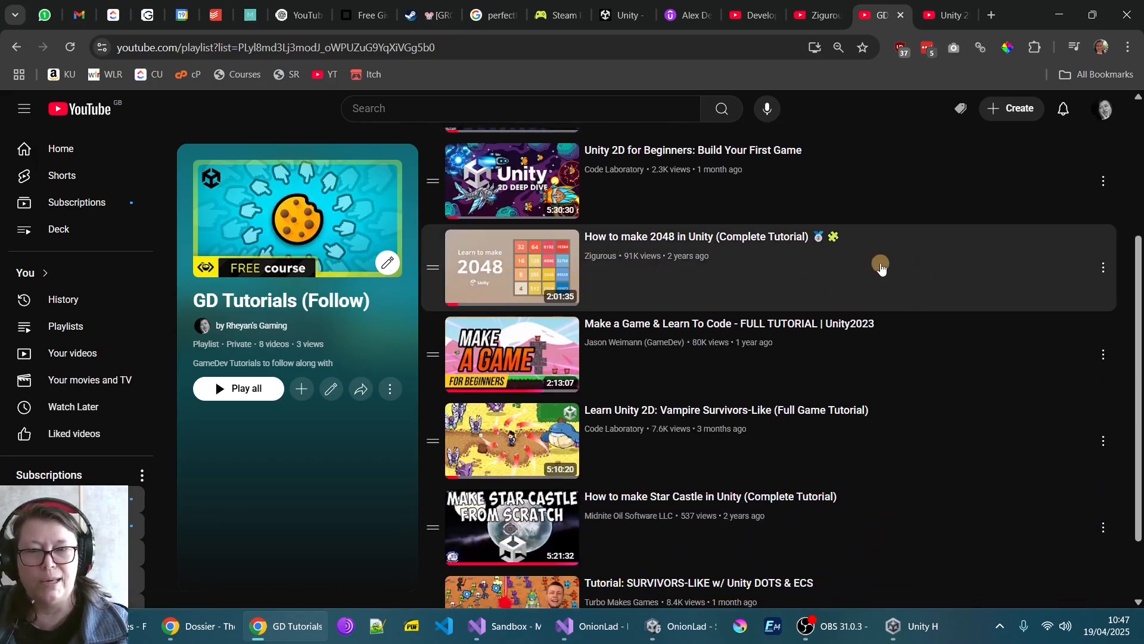
{"action": "scroll", "scroll_direction": "down", "scroll_amount": 3}
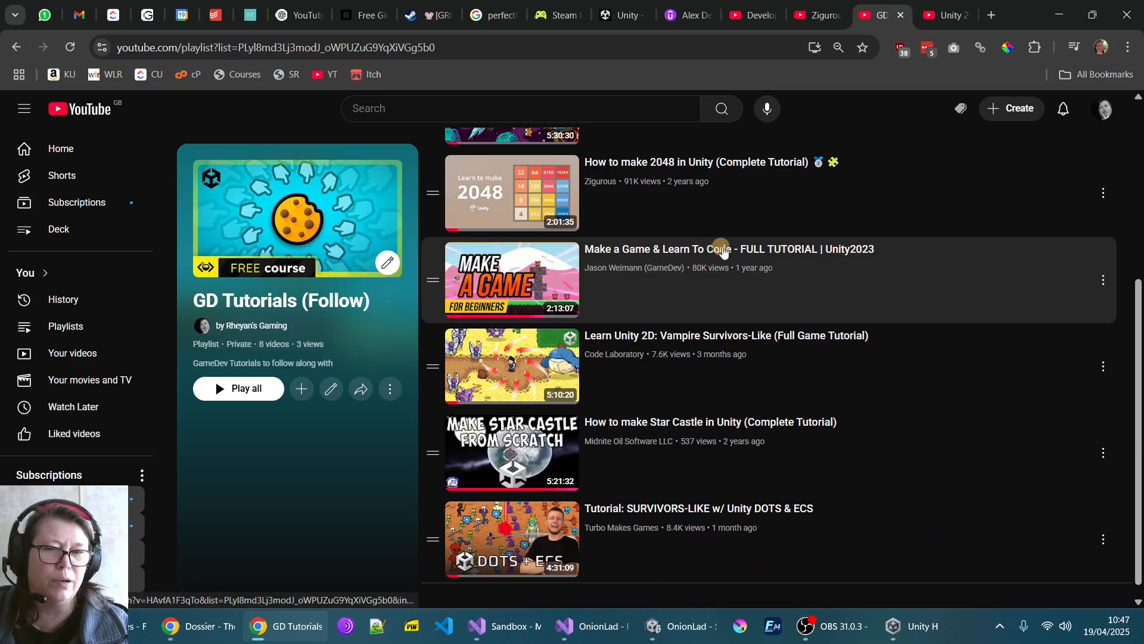
{"action": "scroll", "scroll_direction": "down", "scroll_amount": 3}
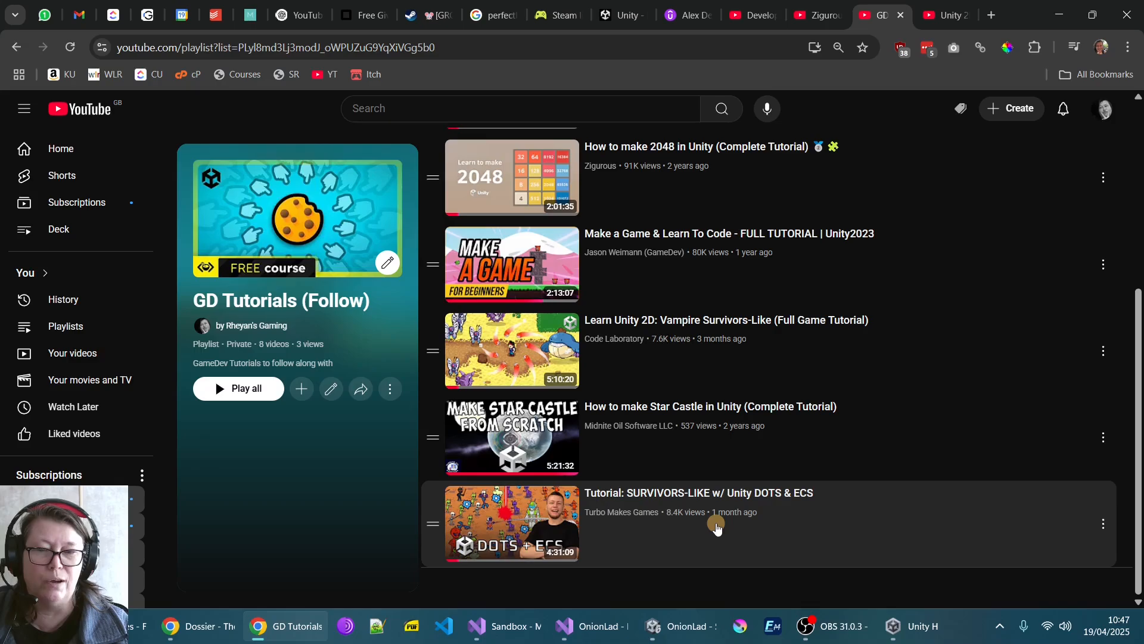
{"action": "mouse_move", "coordinate": [515, 438]}
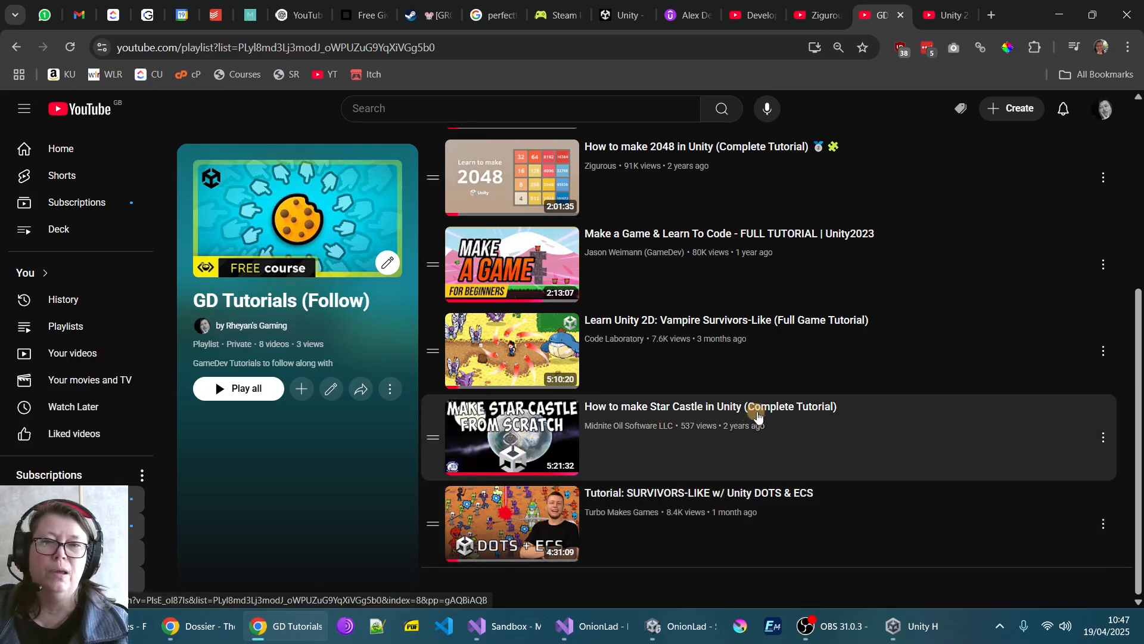
{"action": "scroll", "scroll_direction": "down", "scroll_amount": 3}
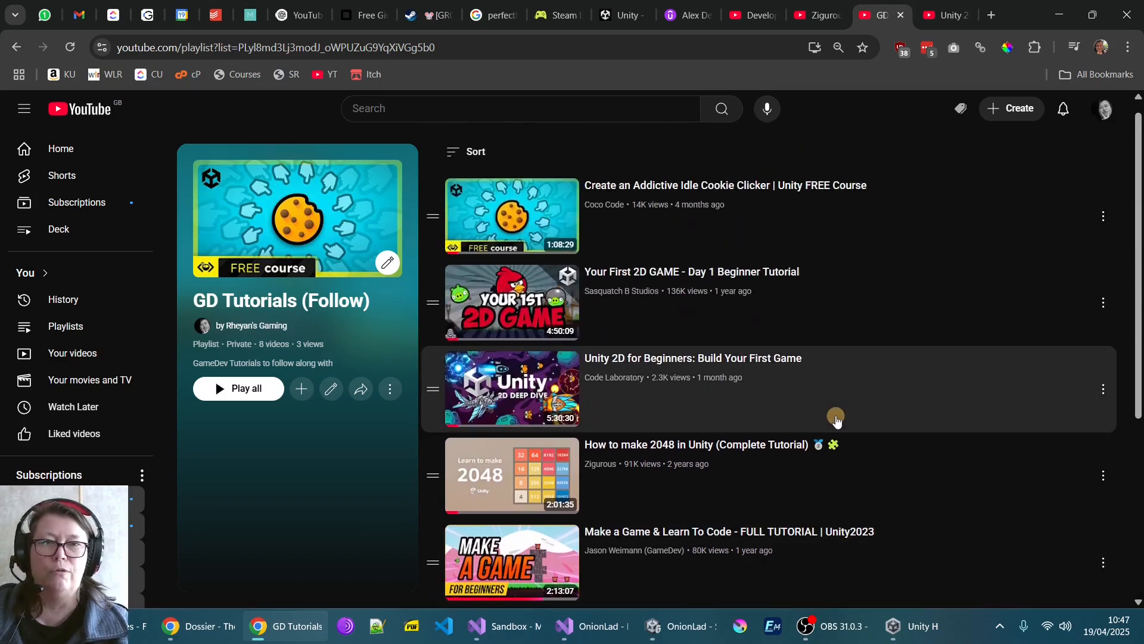
{"action": "left_click", "coordinate": [684, 14]}
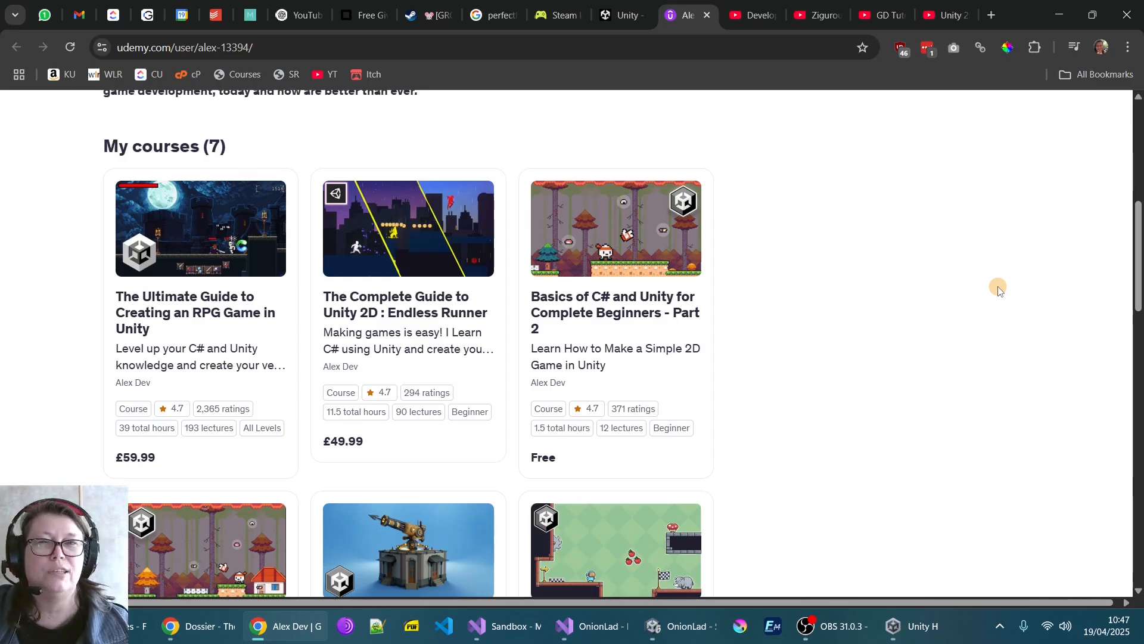
{"action": "mouse_move", "coordinate": [891, 220]}
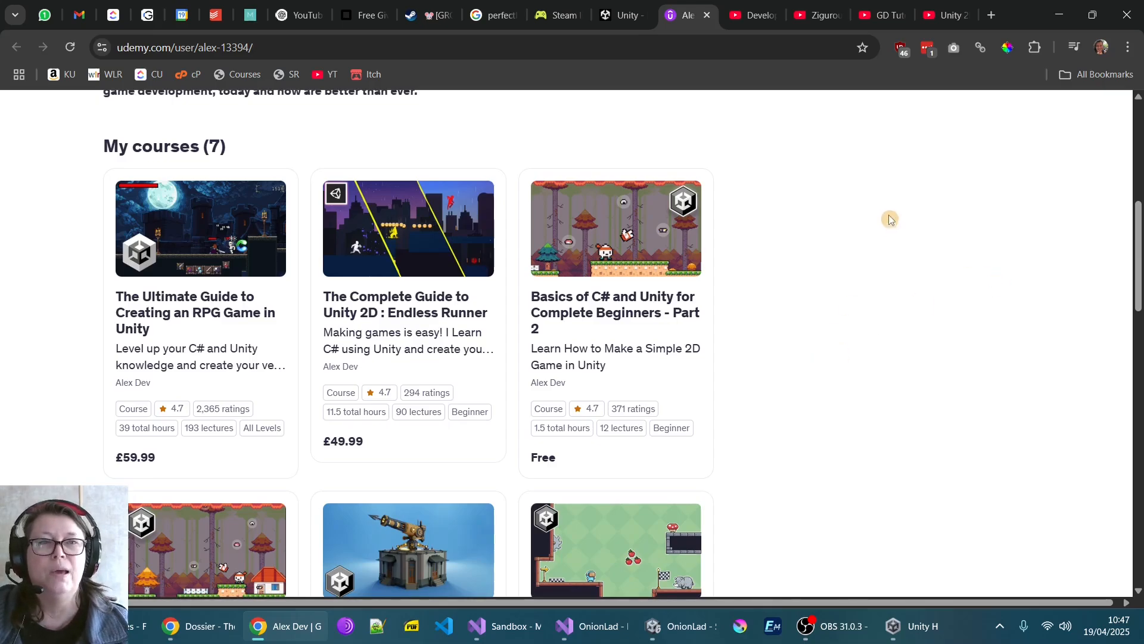
Switch to the tab playing Code Laboratory's Unity 2D for Beginners tutorial video.
{"action": "left_click", "coordinate": [879, 14]}
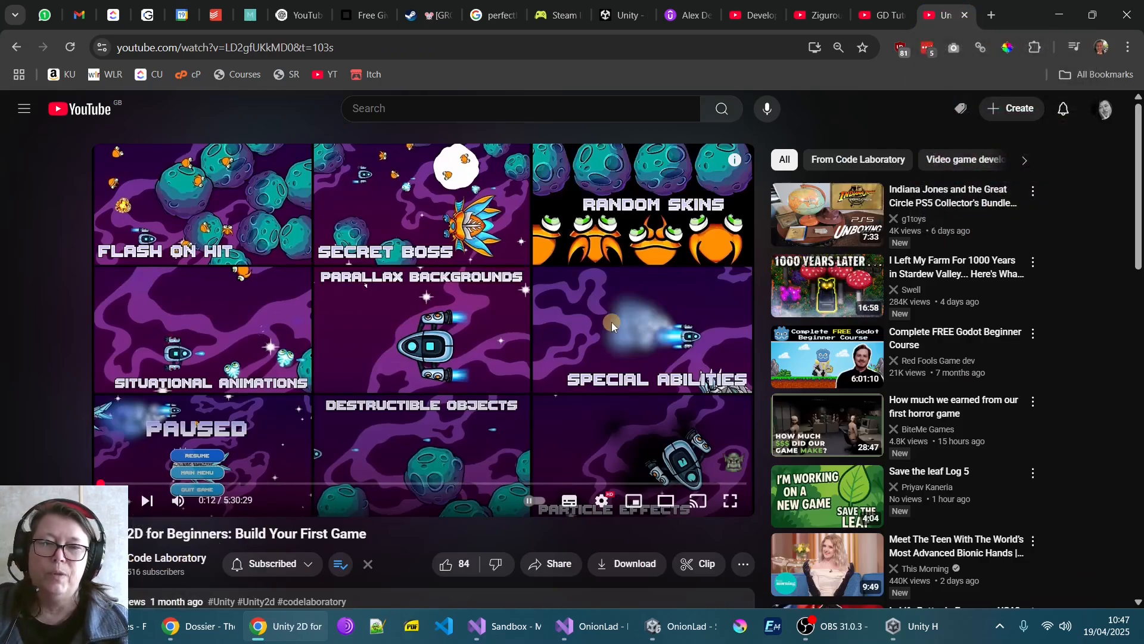
{"action": "mouse_move", "coordinate": [404, 284]}
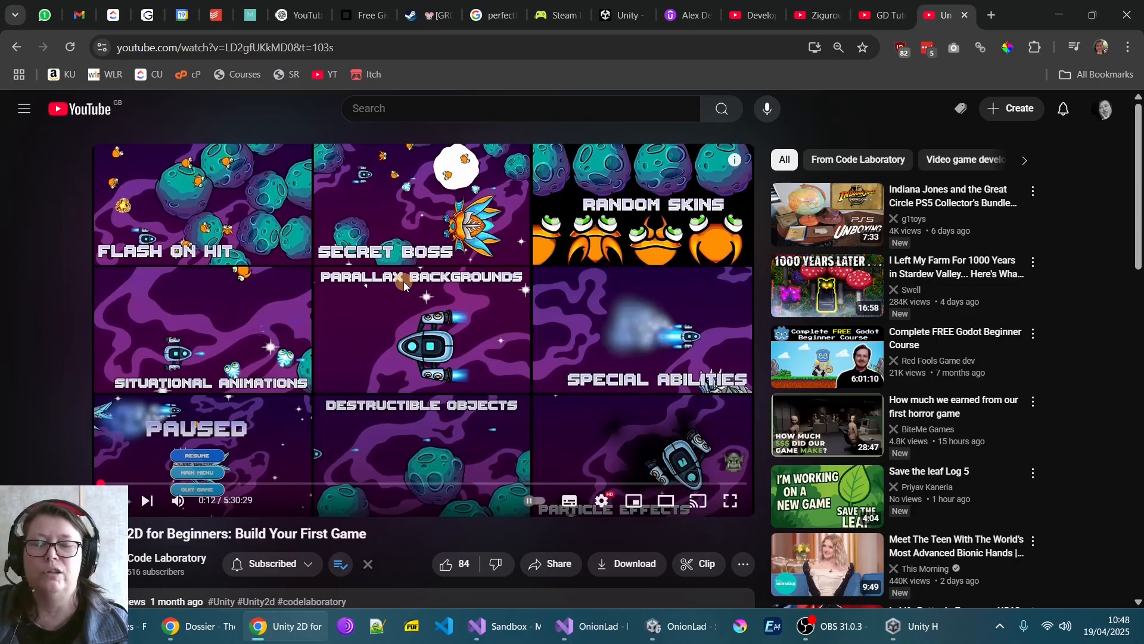
{"action": "mouse_move", "coordinate": [512, 285]}
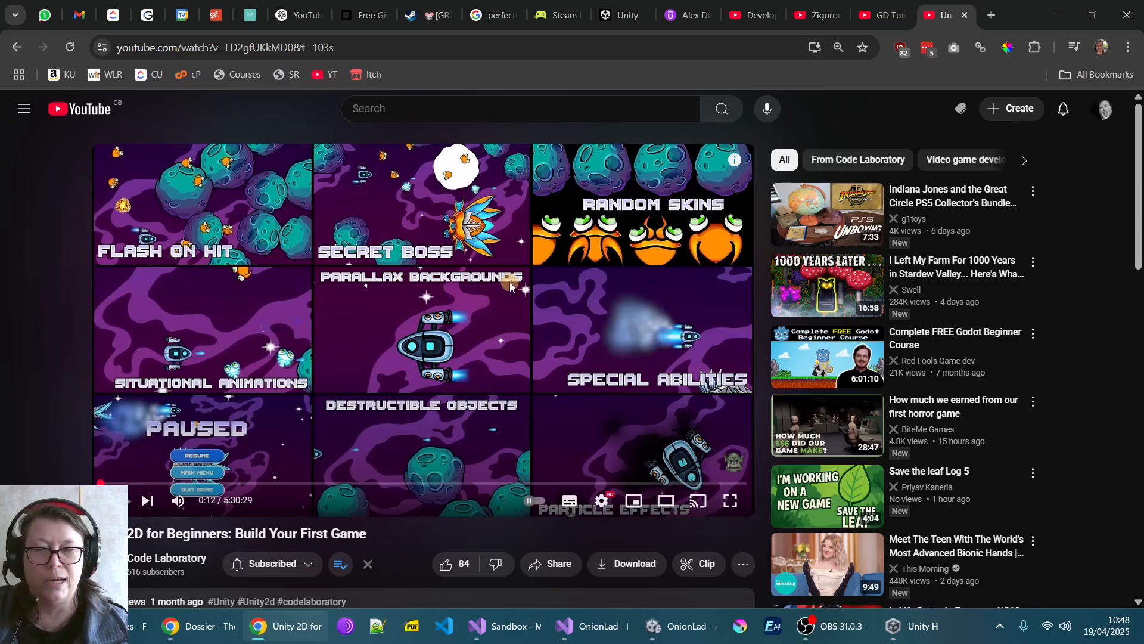
{"action": "mouse_move", "coordinate": [697, 303]}
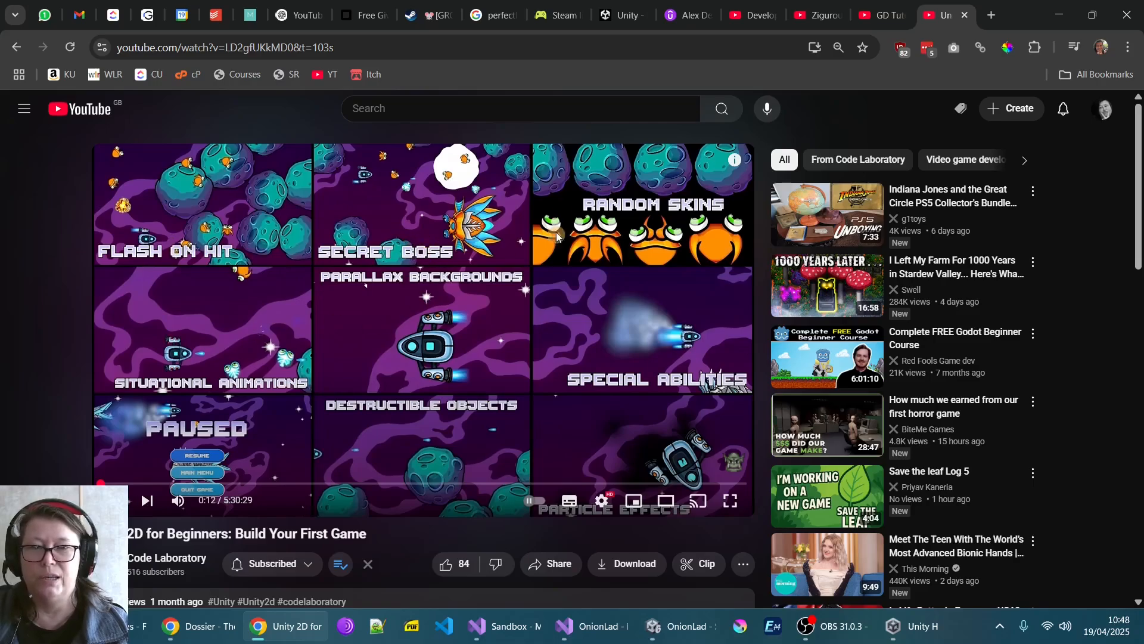
{"action": "mouse_move", "coordinate": [690, 391]}
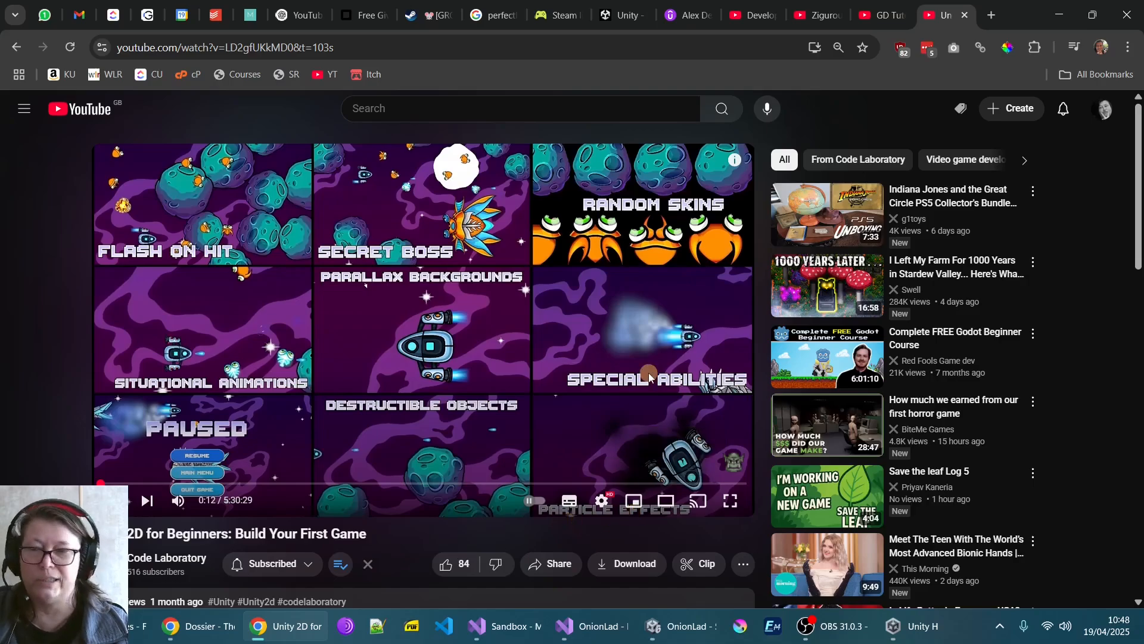
{"action": "mouse_move", "coordinate": [684, 327]}
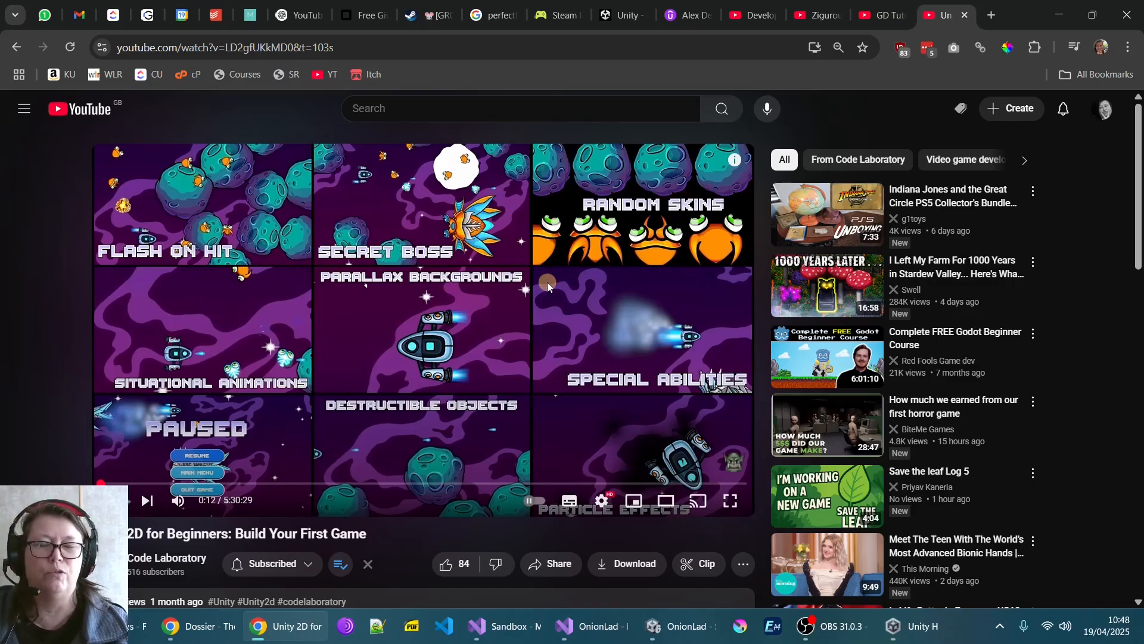
Return to the private GD Tutorials playlist tab on YouTube.
{"action": "left_click", "coordinate": [872, 14]}
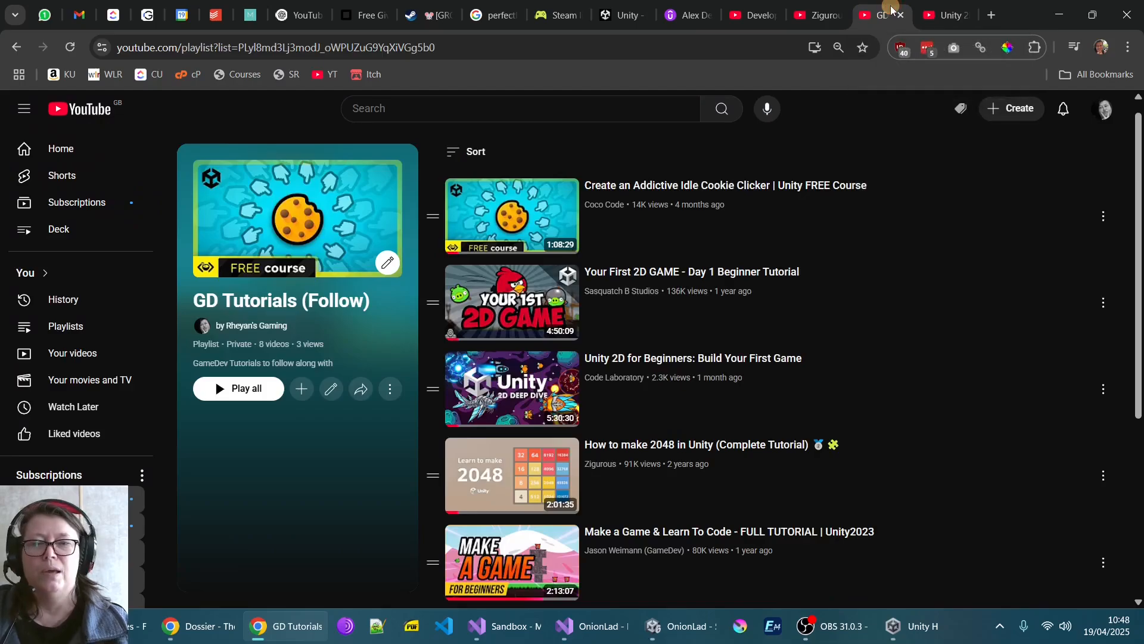
{"action": "mouse_move", "coordinate": [938, 185]}
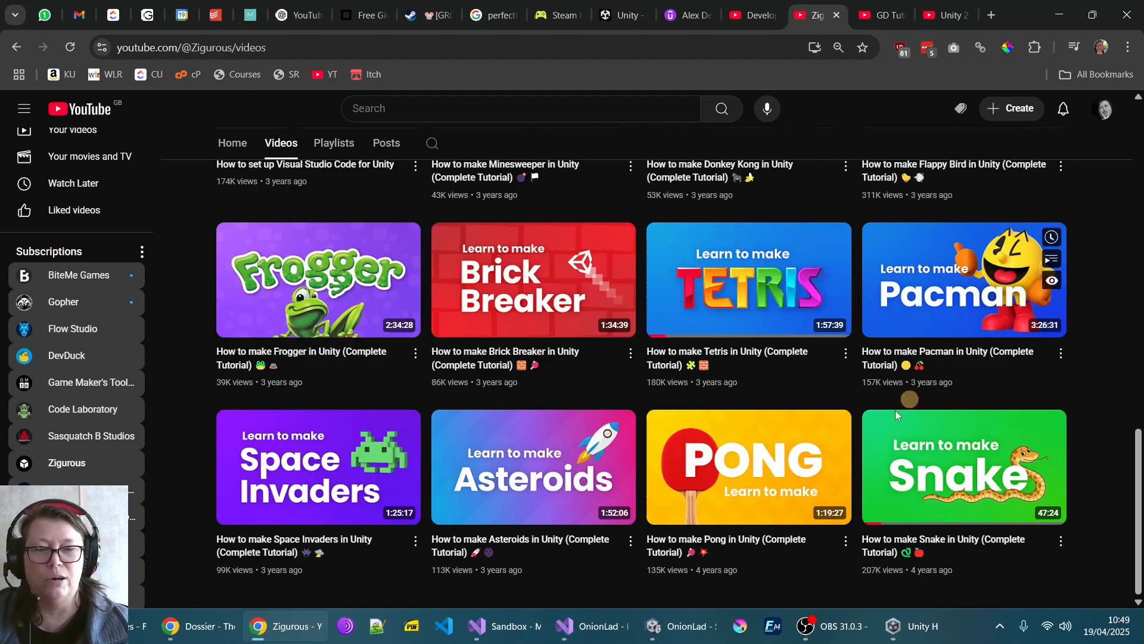
Switch back to the browser and return to the GD Tutorials playlist tab.
{"action": "left_click", "coordinate": [677, 626]}
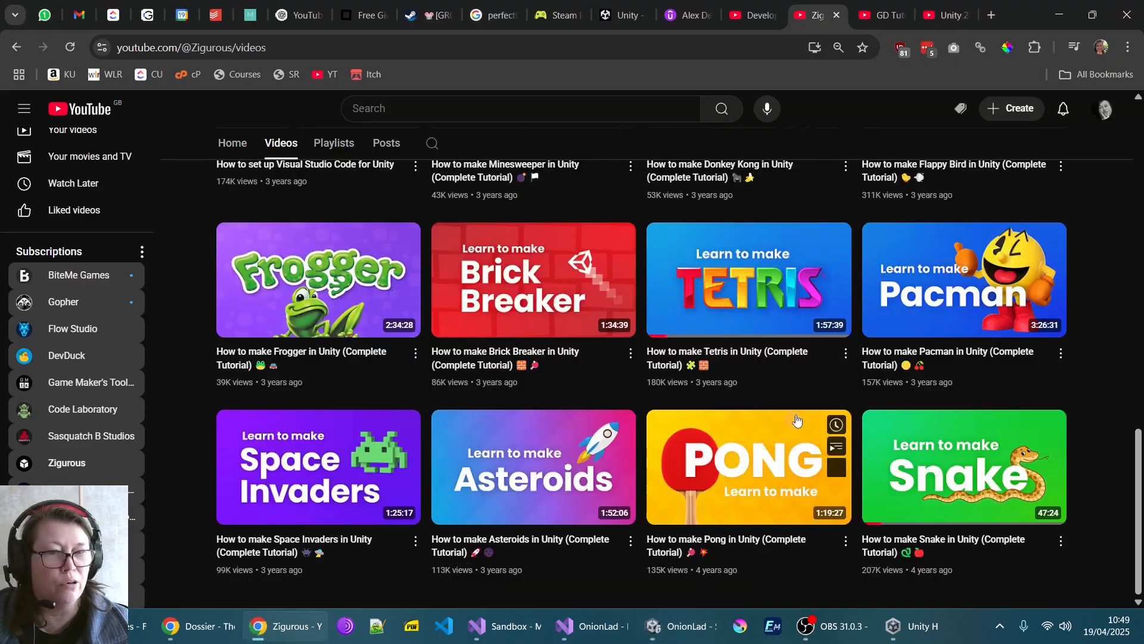
{"action": "mouse_move", "coordinate": [1104, 212]}
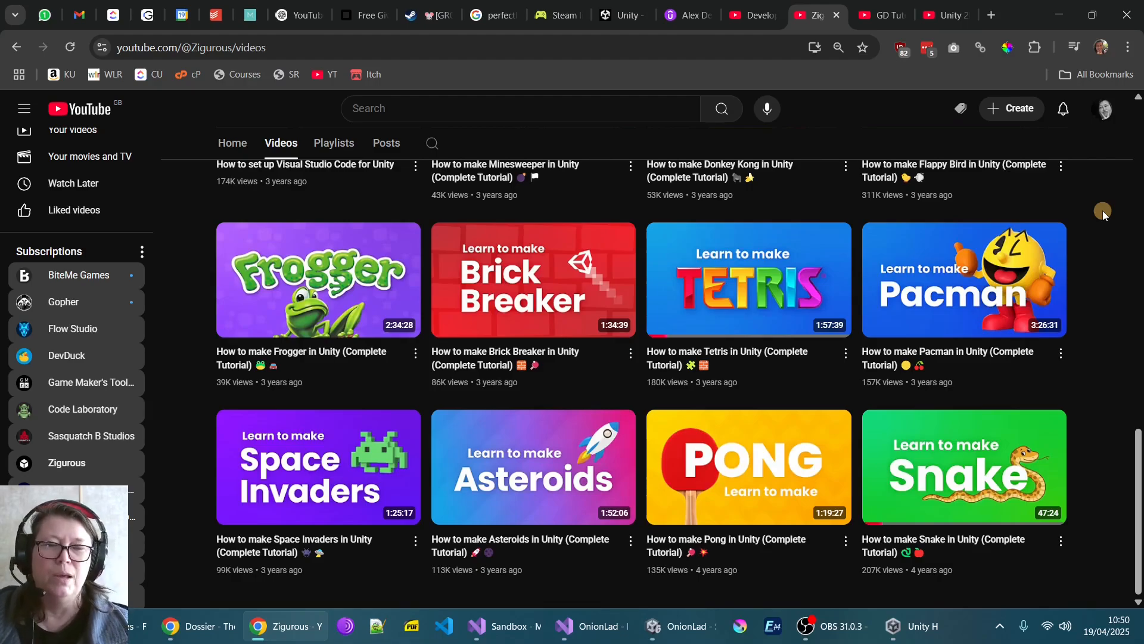
{"action": "mouse_move", "coordinate": [969, 185]}
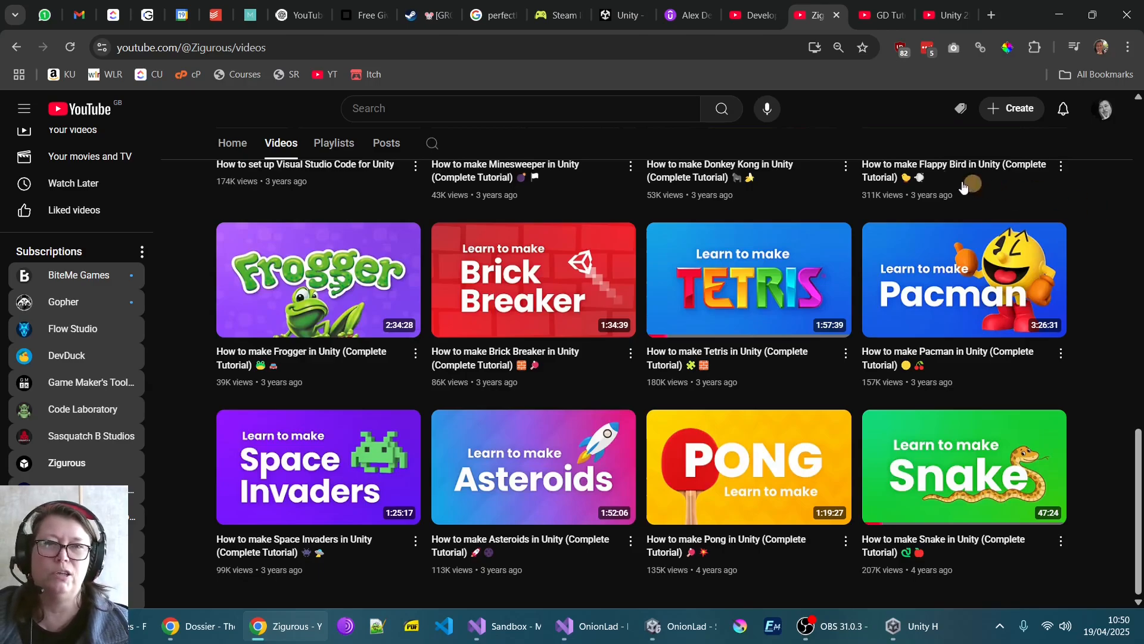
{"action": "left_click", "coordinate": [744, 14]}
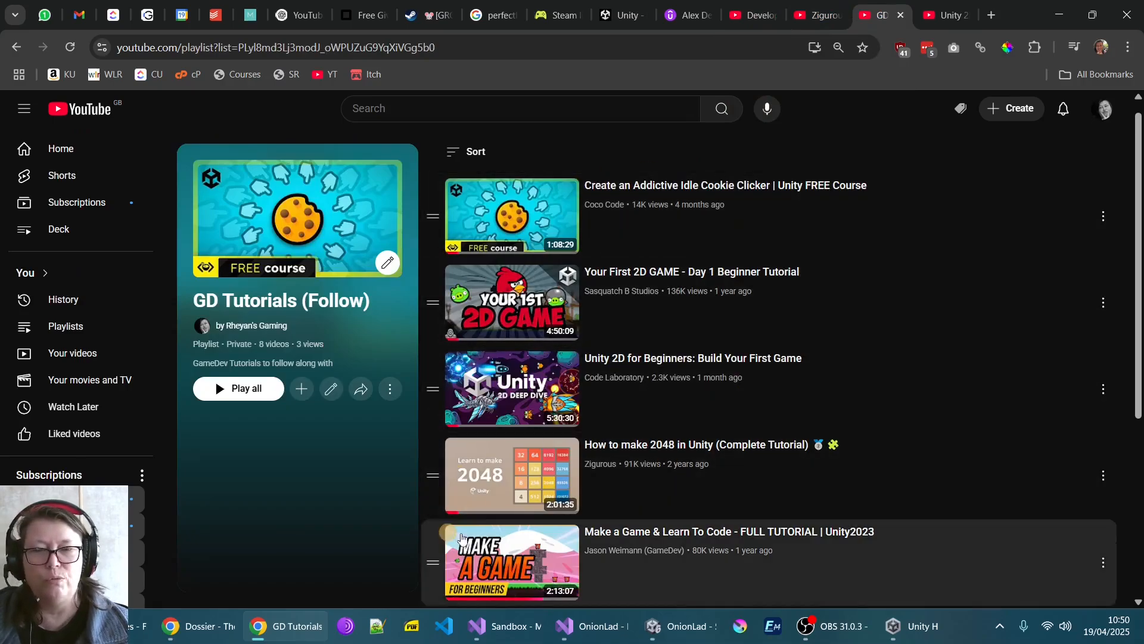
Browse My courses on Udemy and land on Alex Dev's Basics of C# and Unity Part 2 page.
{"action": "left_click", "coordinate": [684, 15]}
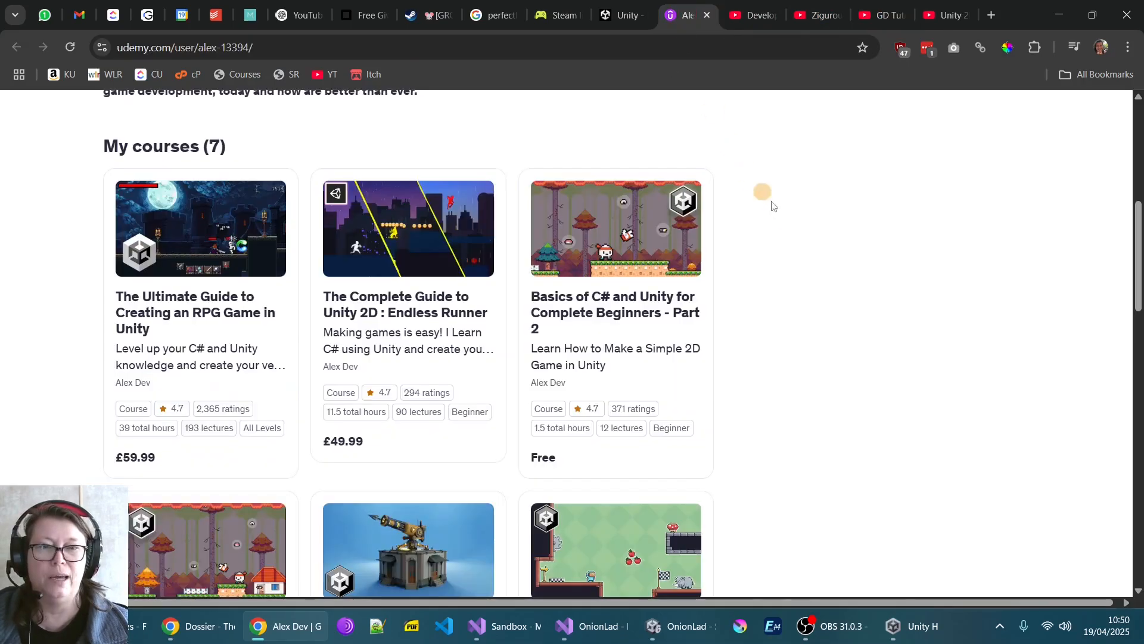
{"action": "mouse_move", "coordinate": [617, 217]}
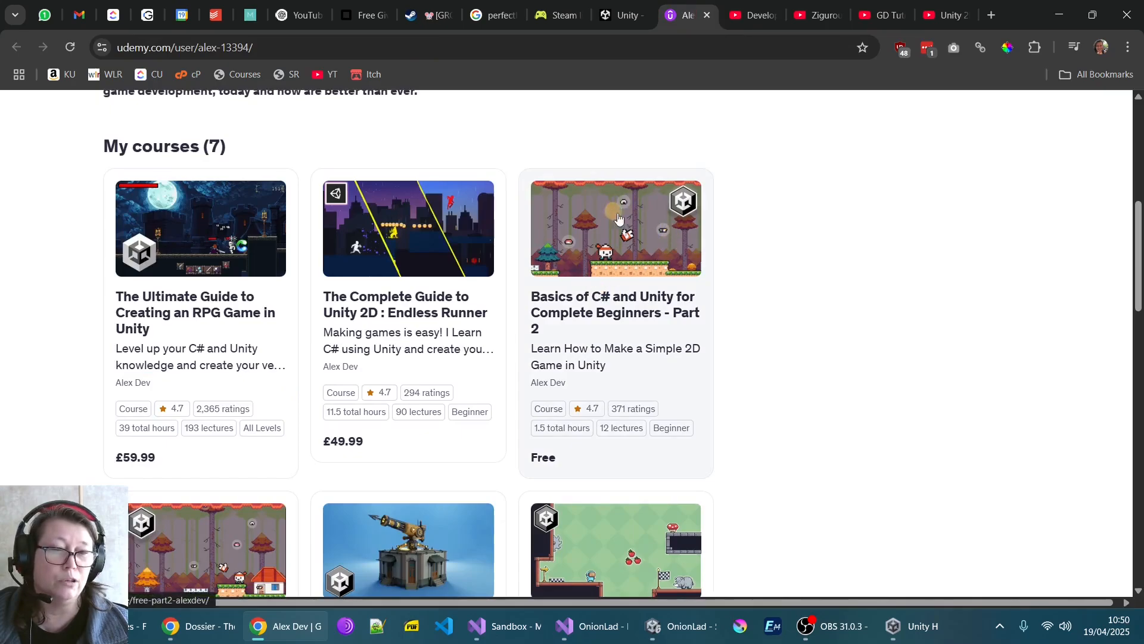
{"action": "mouse_move", "coordinate": [206, 532]}
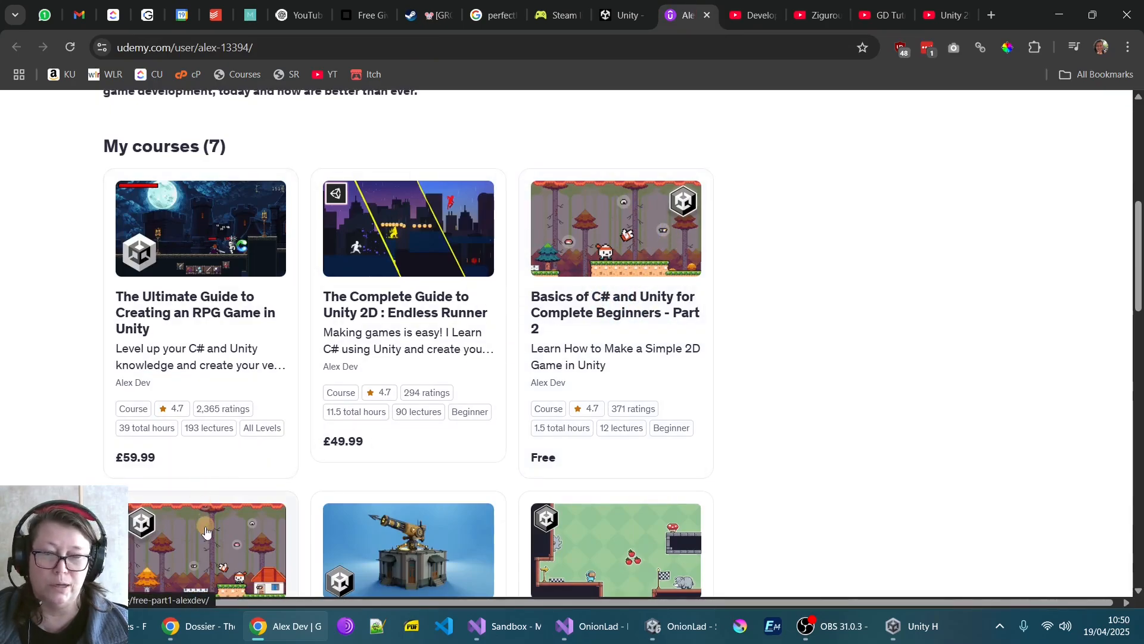
{"action": "scroll", "scroll_direction": "down", "scroll_amount": 3}
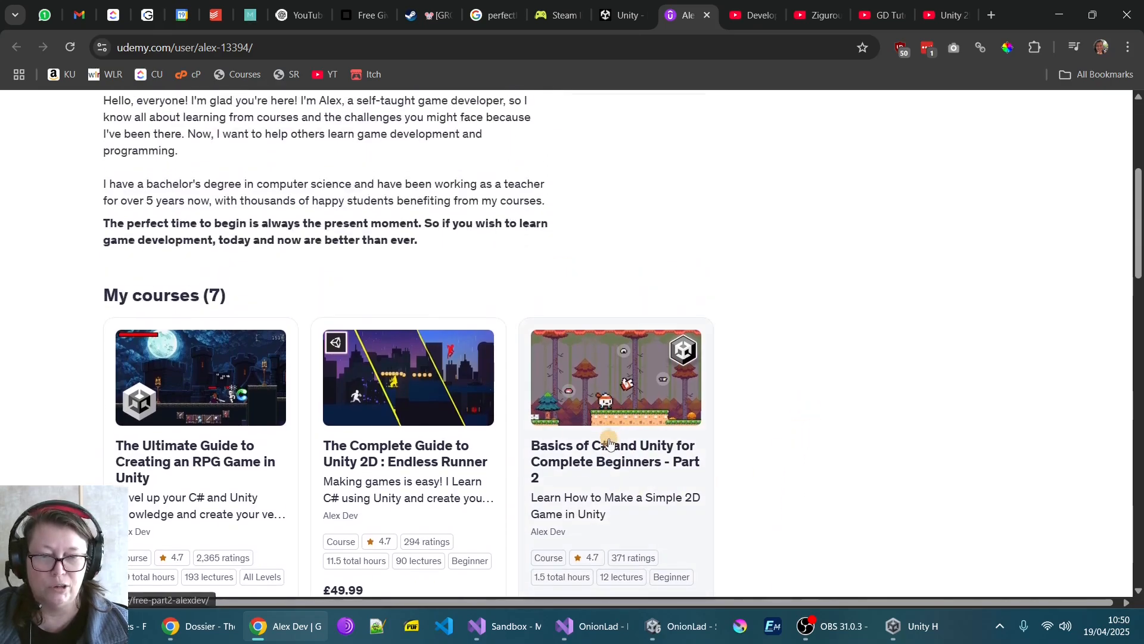
{"action": "scroll", "scroll_direction": "down", "scroll_amount": 3}
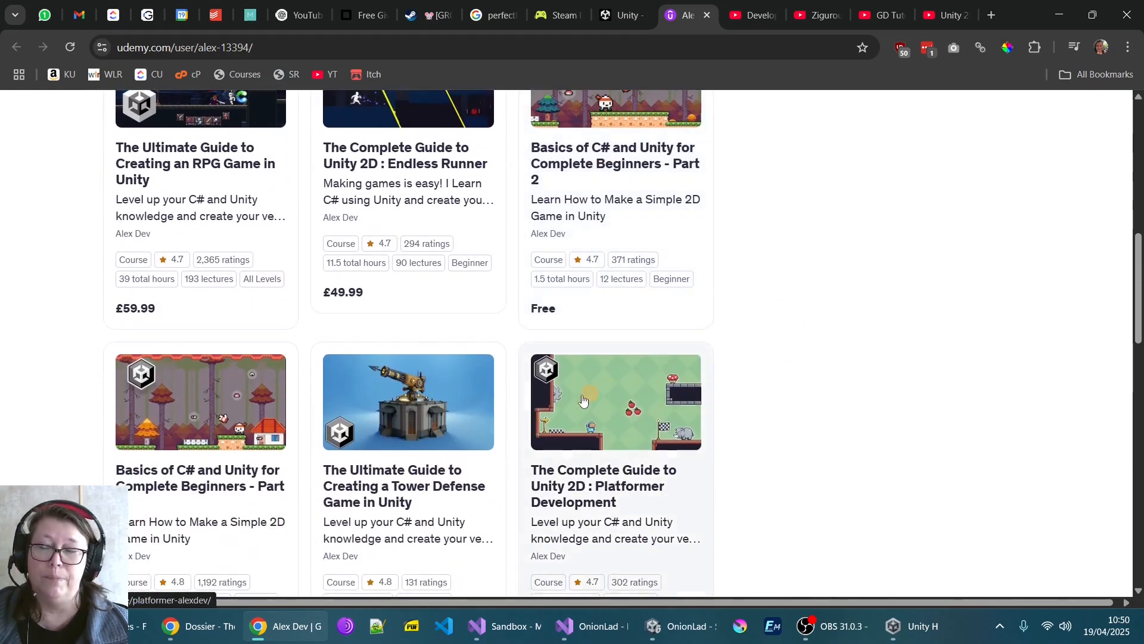
{"action": "mouse_move", "coordinate": [184, 489]}
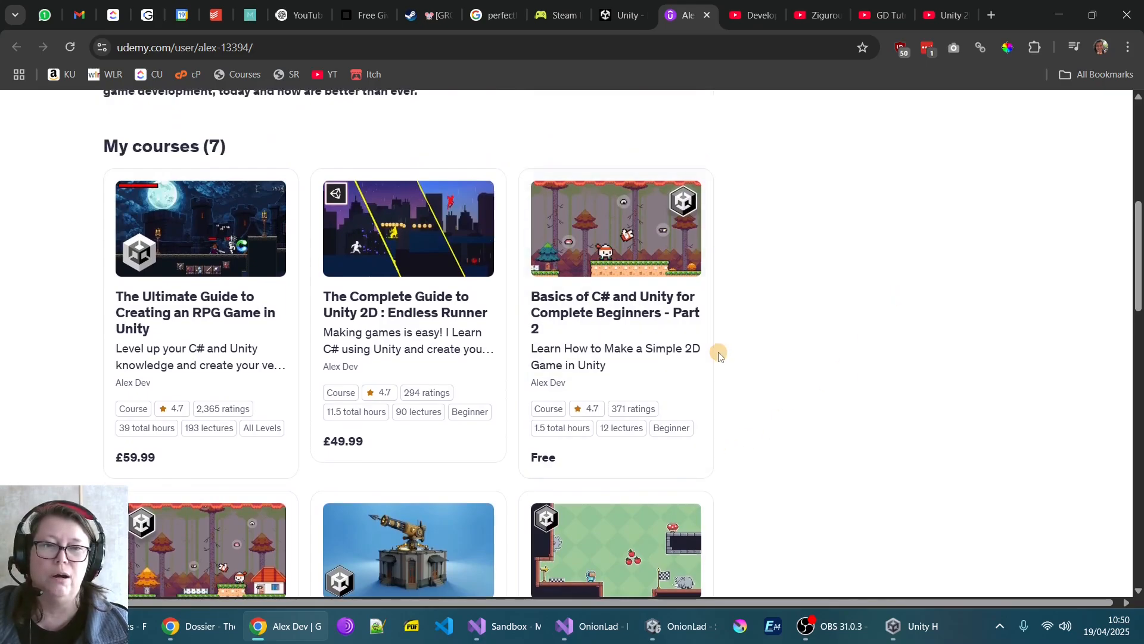
{"action": "mouse_move", "coordinate": [161, 317]}
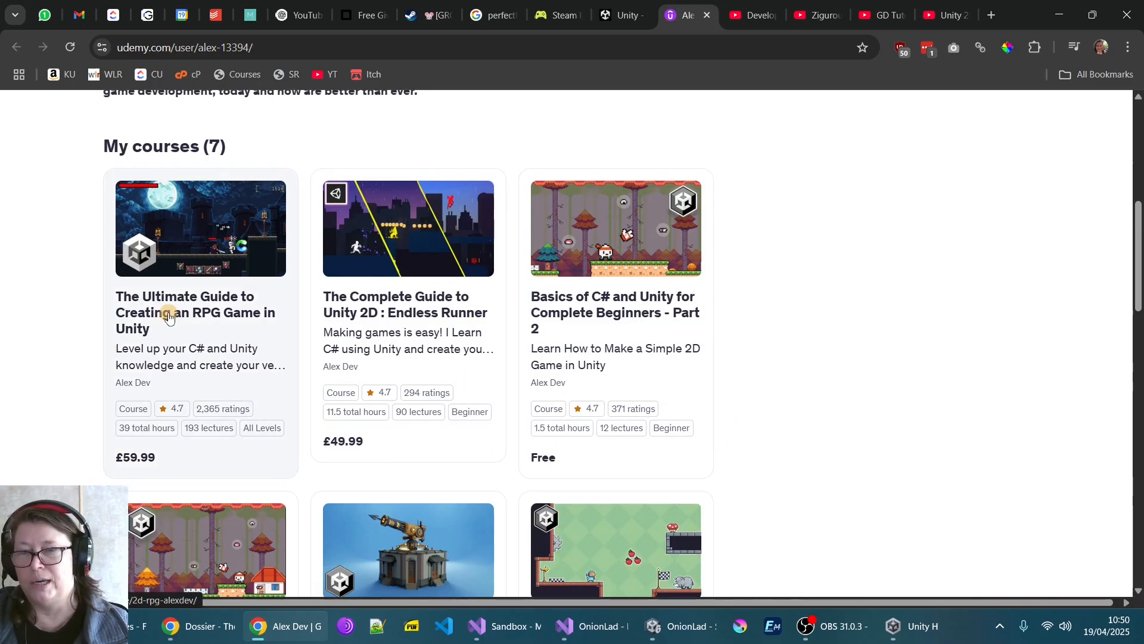
{"action": "mouse_move", "coordinate": [202, 326]}
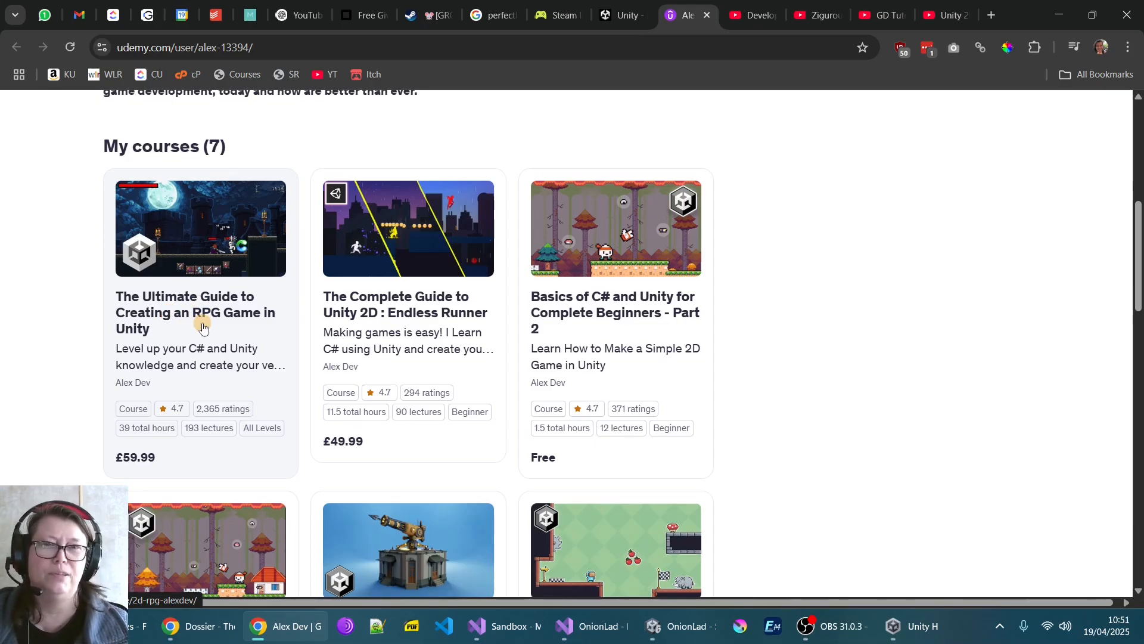
{"action": "mouse_move", "coordinate": [739, 104]}
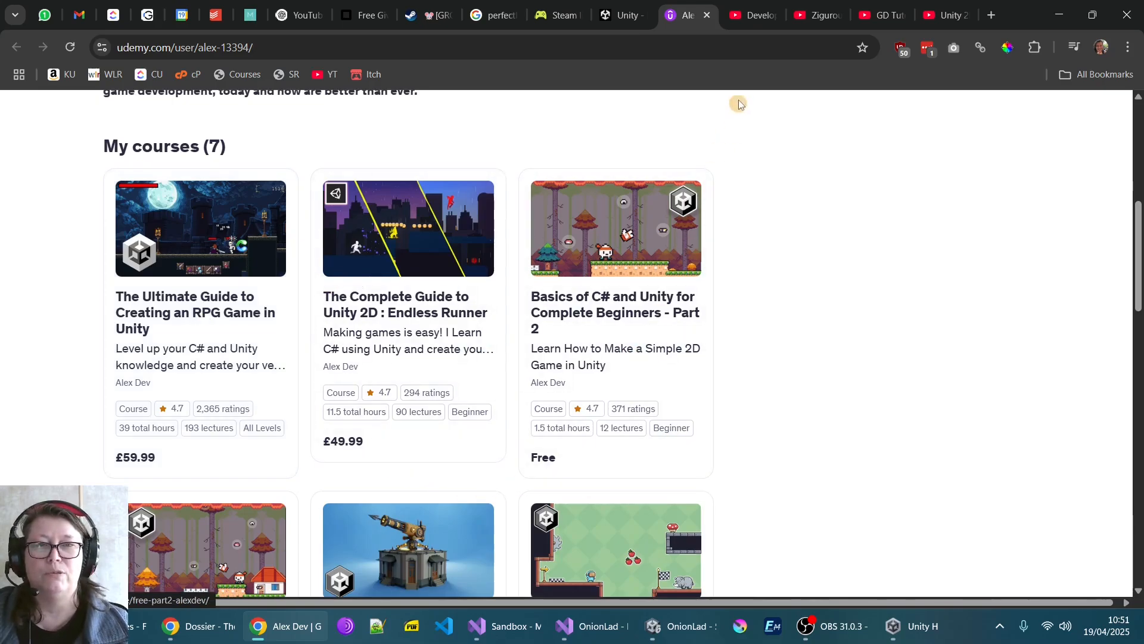
{"action": "left_click", "coordinate": [750, 14]}
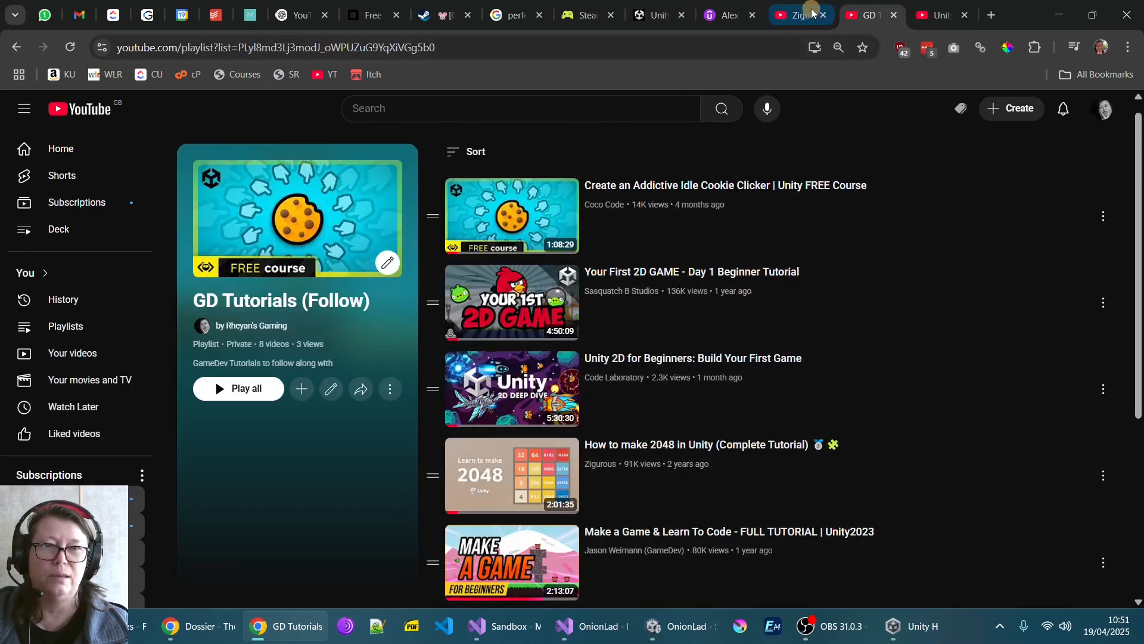
{"action": "left_click", "coordinate": [799, 14]}
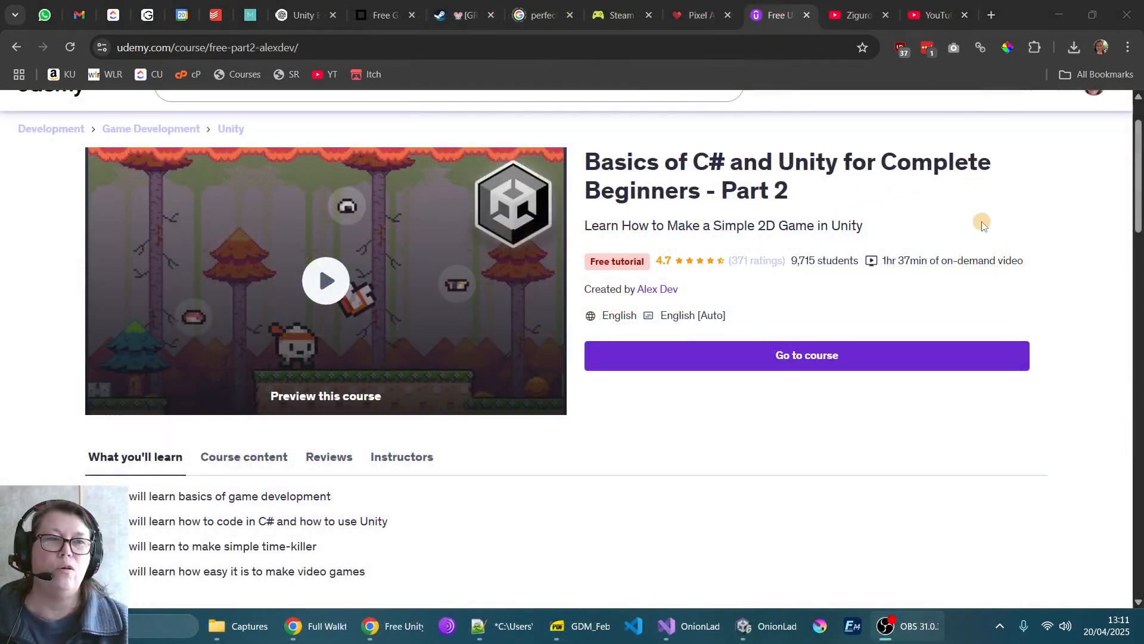
{"action": "mouse_move", "coordinate": [650, 471]}
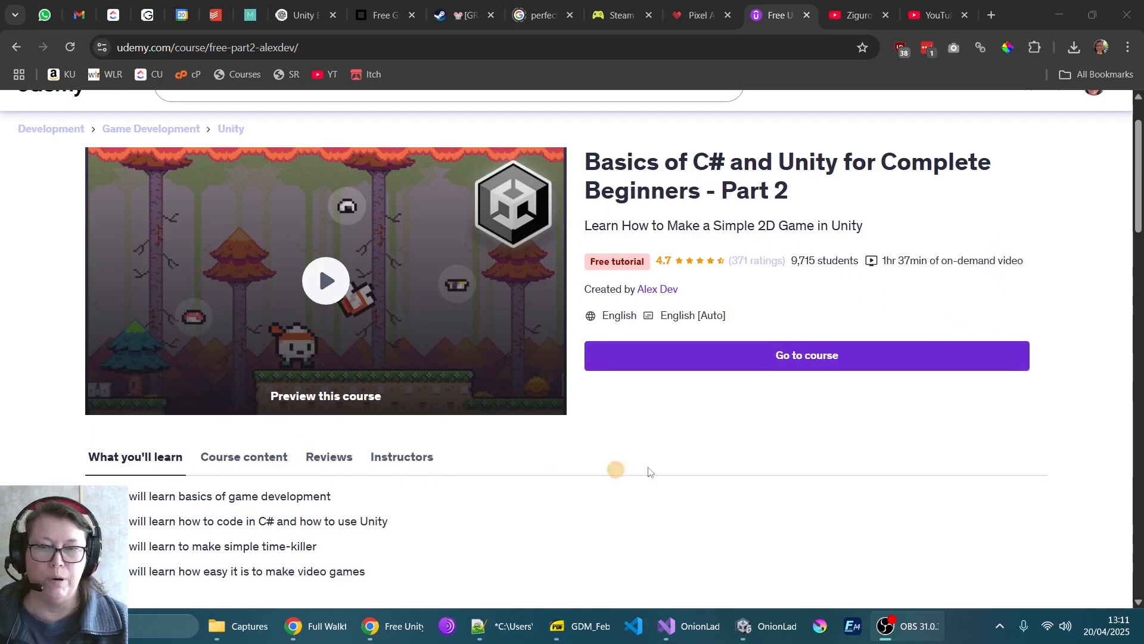
{"action": "mouse_move", "coordinate": [350, 348]}
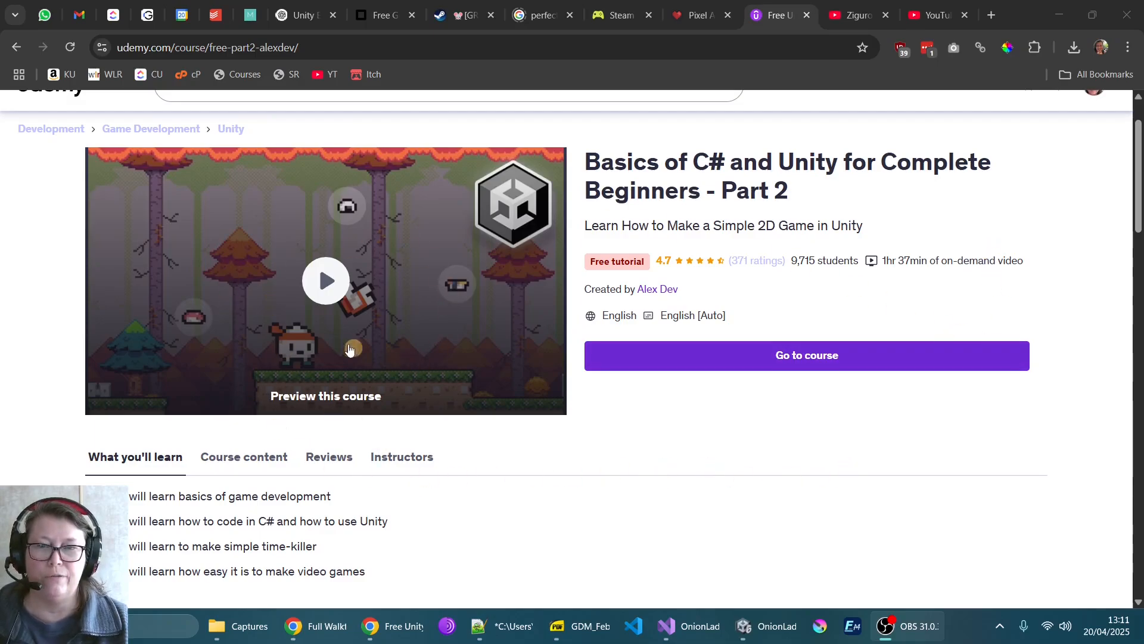
Play-test OnionLad to Game Over, restart with Try Again, then stop Play mode.
{"action": "left_click", "coordinate": [743, 626]}
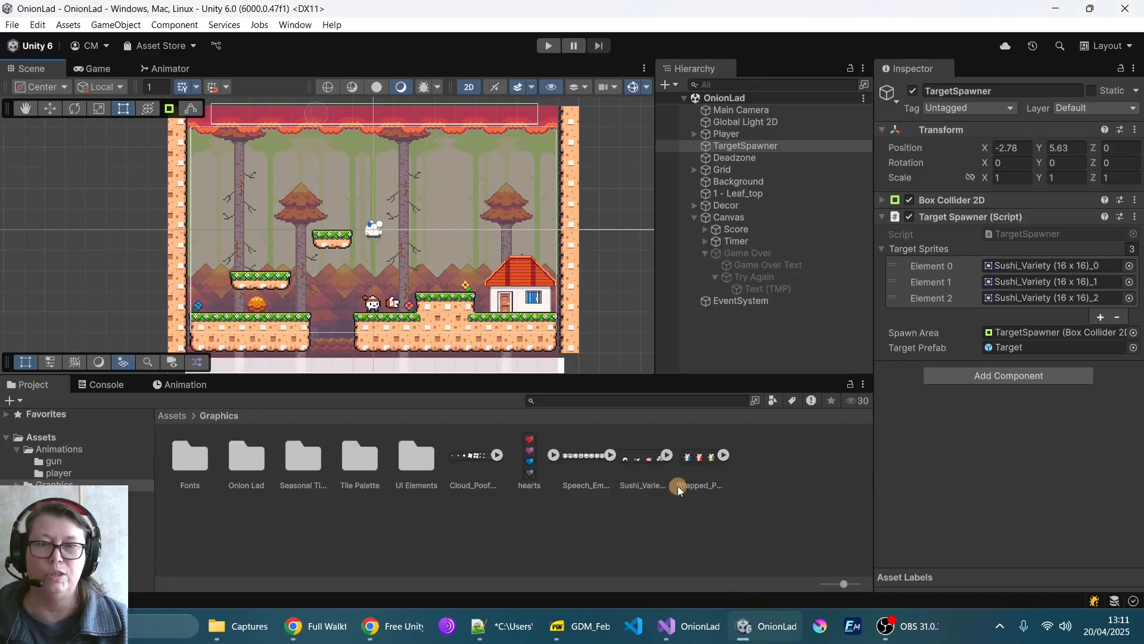
{"action": "mouse_move", "coordinate": [606, 202]}
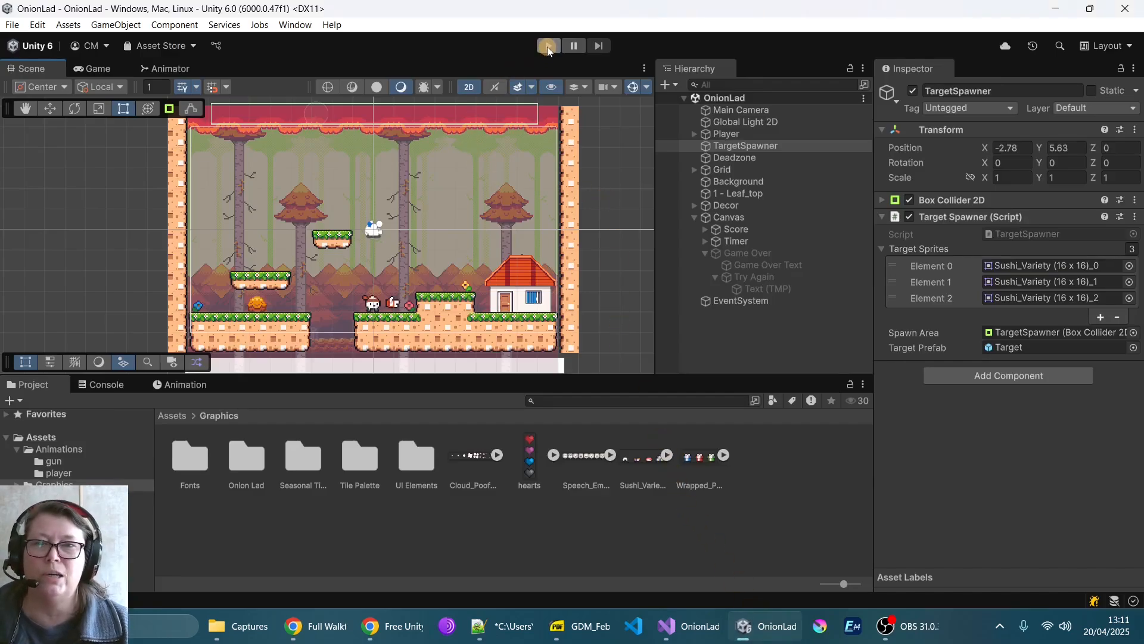
{"action": "left_click", "coordinate": [548, 45]}
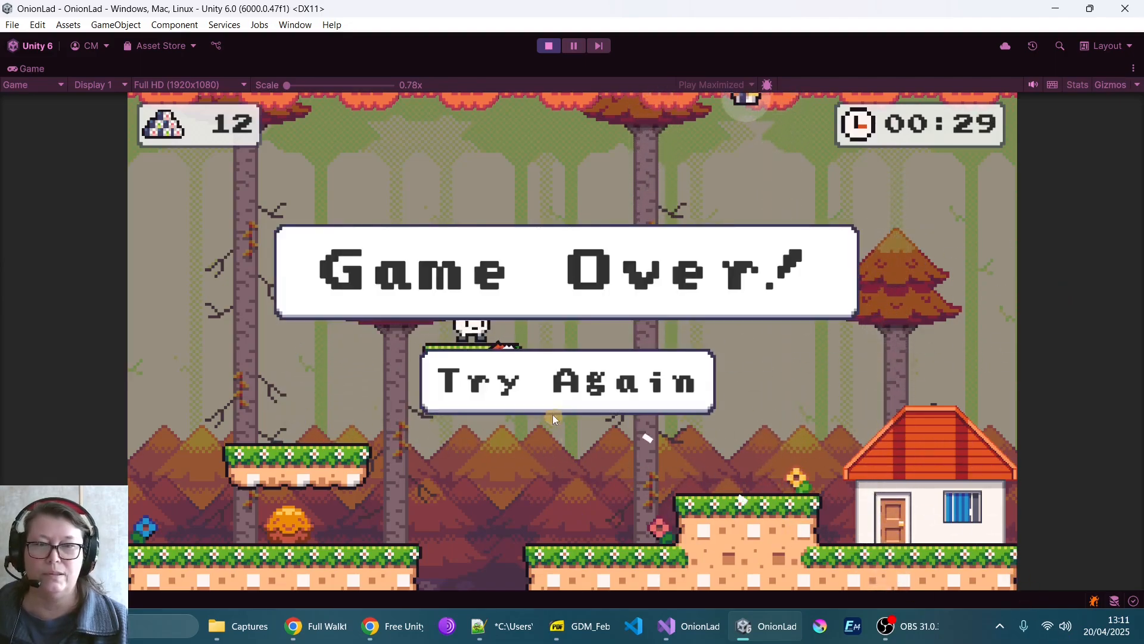
{"action": "mouse_move", "coordinate": [560, 469]}
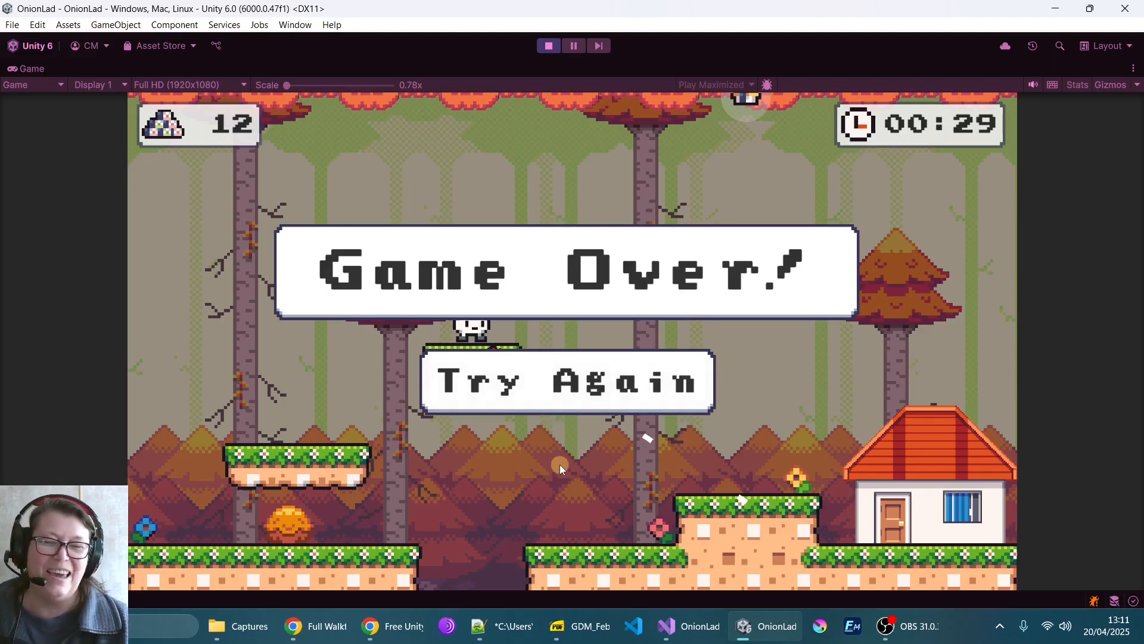
{"action": "mouse_move", "coordinate": [575, 428]}
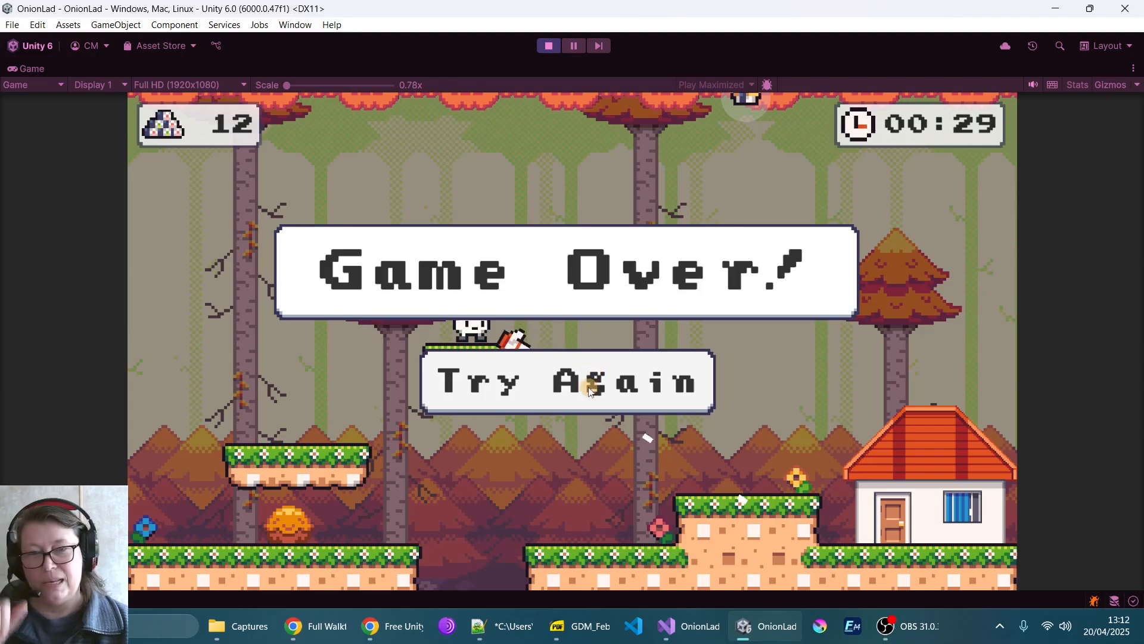
{"action": "left_click", "coordinate": [567, 382]}
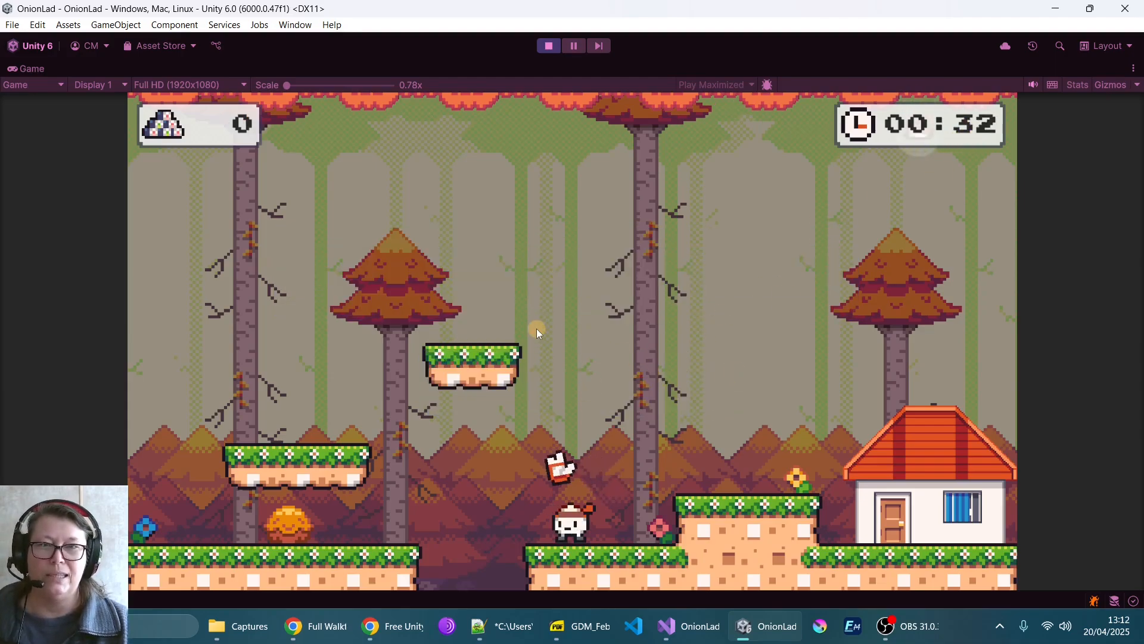
{"action": "left_click", "coordinate": [548, 45]}
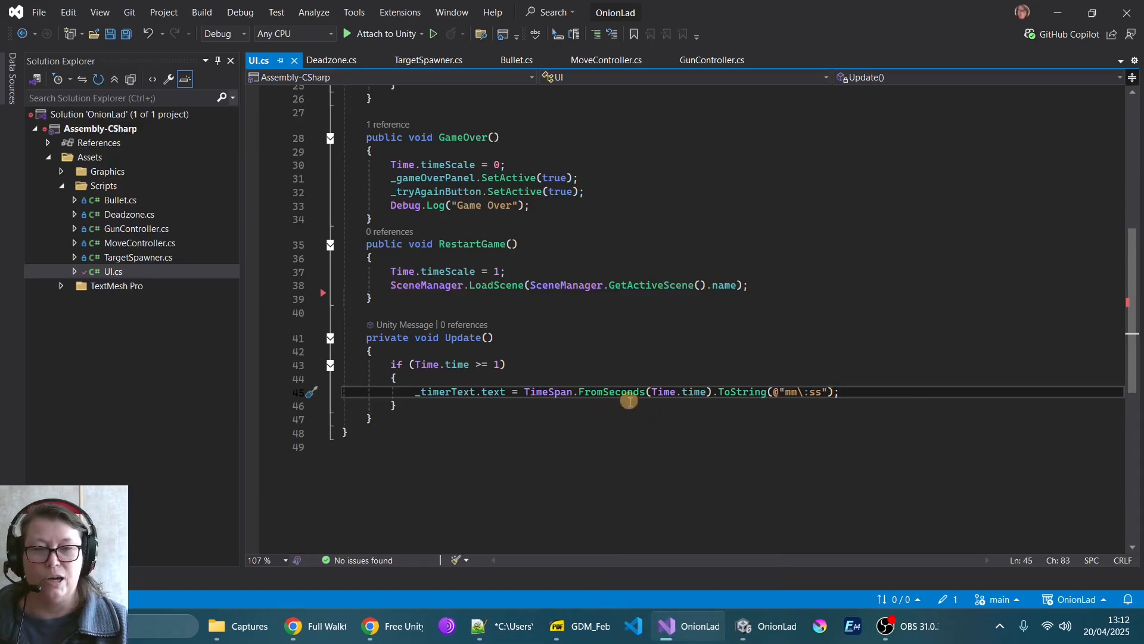
{"action": "mouse_move", "coordinate": [660, 422]}
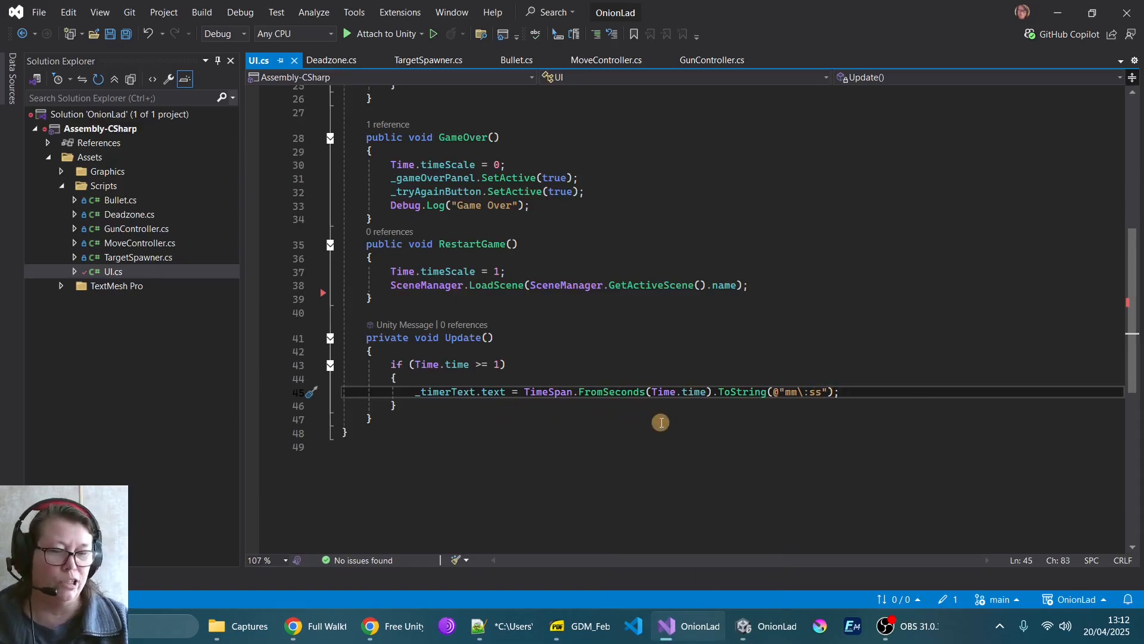
{"action": "mouse_move", "coordinate": [492, 243]}
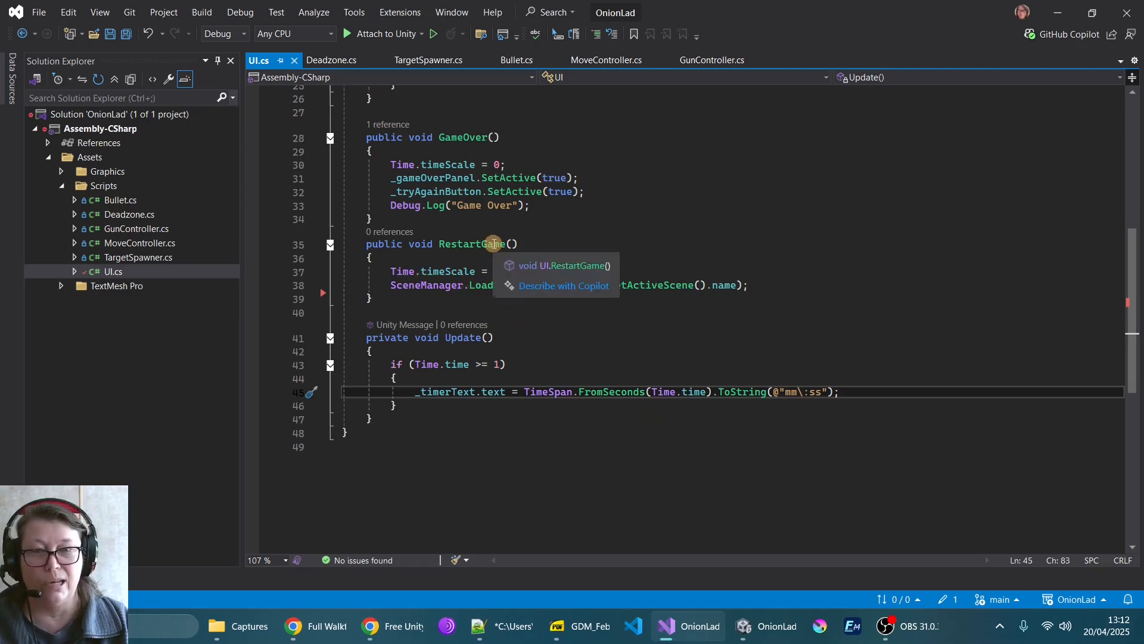
{"action": "left_click", "coordinate": [742, 626]}
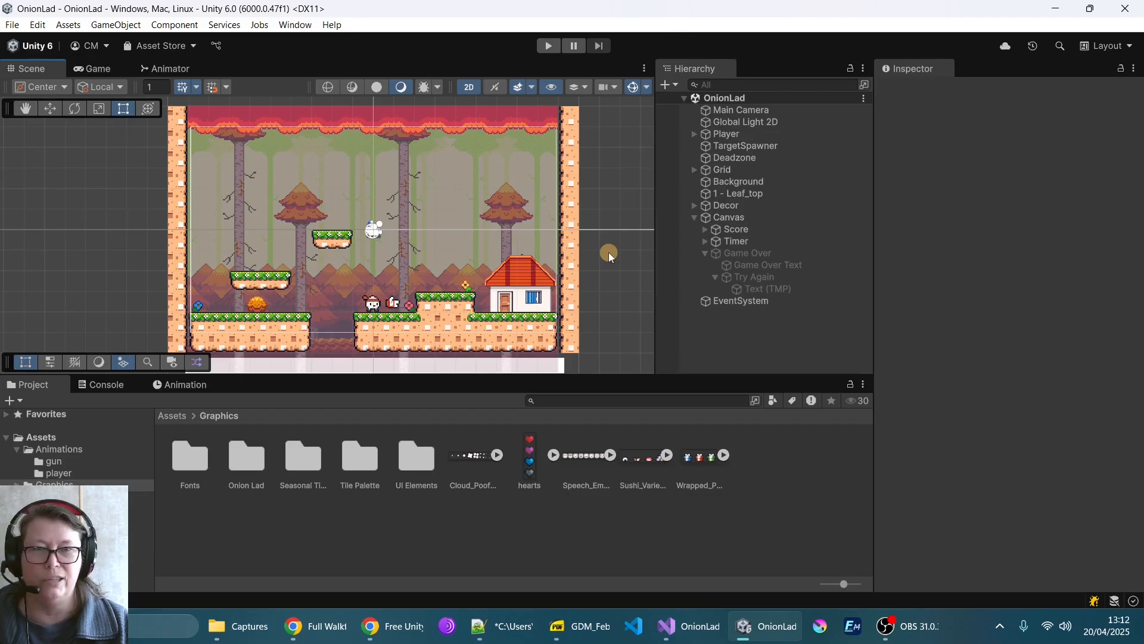
Inspect the Grid object and the Canvas's UI script references in the Inspector.
{"action": "left_click", "coordinate": [723, 169]}
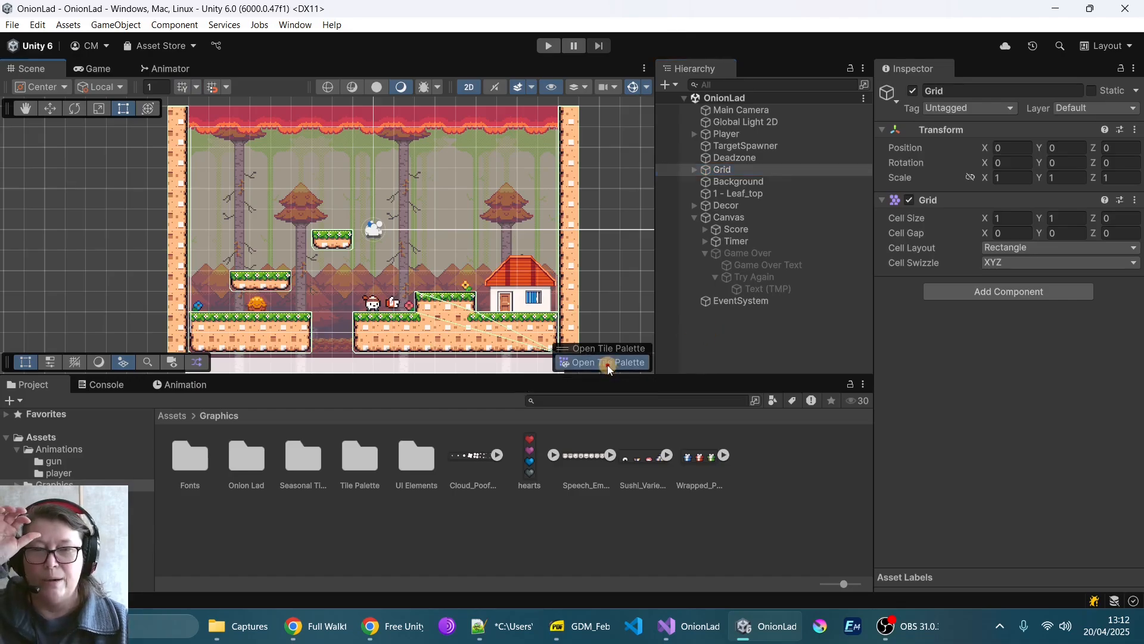
{"action": "left_click", "coordinate": [601, 362]}
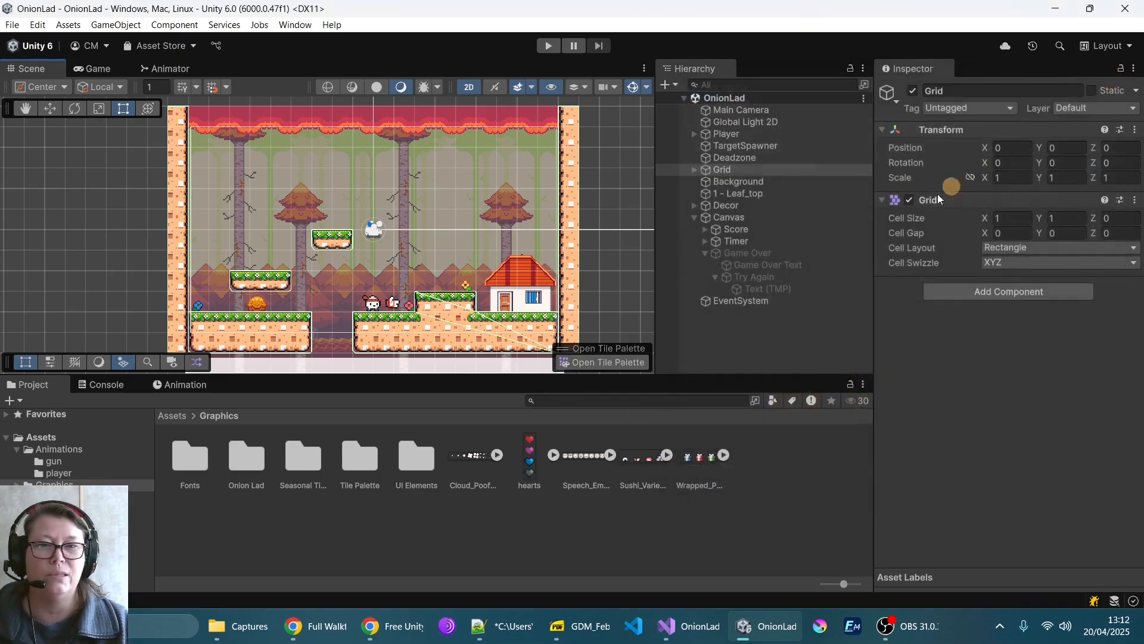
{"action": "left_click", "coordinate": [727, 217]}
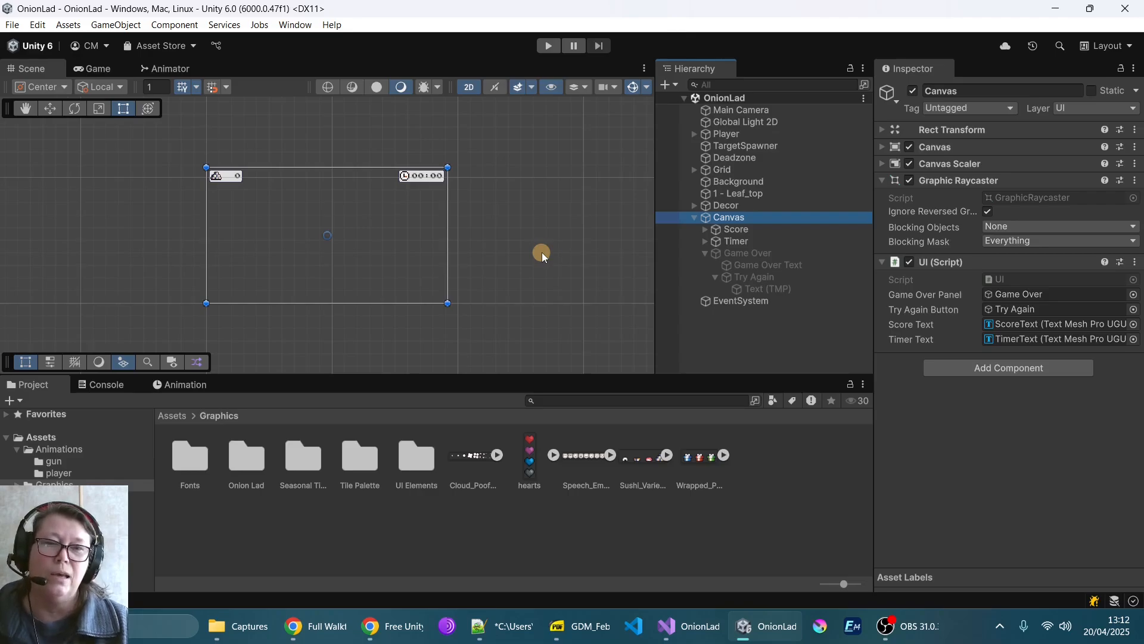
Deselect the Canvas and show the Main Camera's orthographic settings.
{"action": "left_click", "coordinate": [741, 110]}
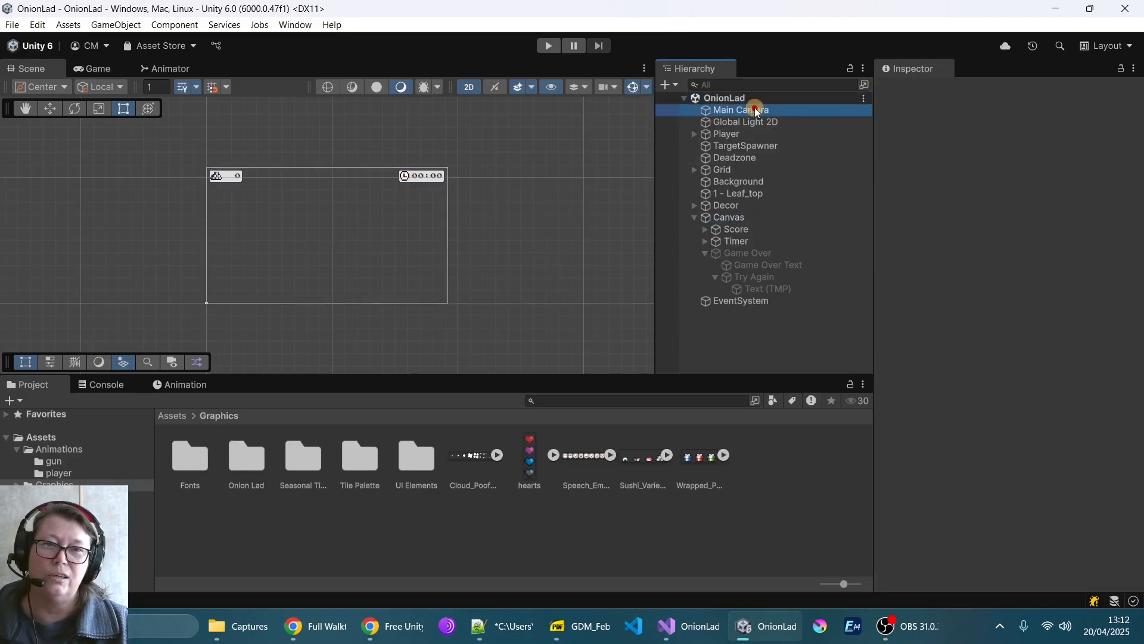
{"action": "left_click", "coordinate": [741, 110]}
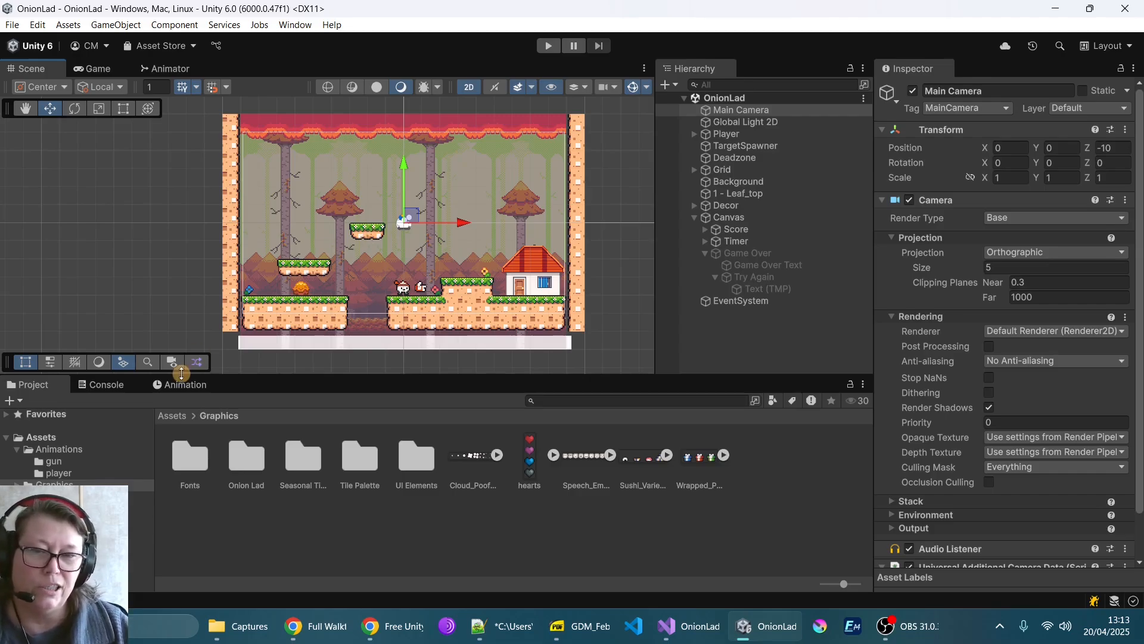
{"action": "mouse_move", "coordinate": [129, 302]}
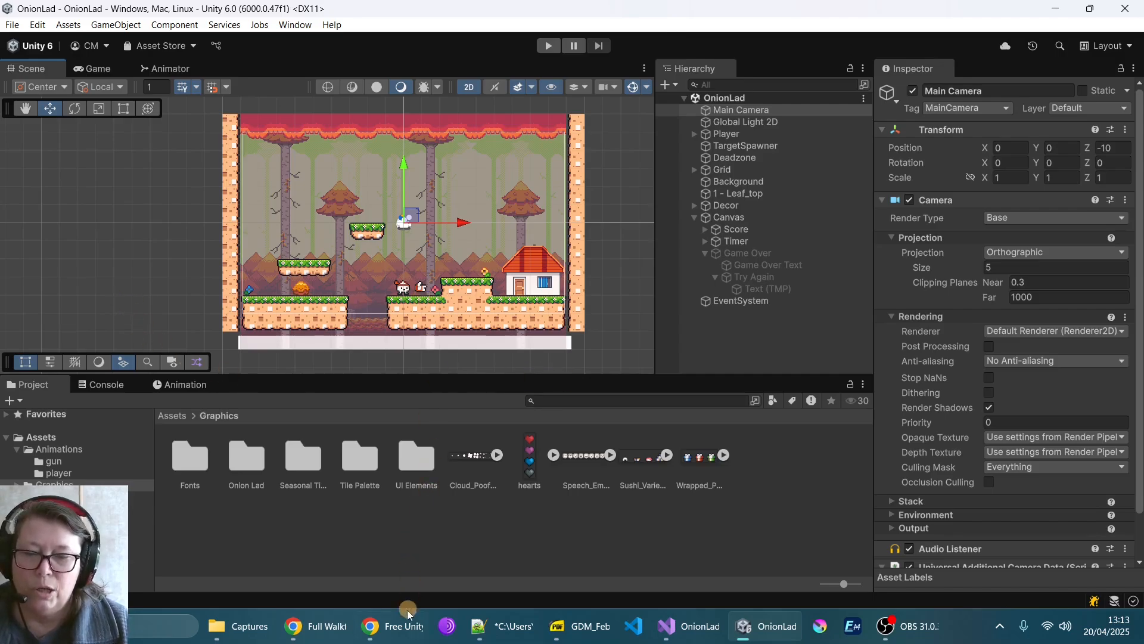
{"action": "mouse_move", "coordinate": [393, 626]}
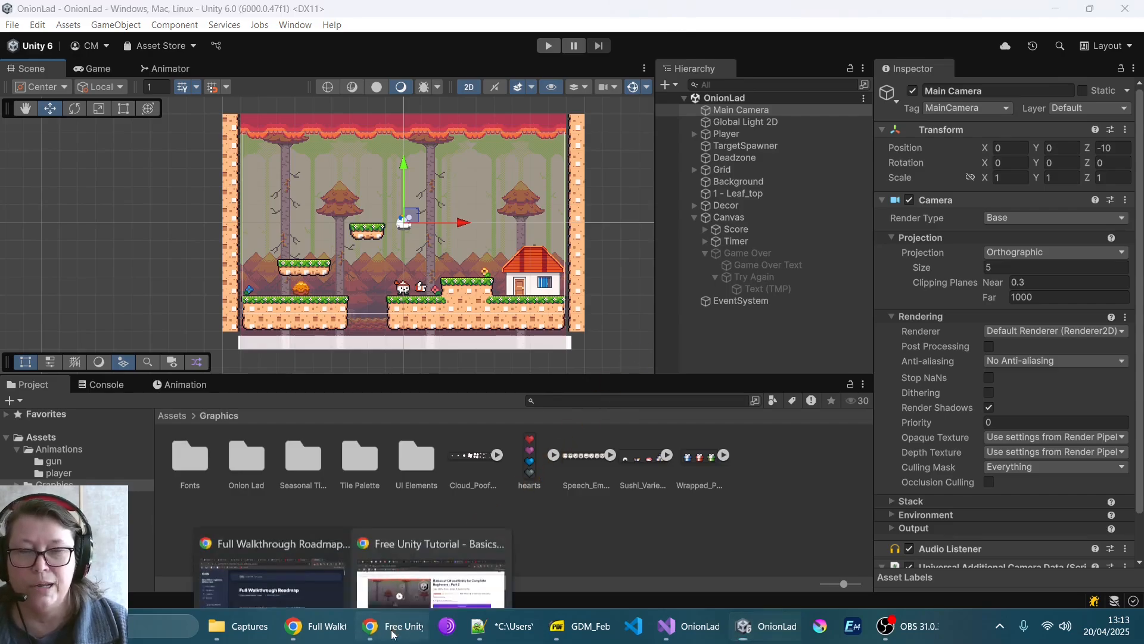
Switch to Chrome and bring up the YouTube playlists page of Unity tutorial series.
{"action": "left_click", "coordinate": [404, 626]}
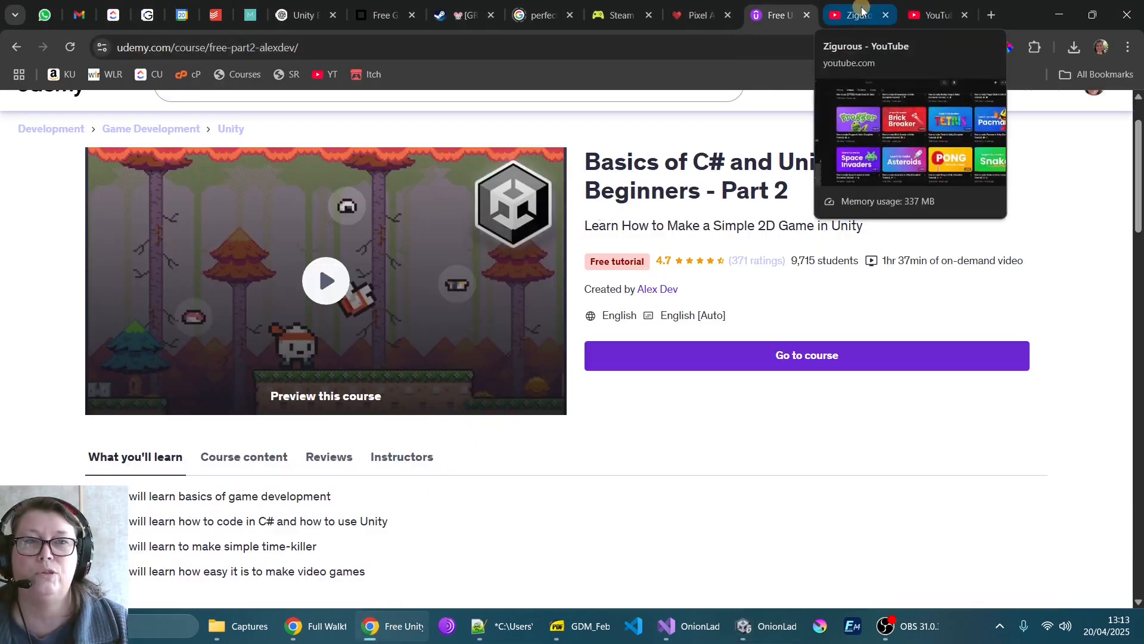
{"action": "left_click", "coordinate": [854, 15]}
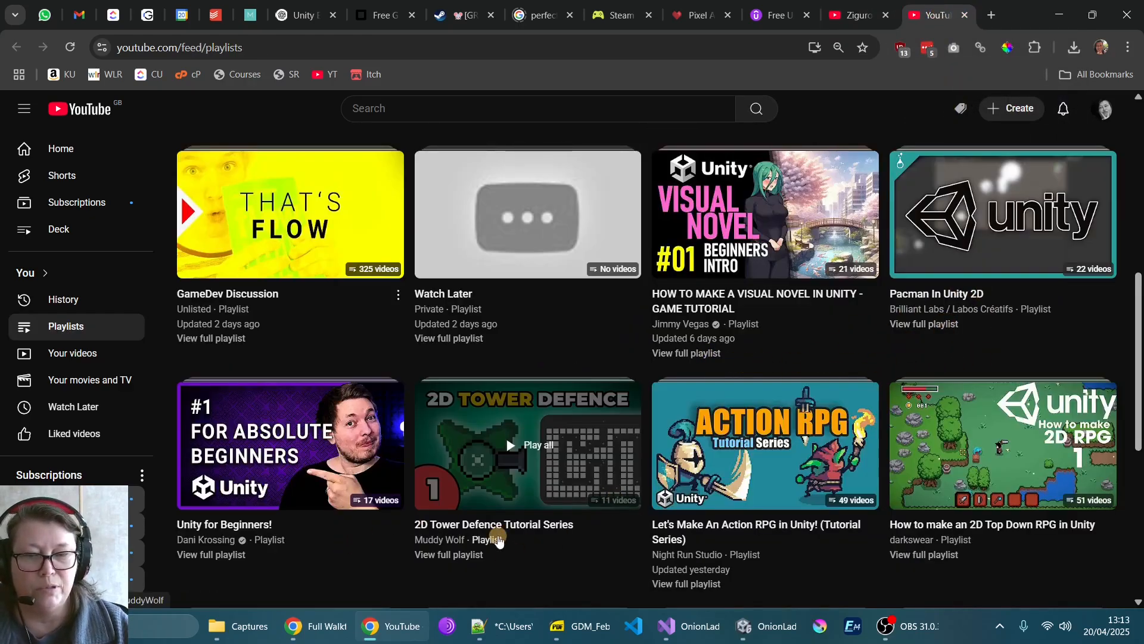
{"action": "mouse_move", "coordinate": [971, 317]}
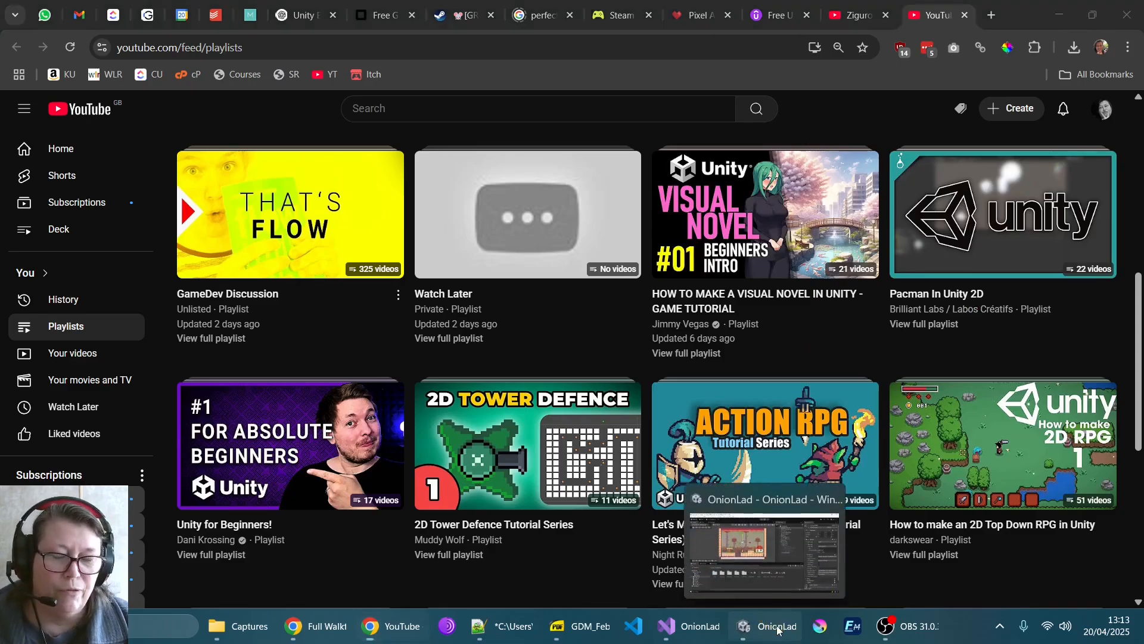
Leave Unity for Chrome and show the Pixel Art Heart Capsules 16x16 itch.io page.
{"action": "left_click", "coordinate": [776, 626]}
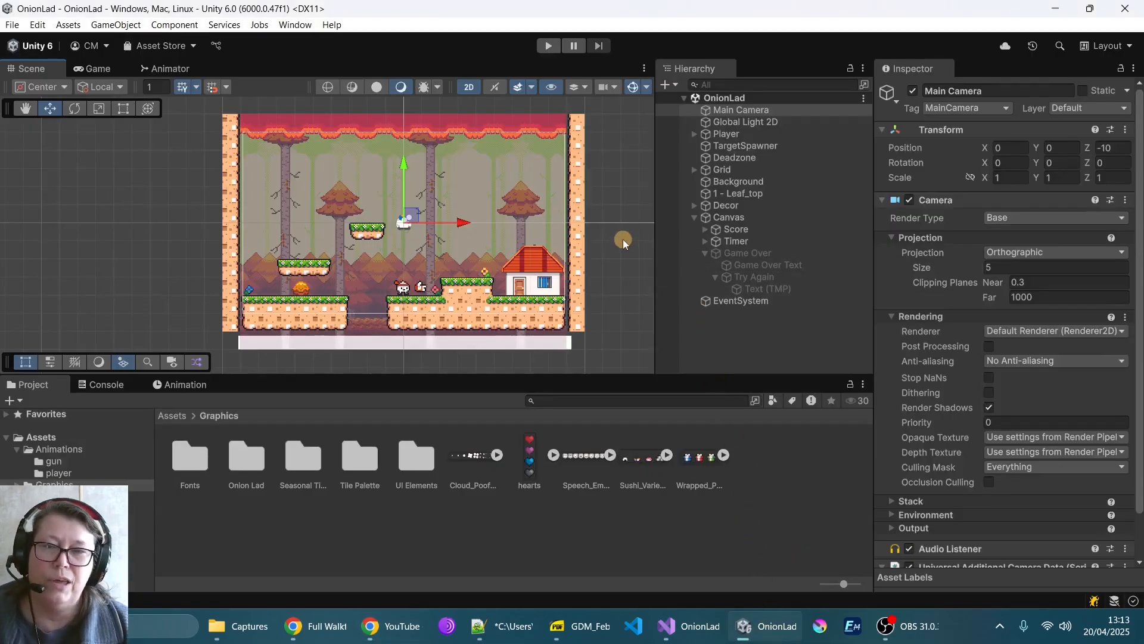
{"action": "mouse_move", "coordinate": [471, 184]}
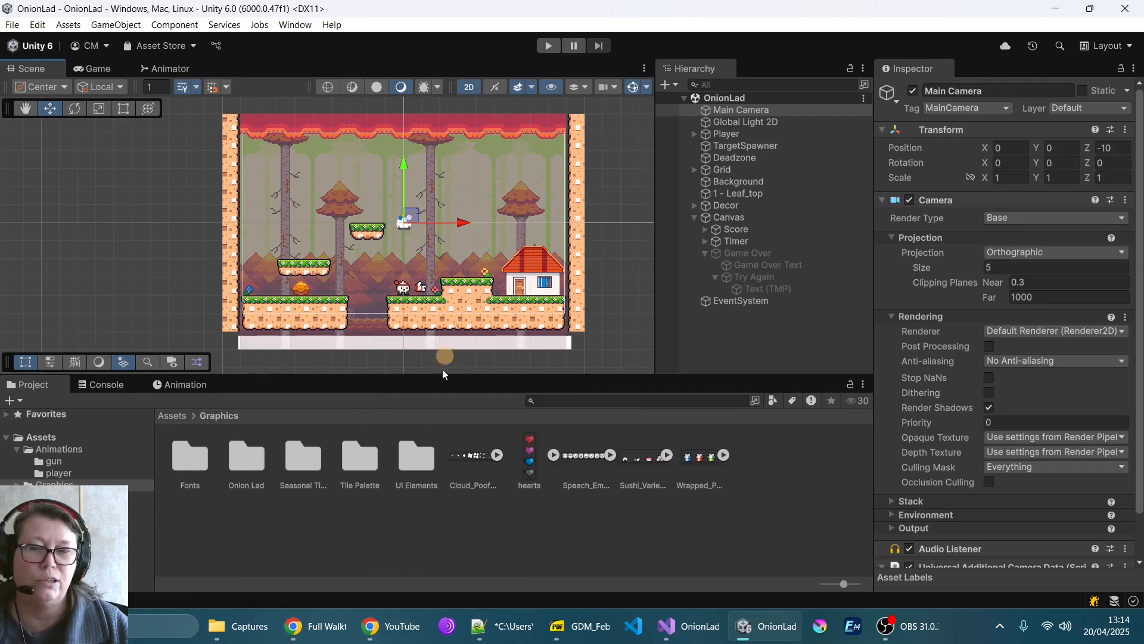
{"action": "left_click", "coordinate": [369, 626]}
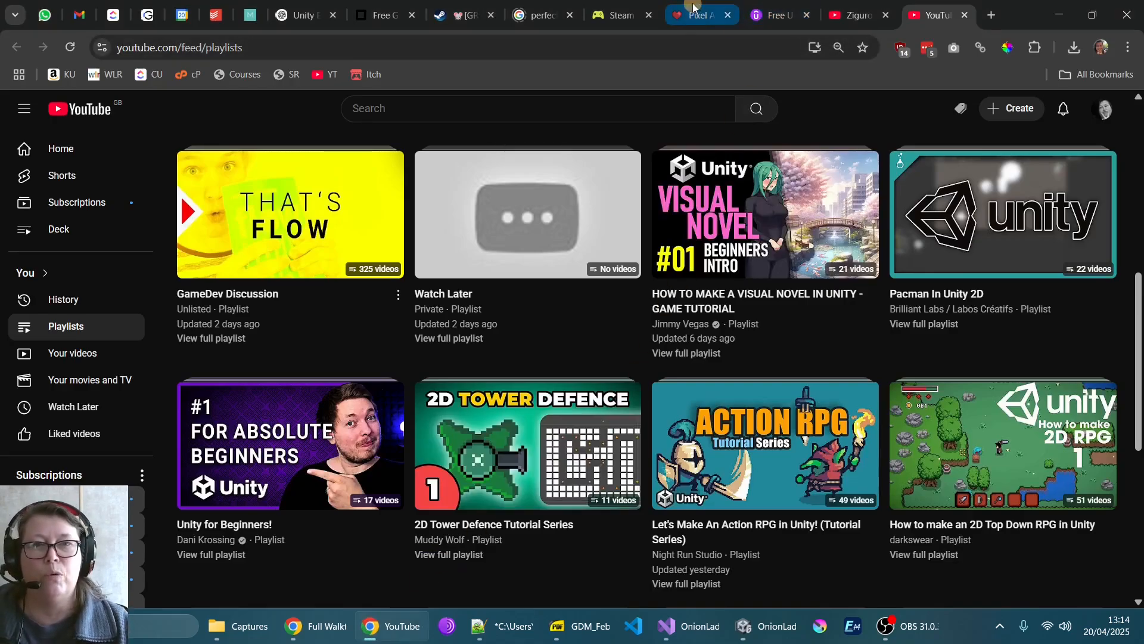
{"action": "left_click", "coordinate": [697, 14]}
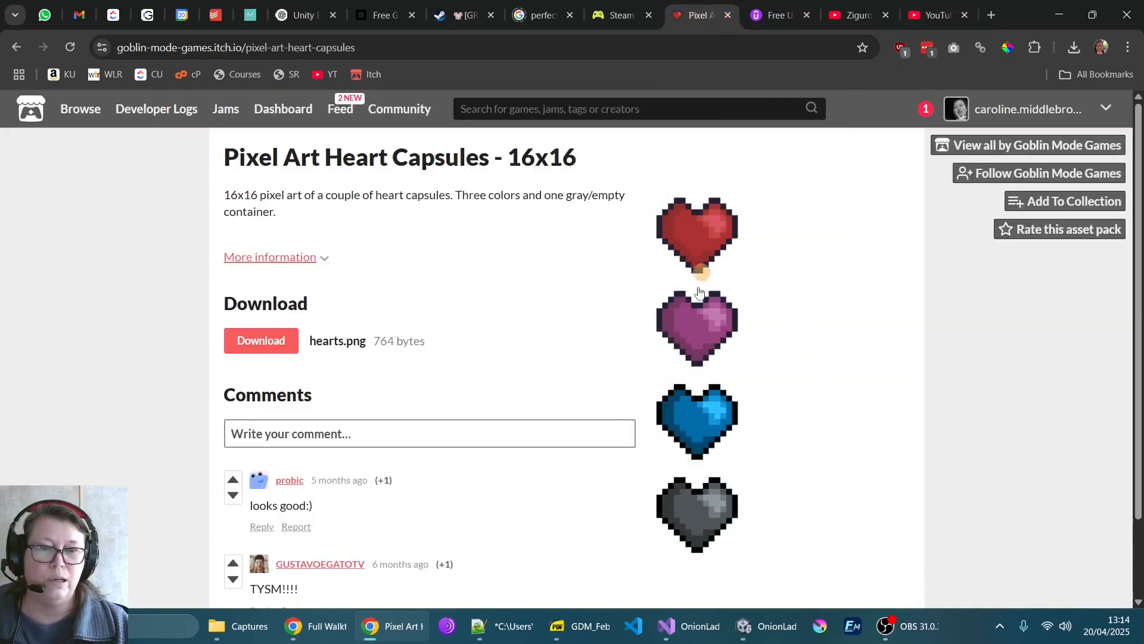
{"action": "mouse_move", "coordinate": [776, 625]}
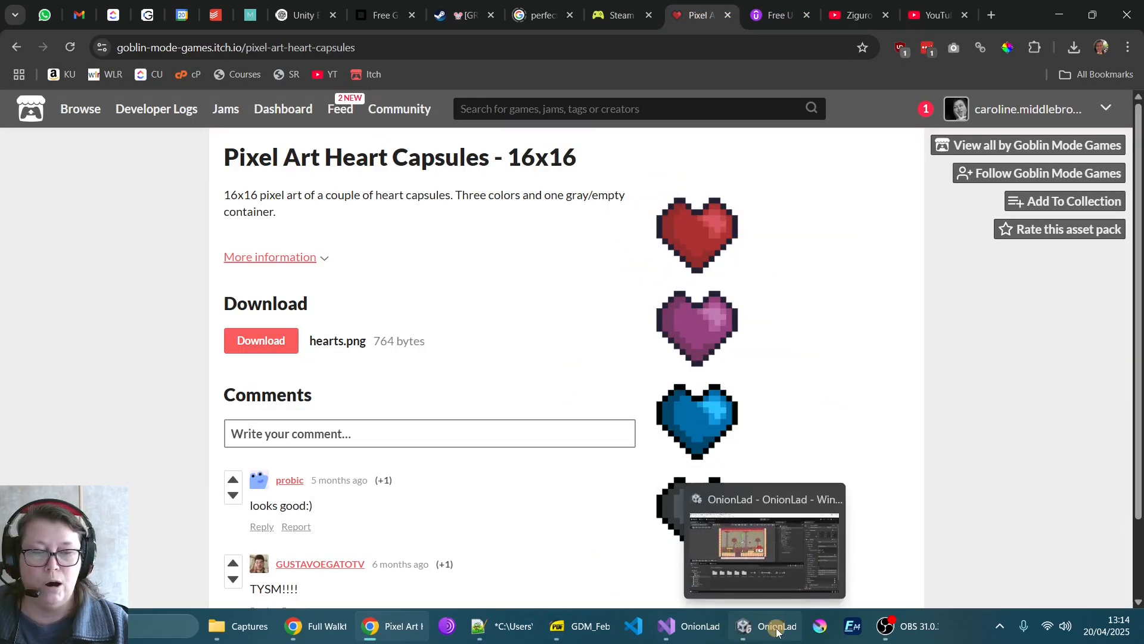
Play-test OnionLad again to Game Over, restart via Try Again, then exit Play mode.
{"action": "left_click", "coordinate": [776, 626]}
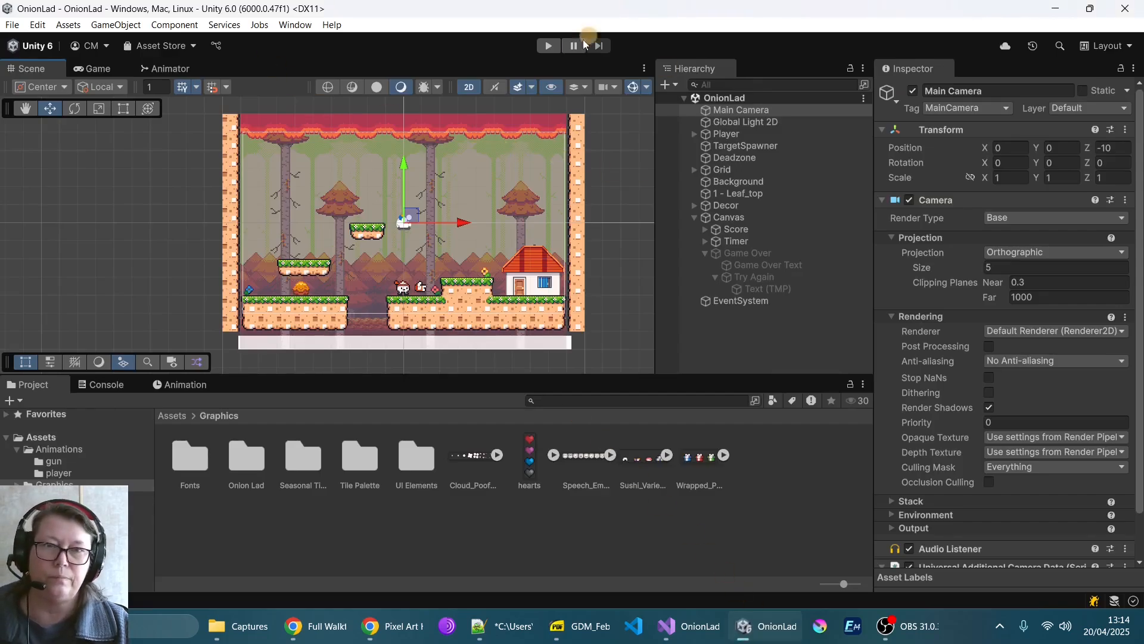
{"action": "left_click", "coordinate": [547, 45]}
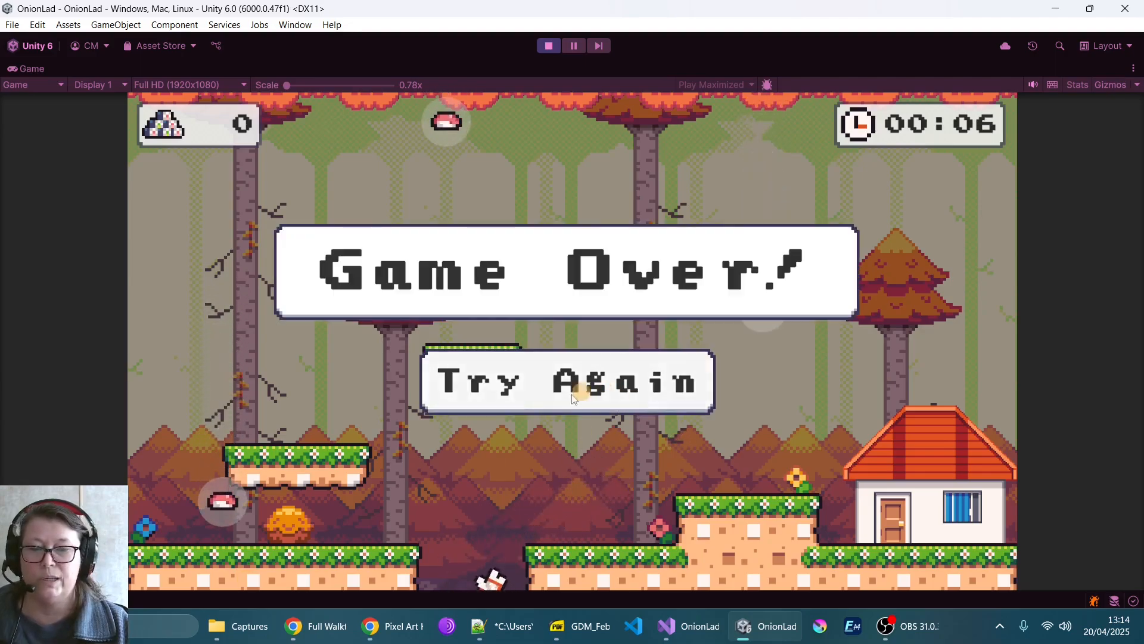
{"action": "mouse_move", "coordinate": [460, 544]}
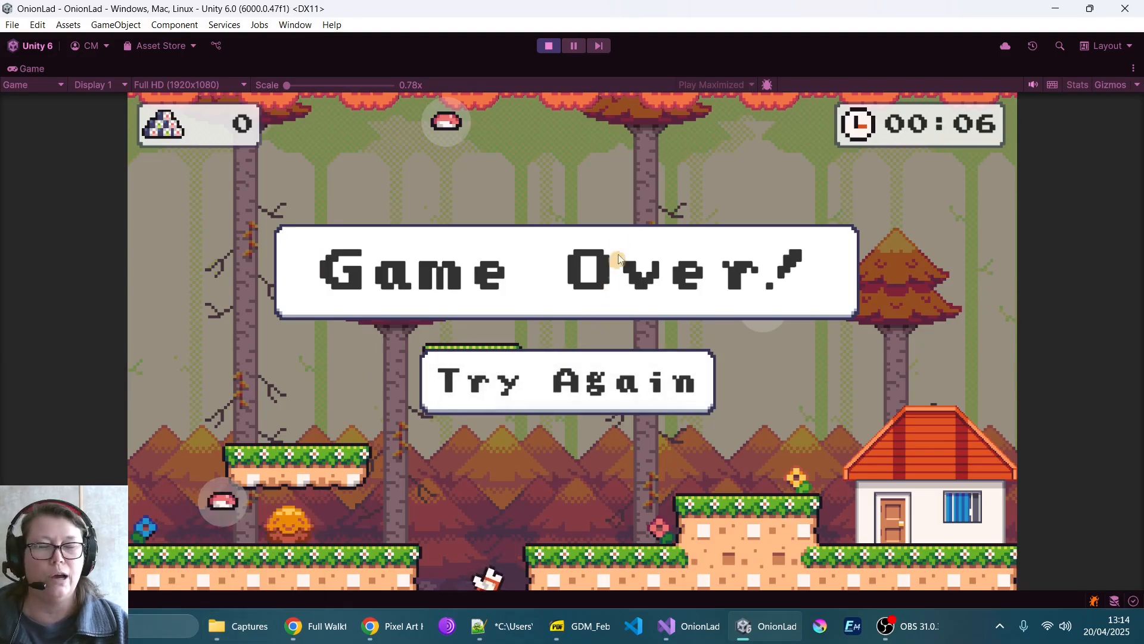
{"action": "mouse_move", "coordinate": [628, 159]}
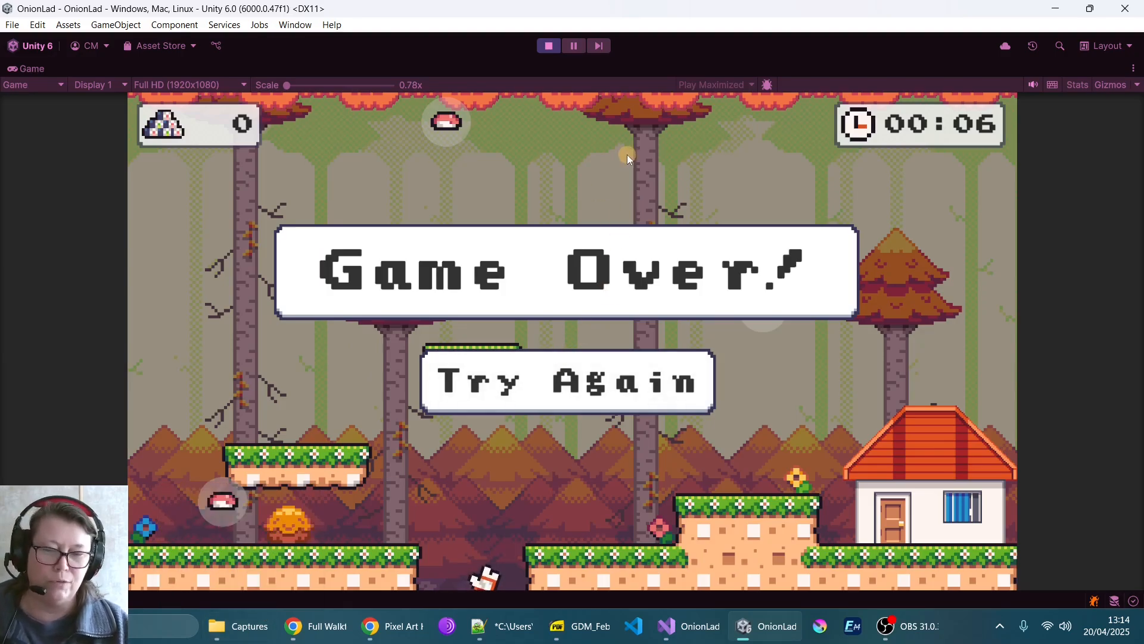
{"action": "mouse_move", "coordinate": [467, 587]}
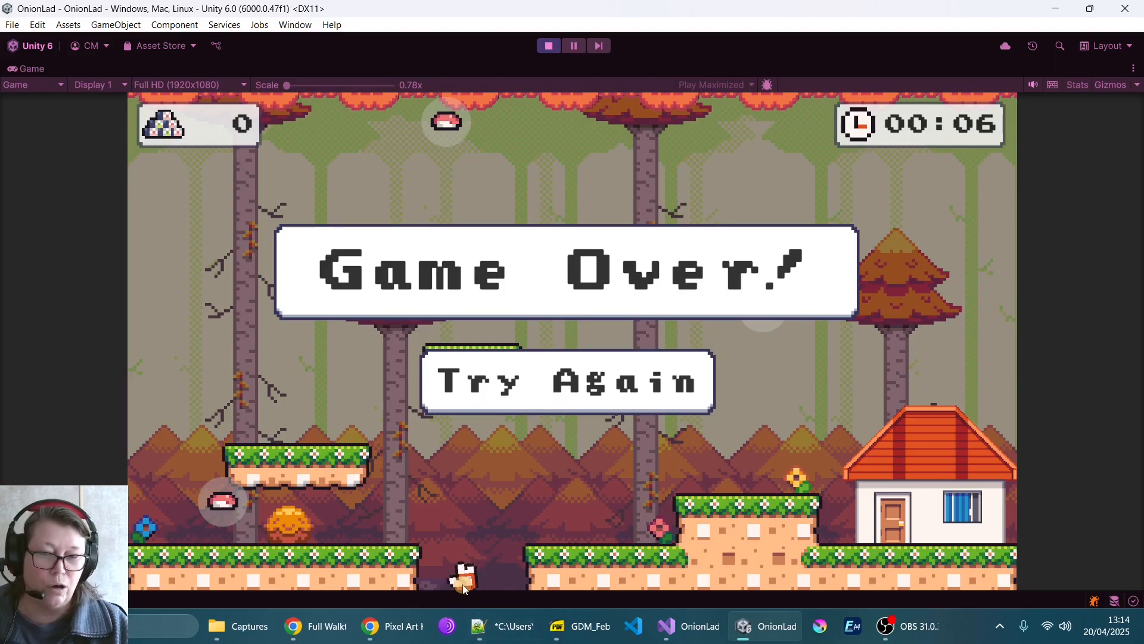
{"action": "left_click", "coordinate": [568, 380]}
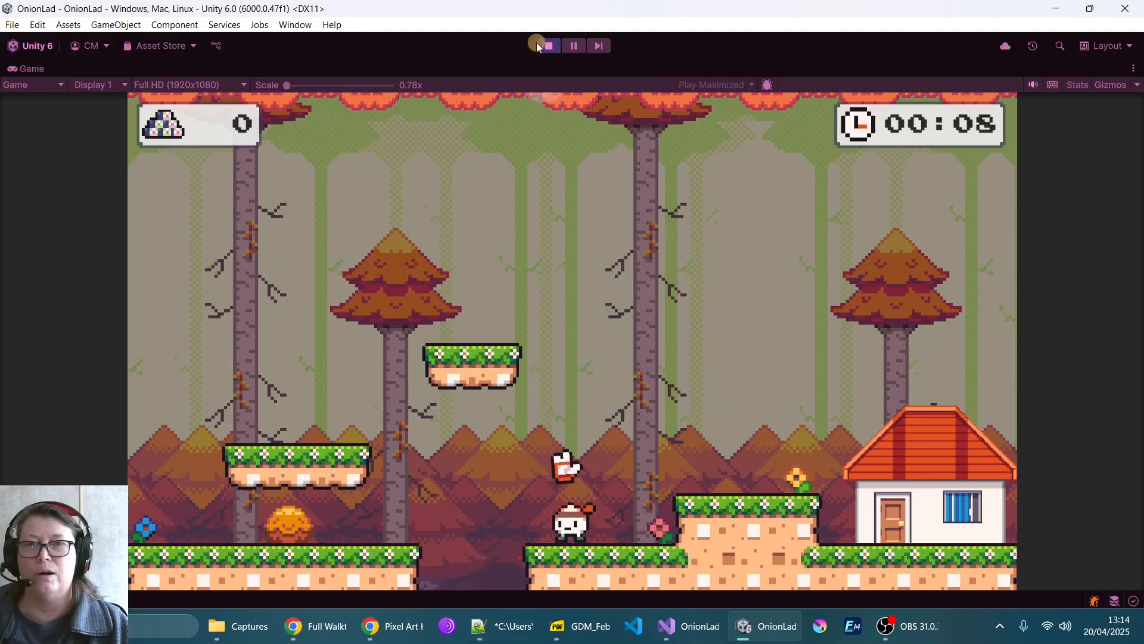
{"action": "left_click", "coordinate": [547, 46]}
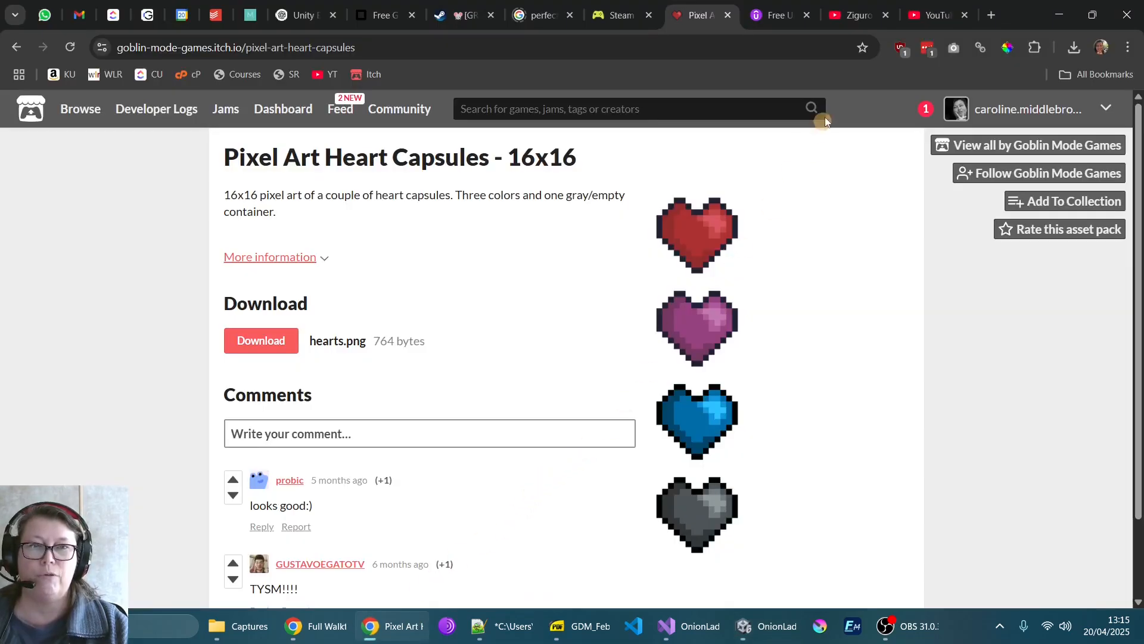
Revisit the Udemy Basics of C# and Unity Part 2 course page.
{"action": "left_click", "coordinate": [779, 14]}
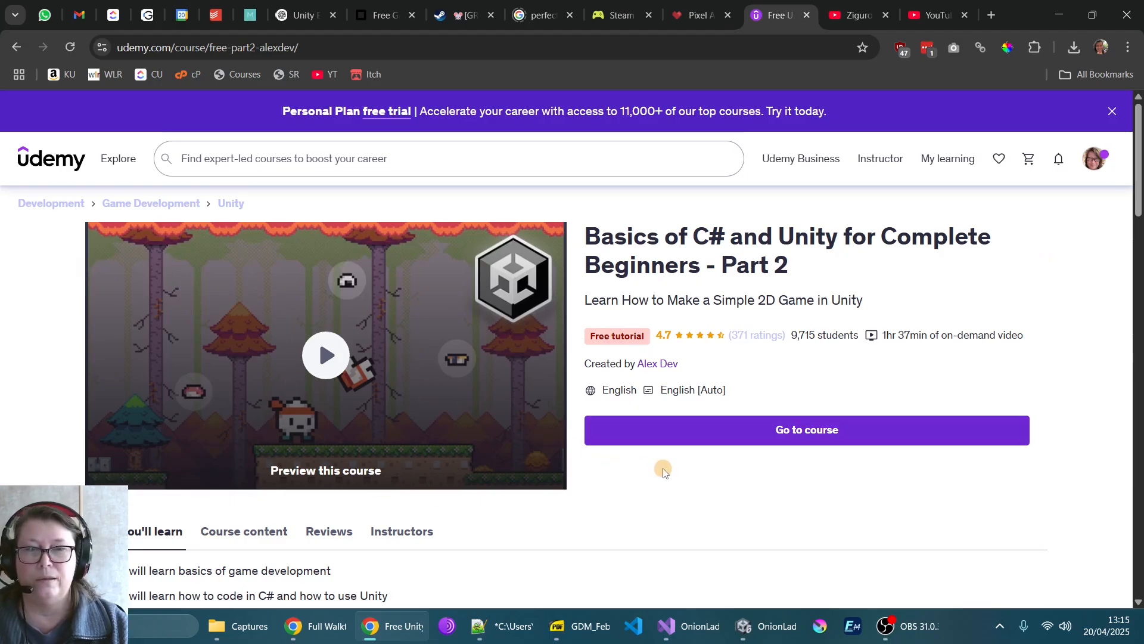
{"action": "mouse_move", "coordinate": [667, 499]}
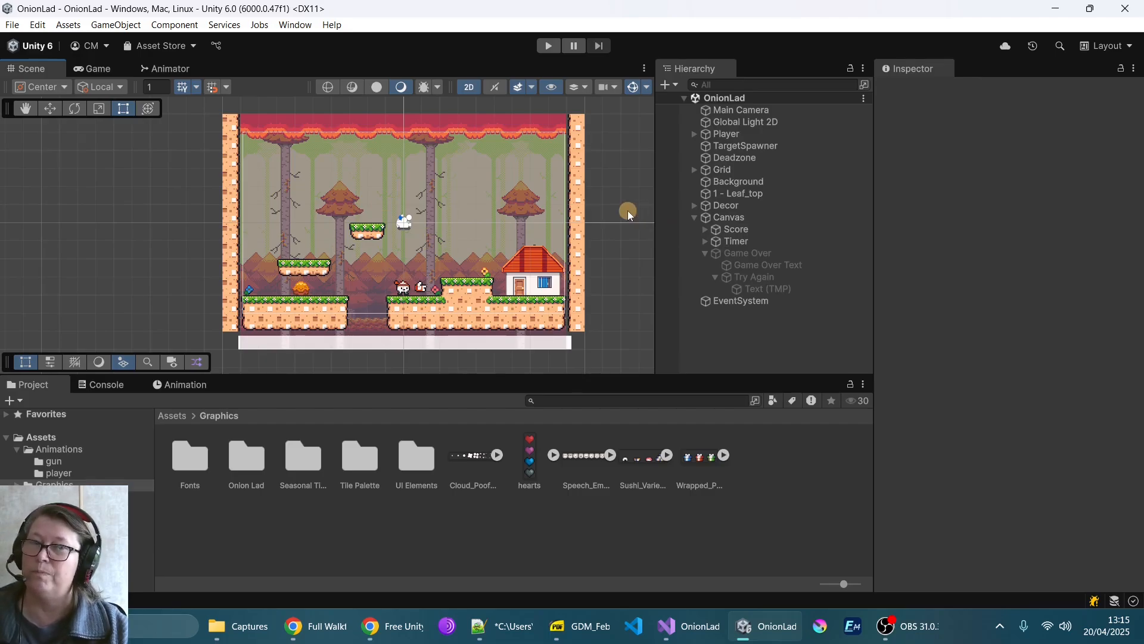
{"action": "mouse_move", "coordinate": [427, 276]}
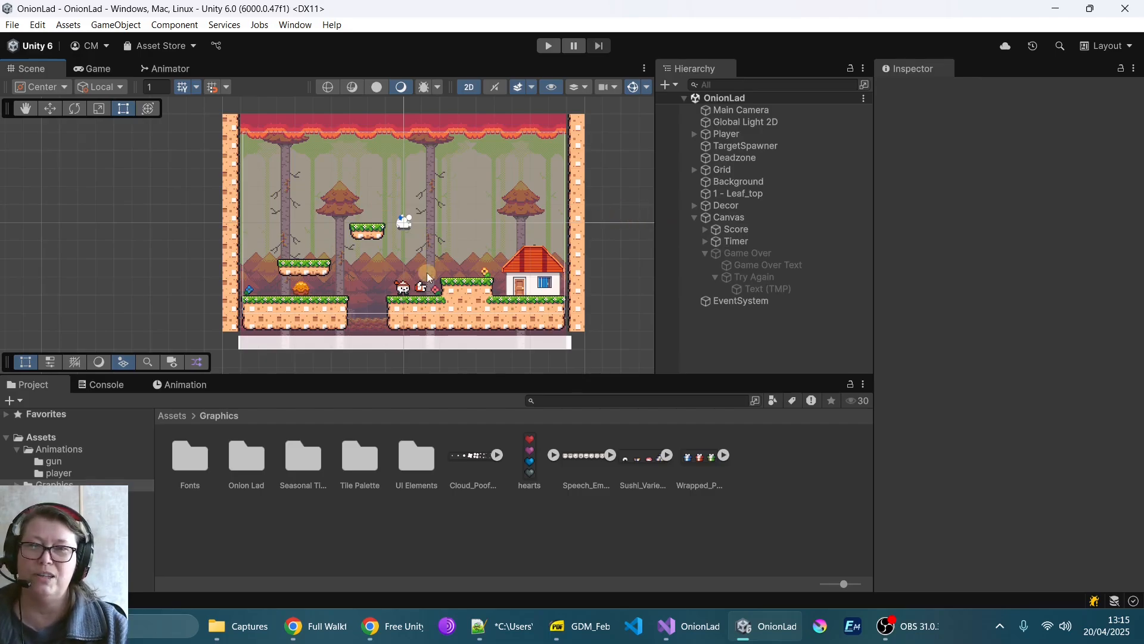